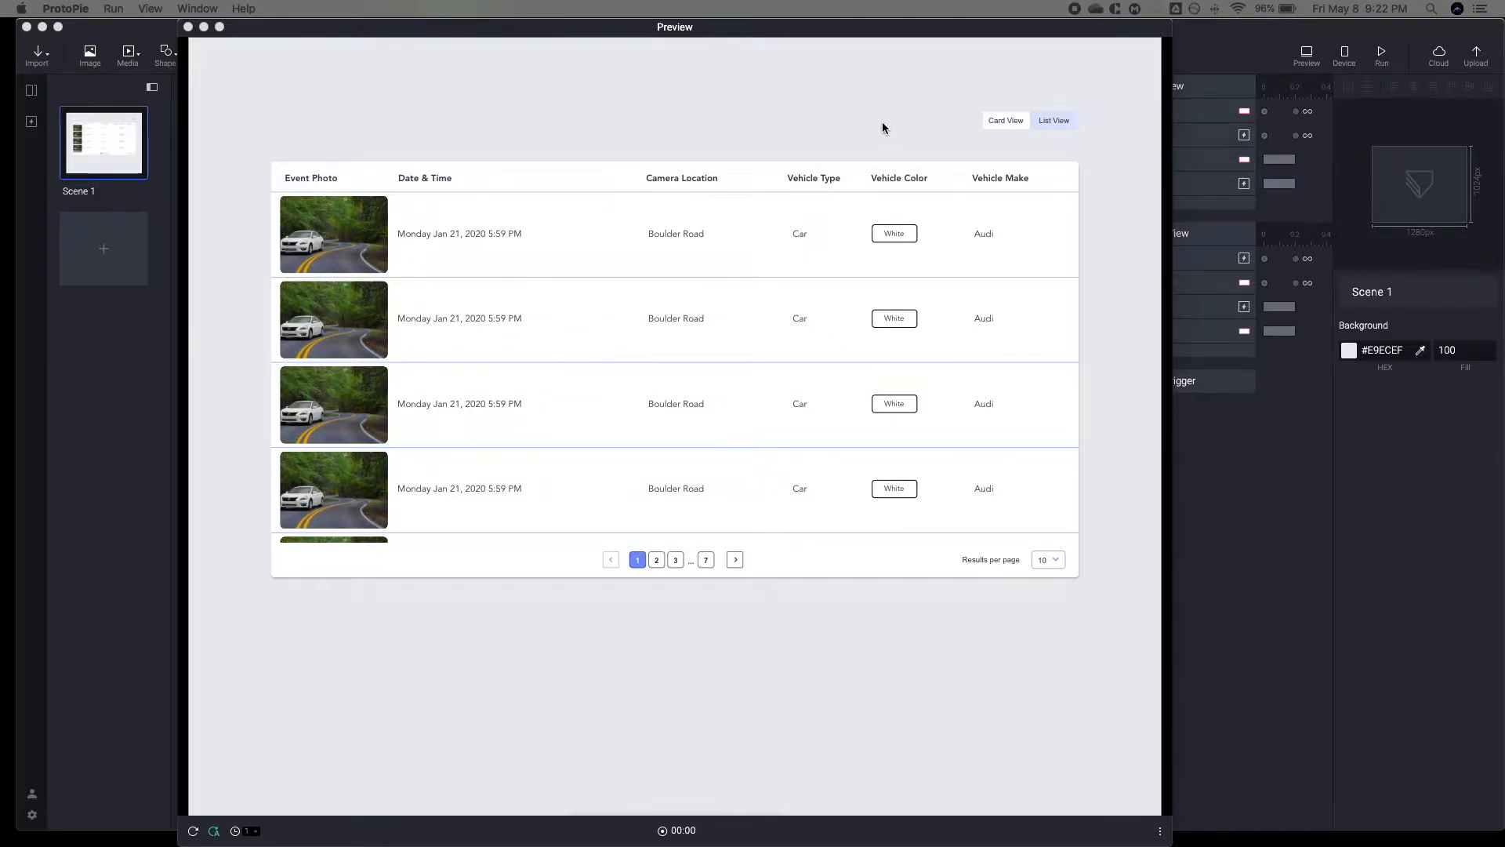
Toggle the preview between card grid and table, ending on the card grid
click(1054, 120)
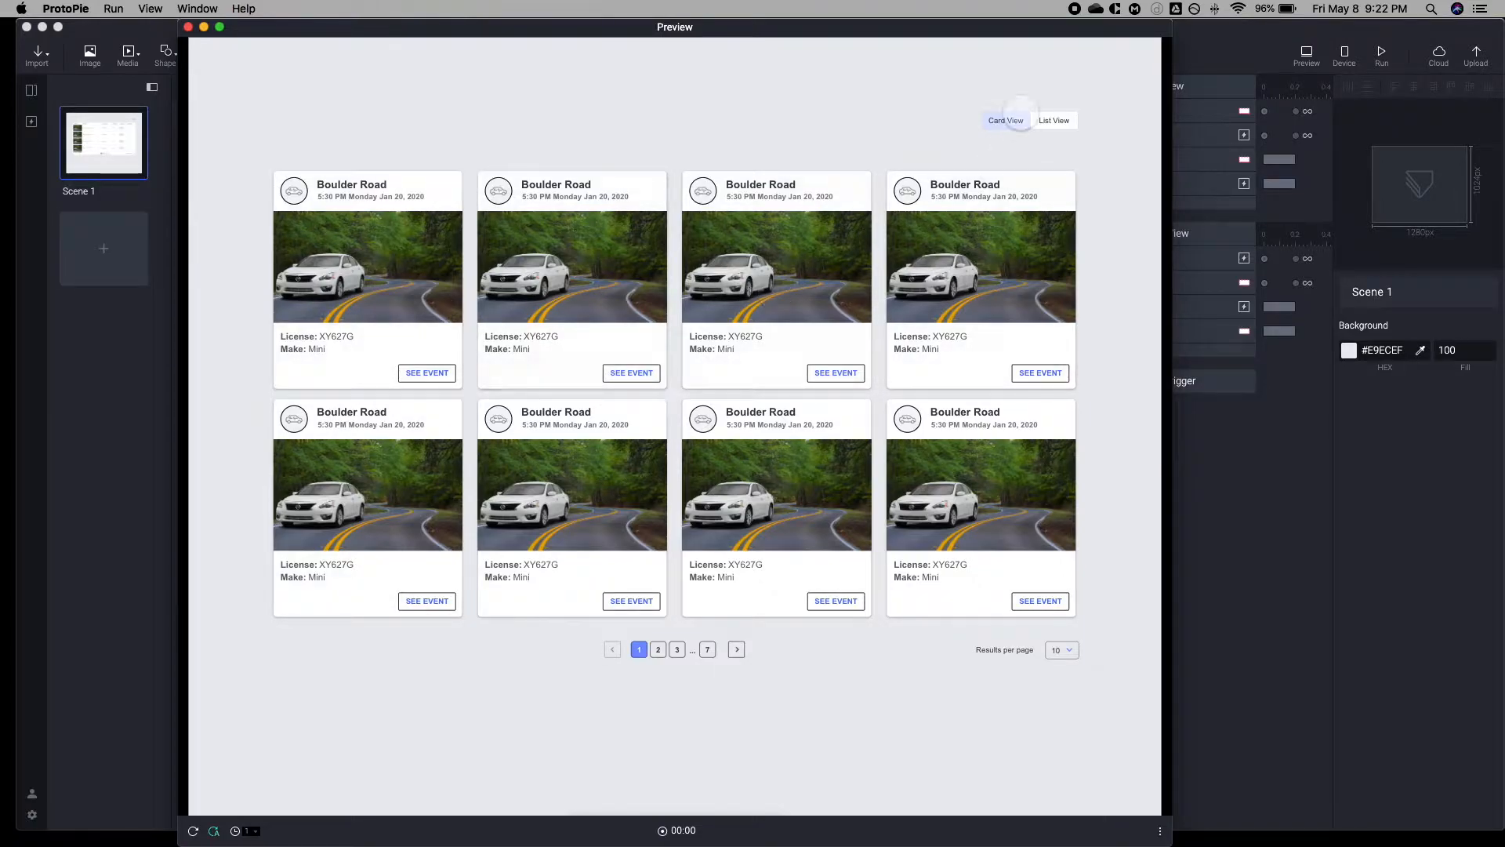
click(1054, 121)
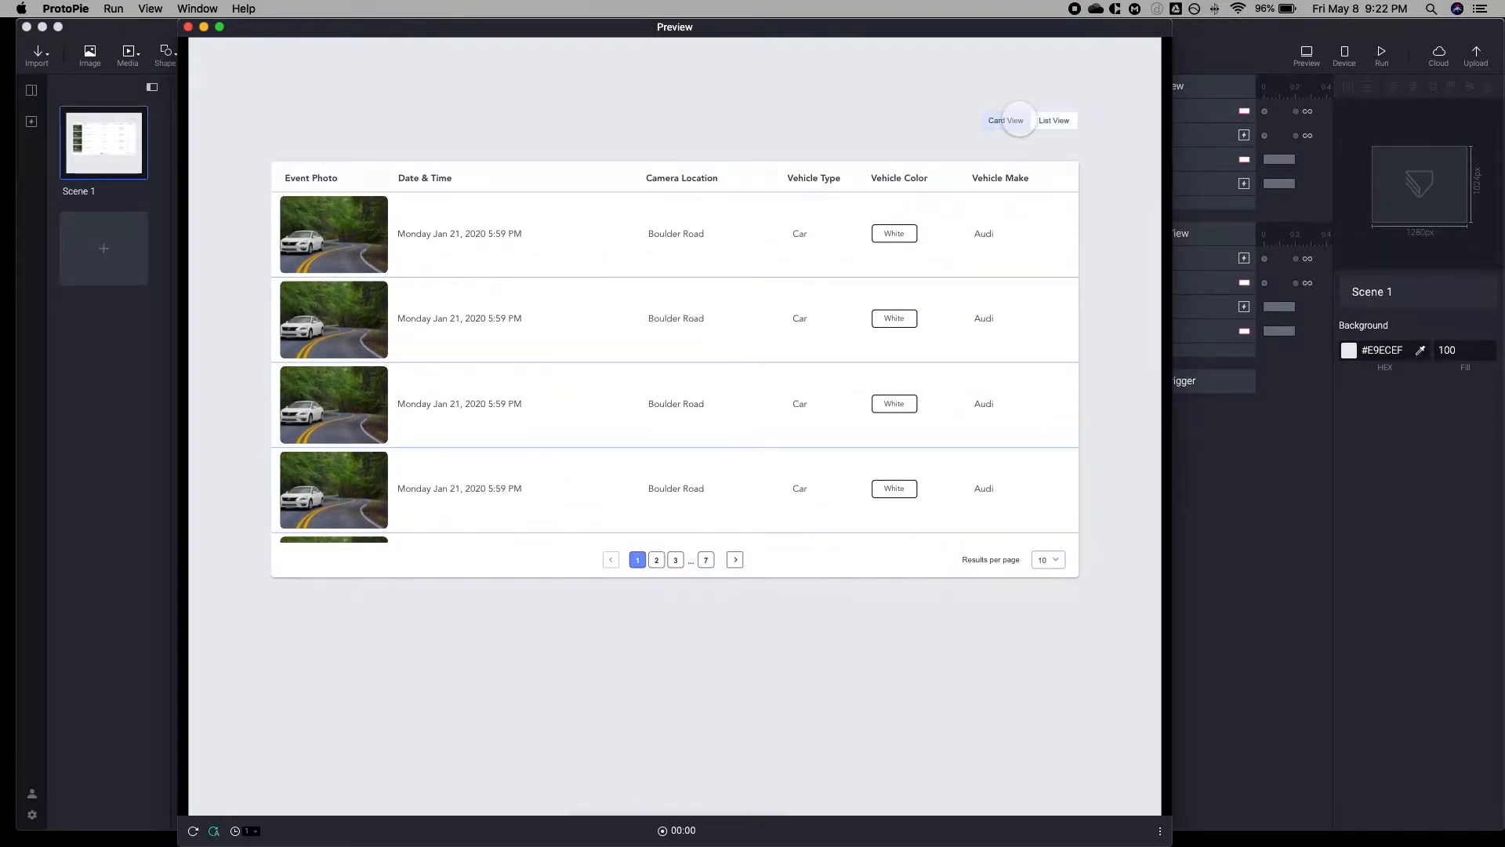
click(1054, 121)
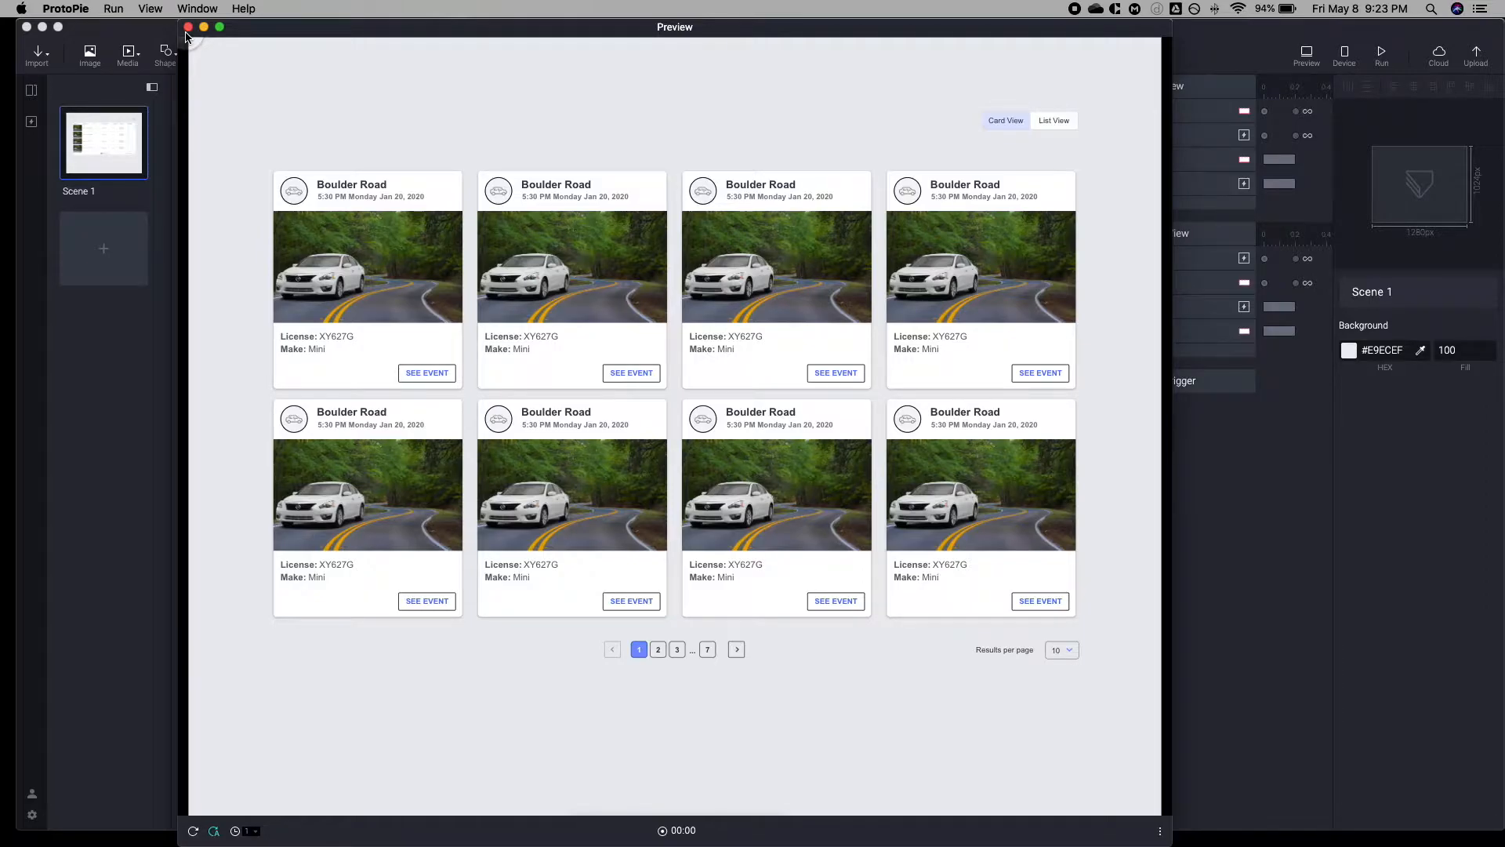
Close the preview and expand the View Toggle layer to show its List View and Card View groups
click(188, 27)
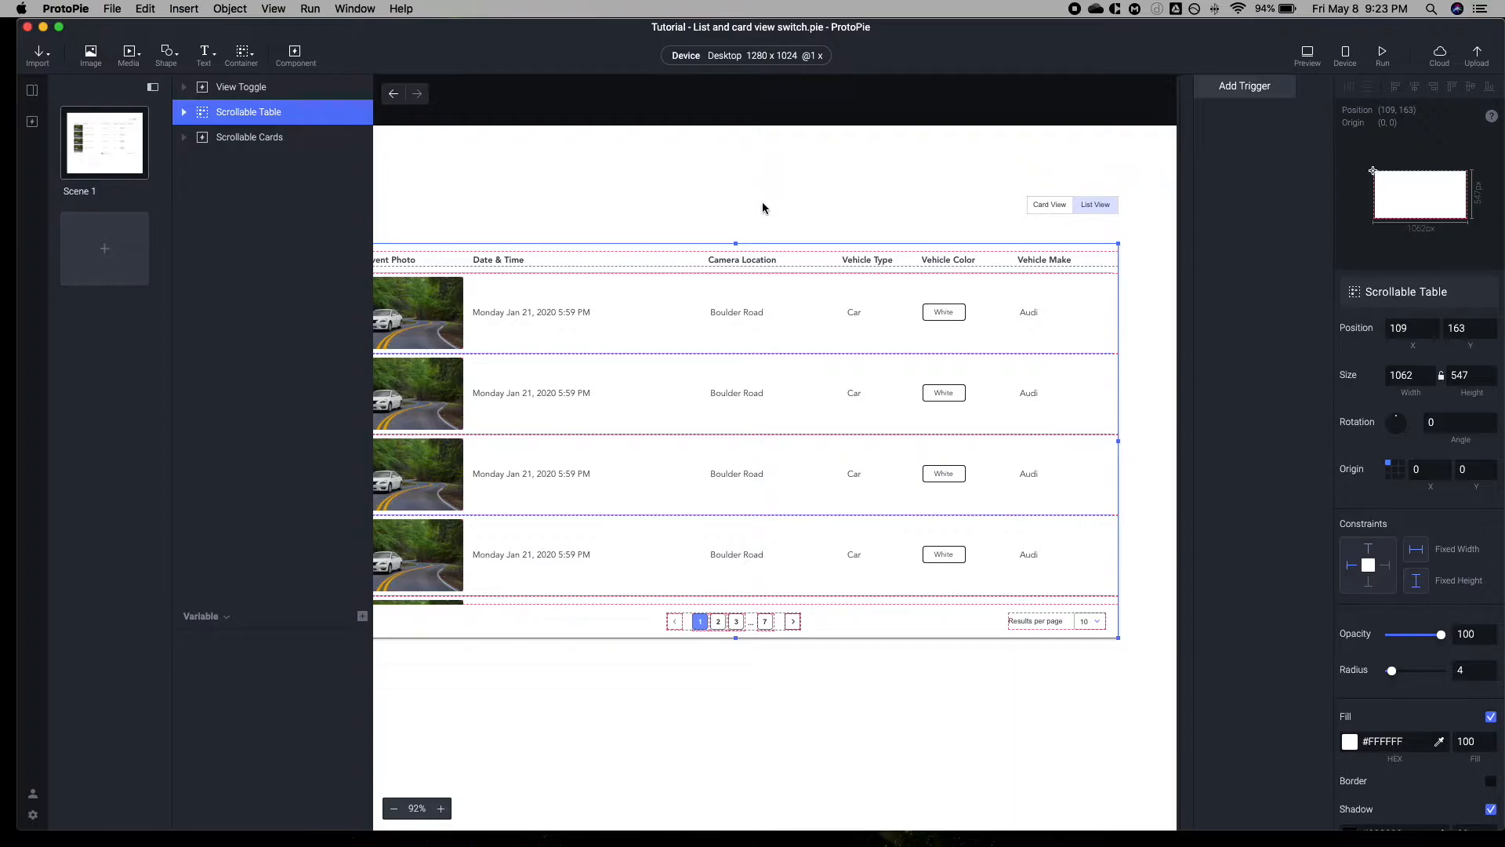
click(1244, 85)
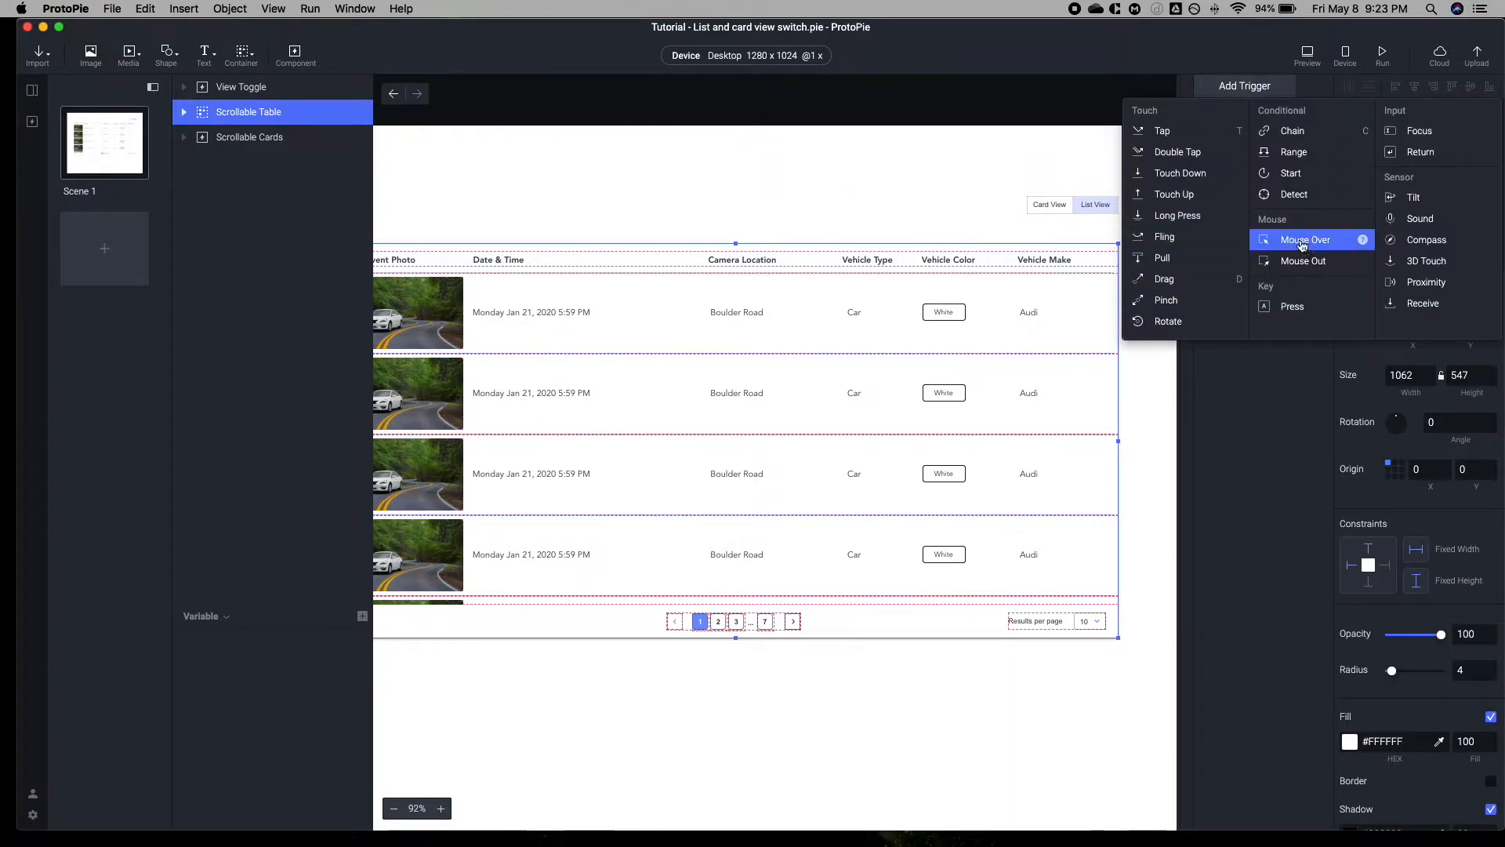
click(843, 208)
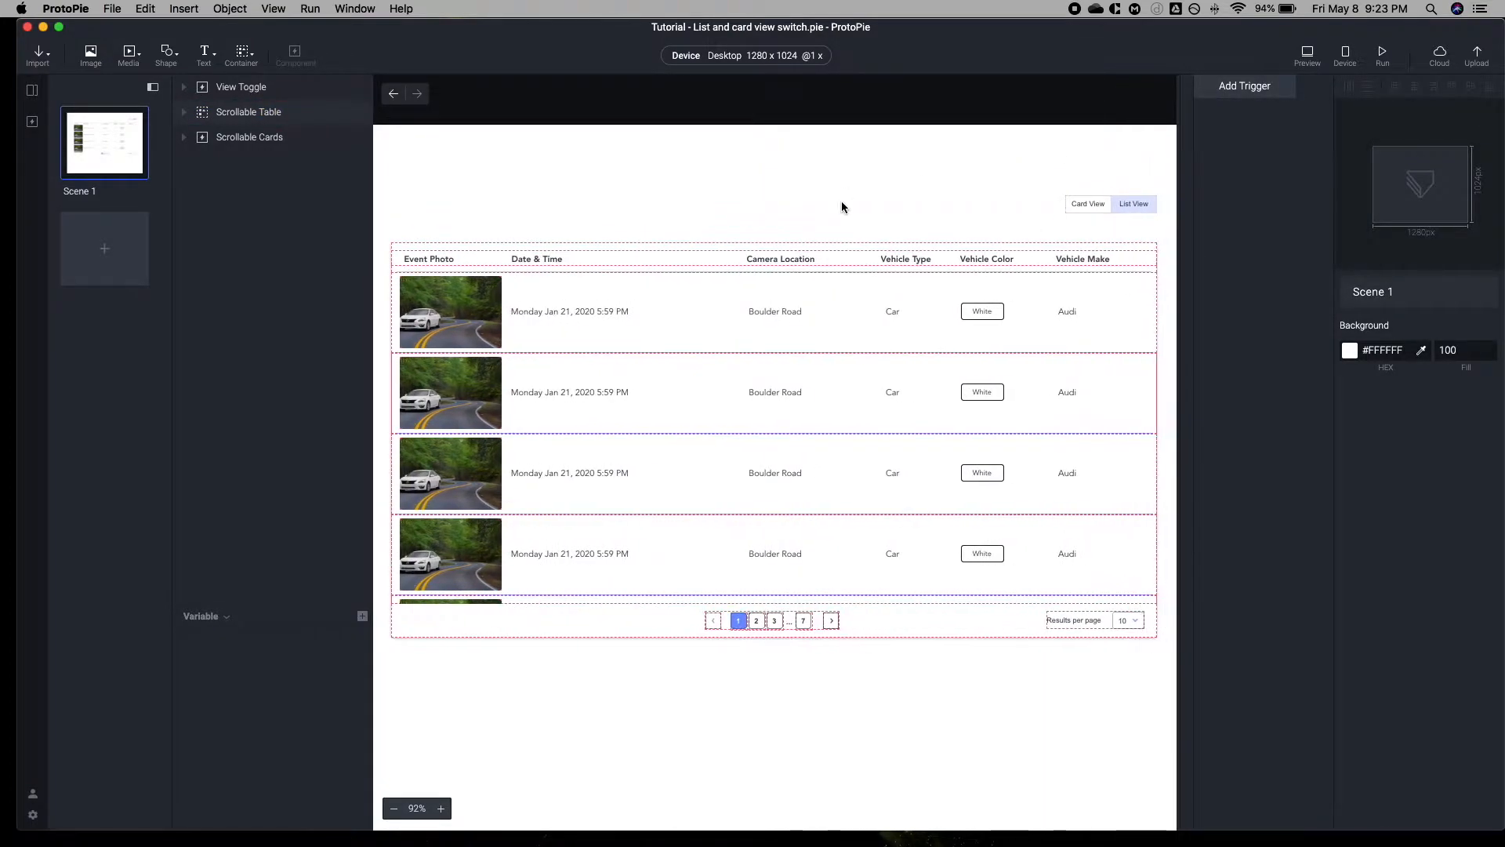
click(241, 86)
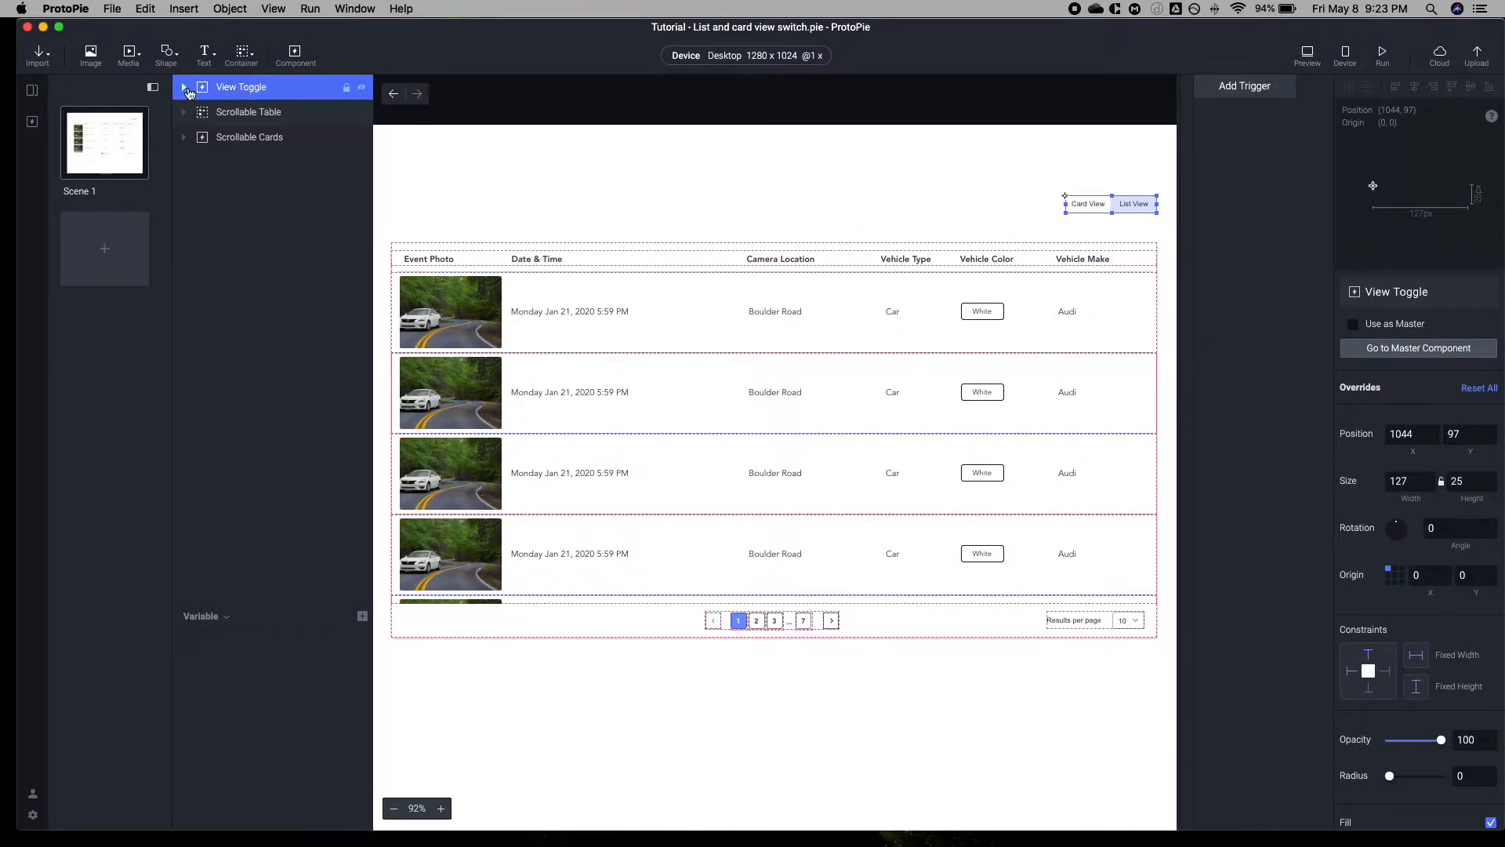
click(184, 87)
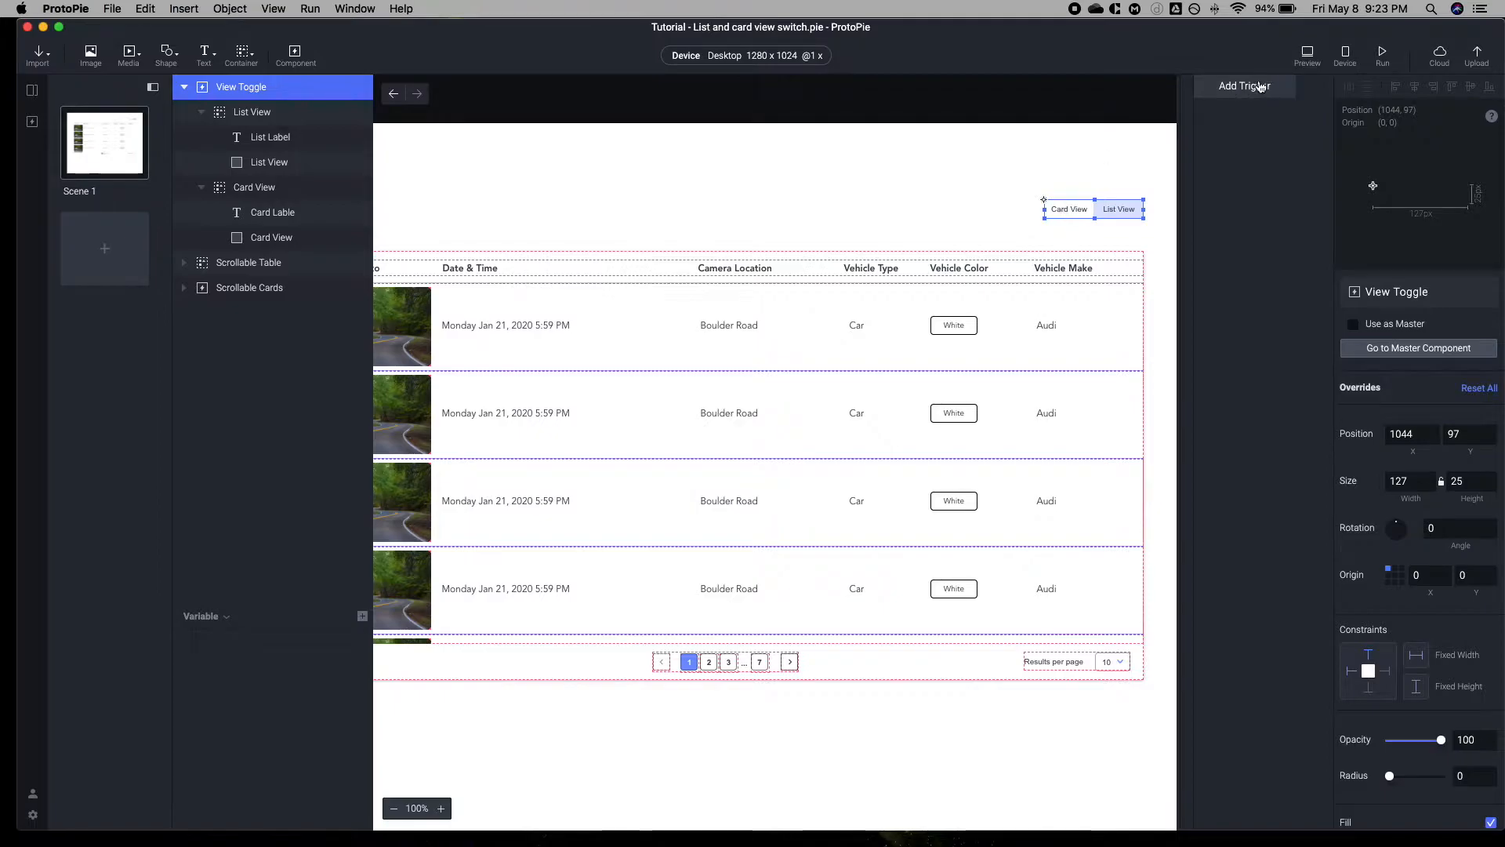
Add two Receive triggers named List View Receive and Card View Receive
click(1246, 85)
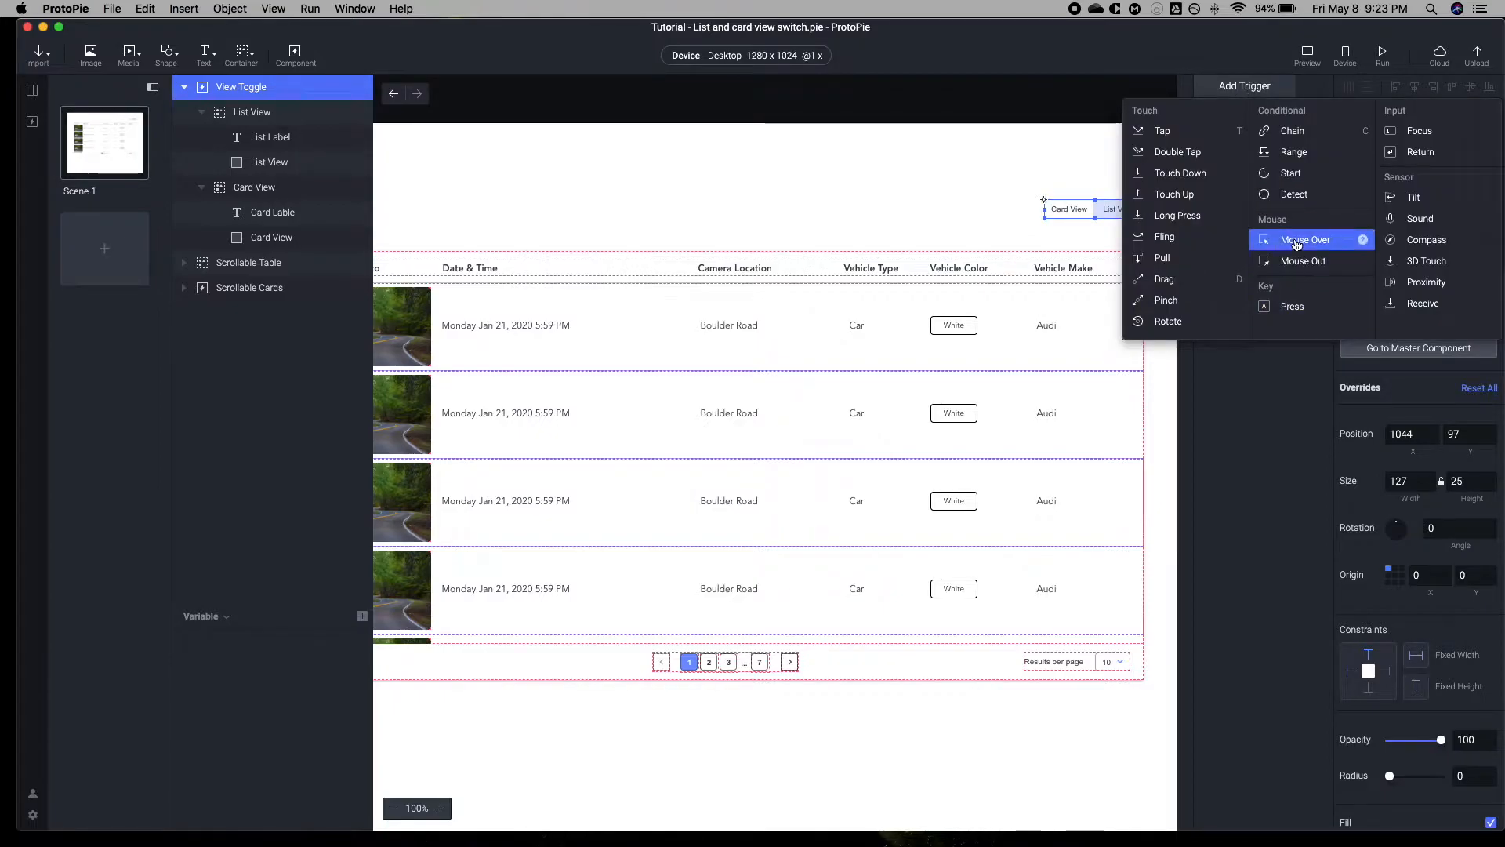
mouse_move(1307, 261)
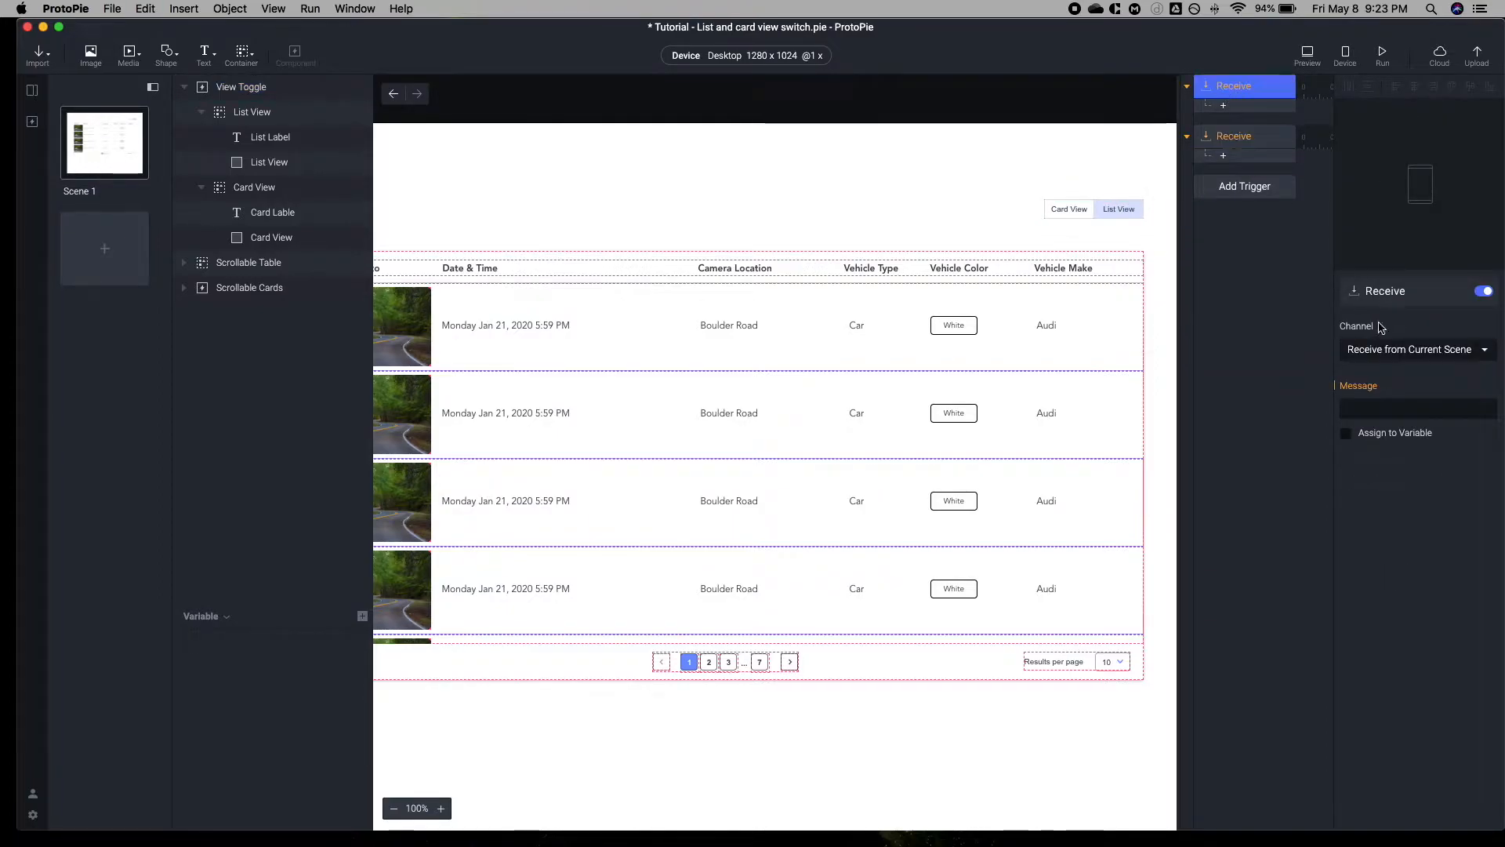
double_click(1235, 84)
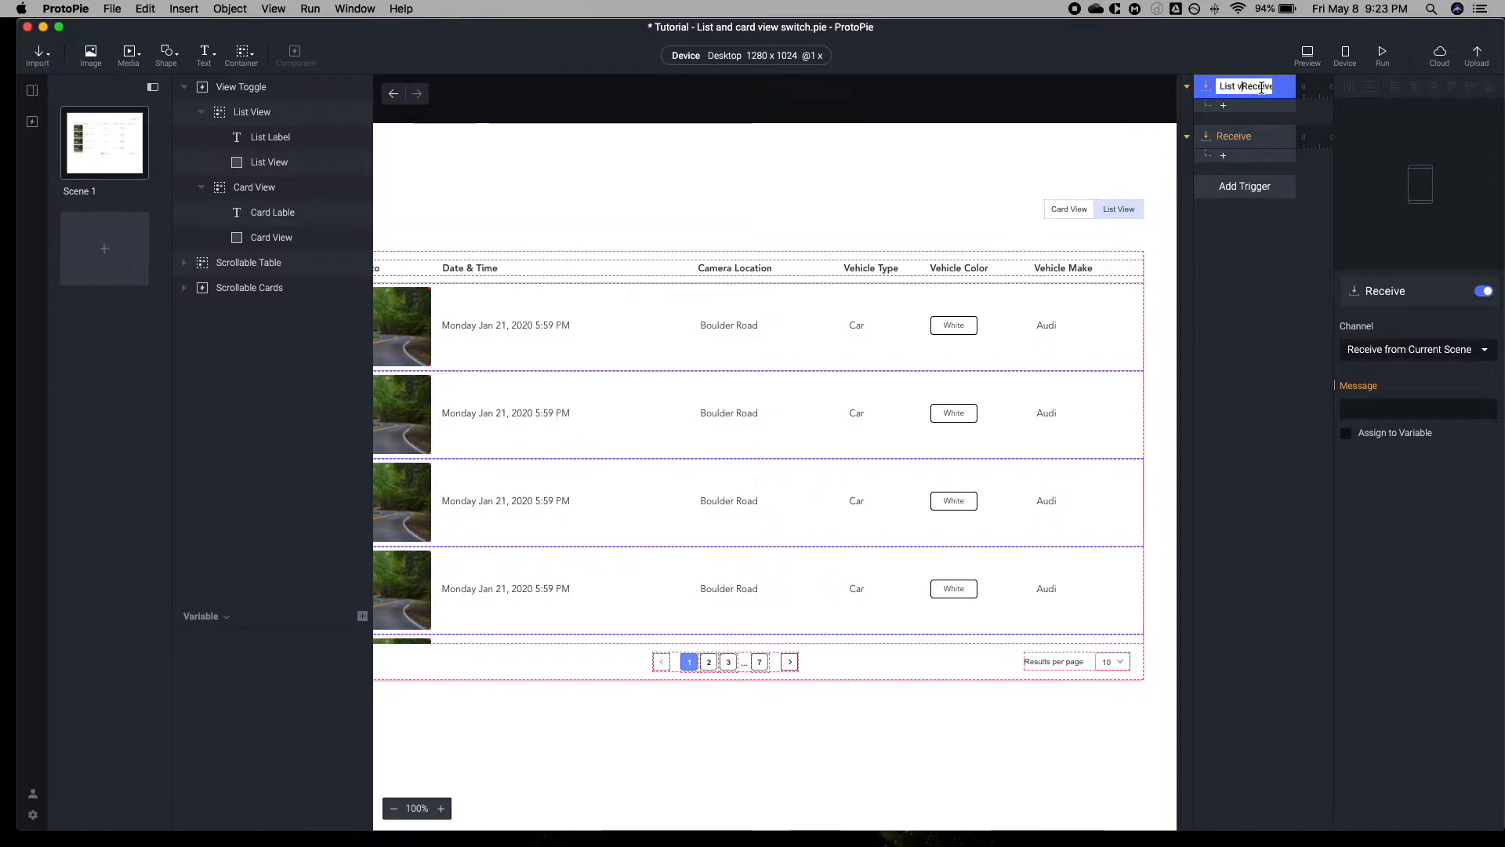
text(List View Receive)
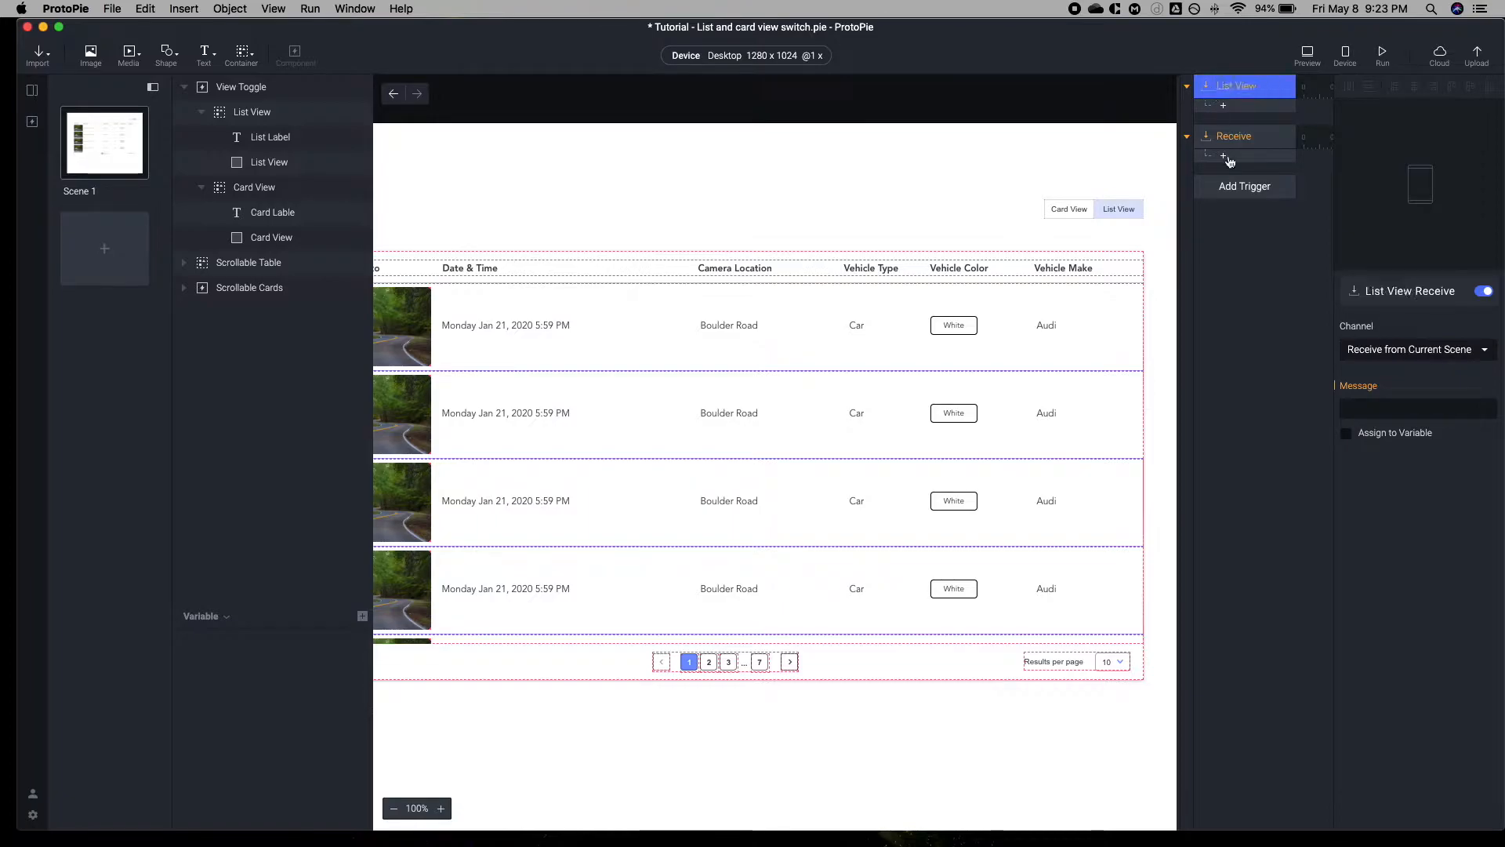
double_click(1236, 135)
text(Card View Re)
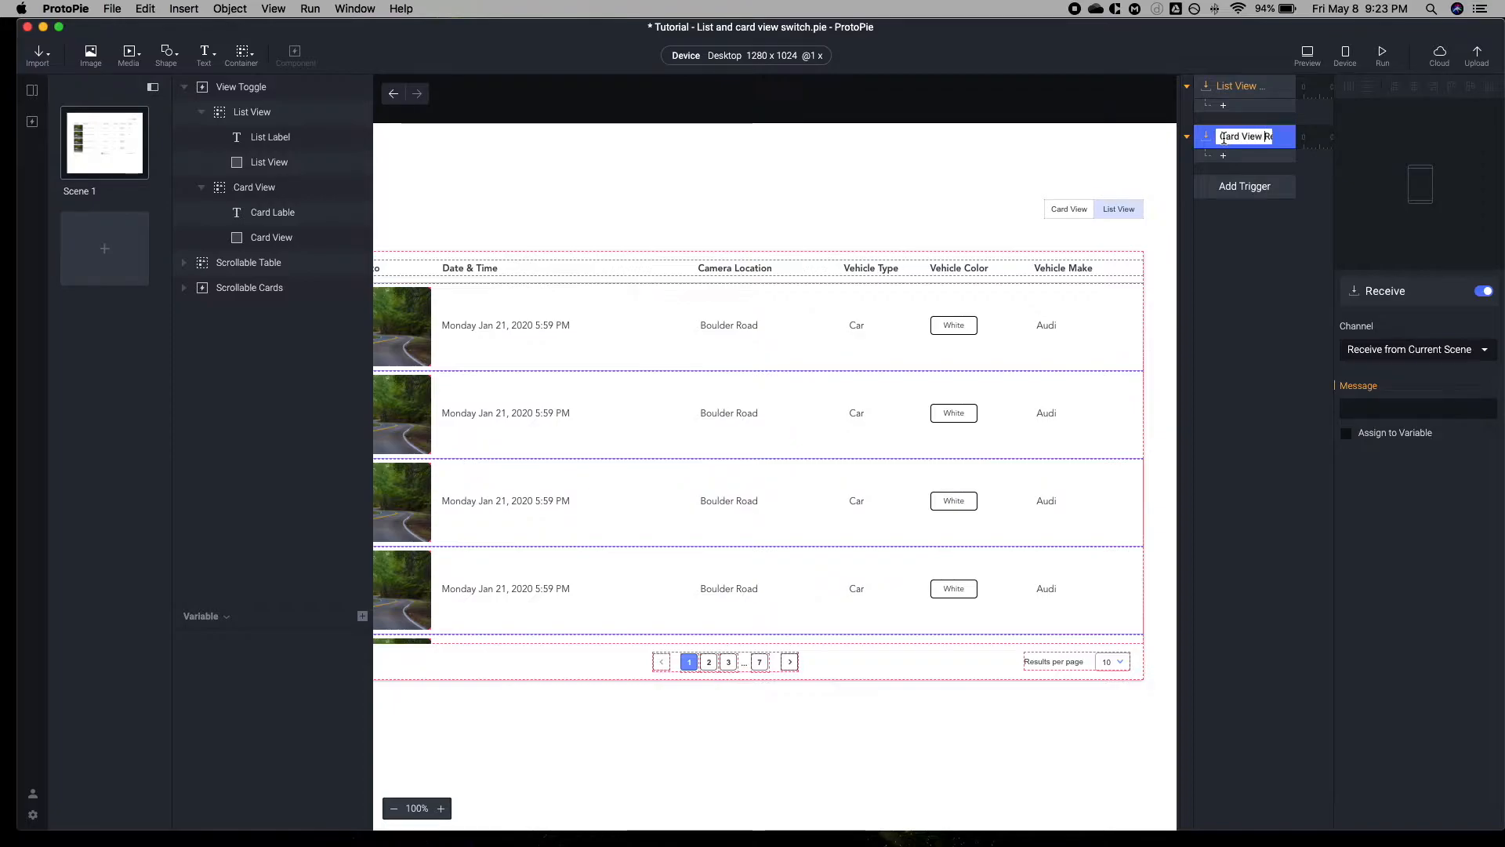
click(1225, 105)
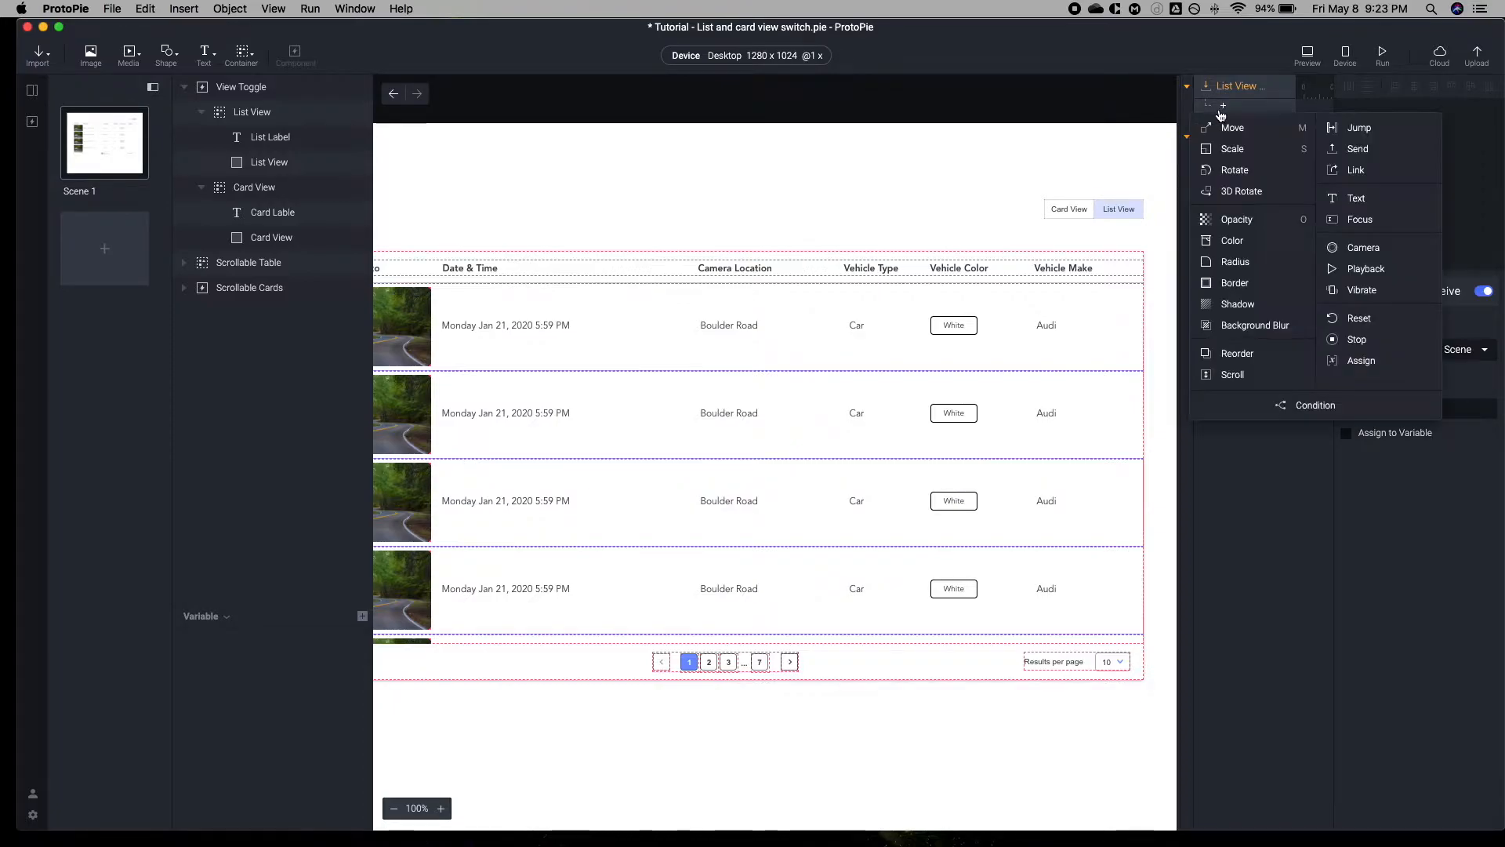
mouse_move(361, 210)
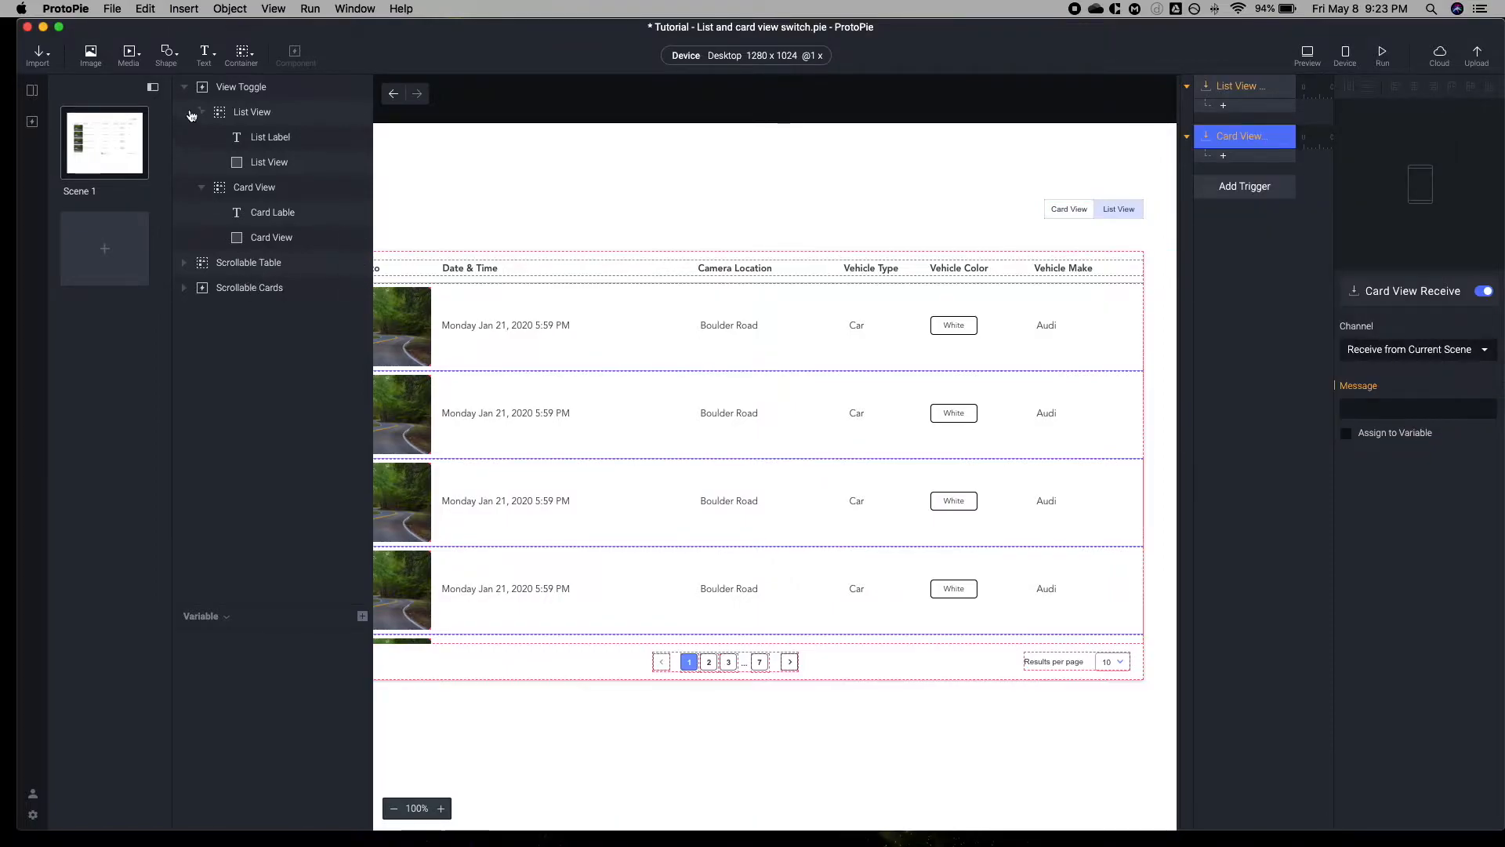
Select the Scrollable Table and Scrollable Cards layers and show the response options for List View Receive
click(248, 112)
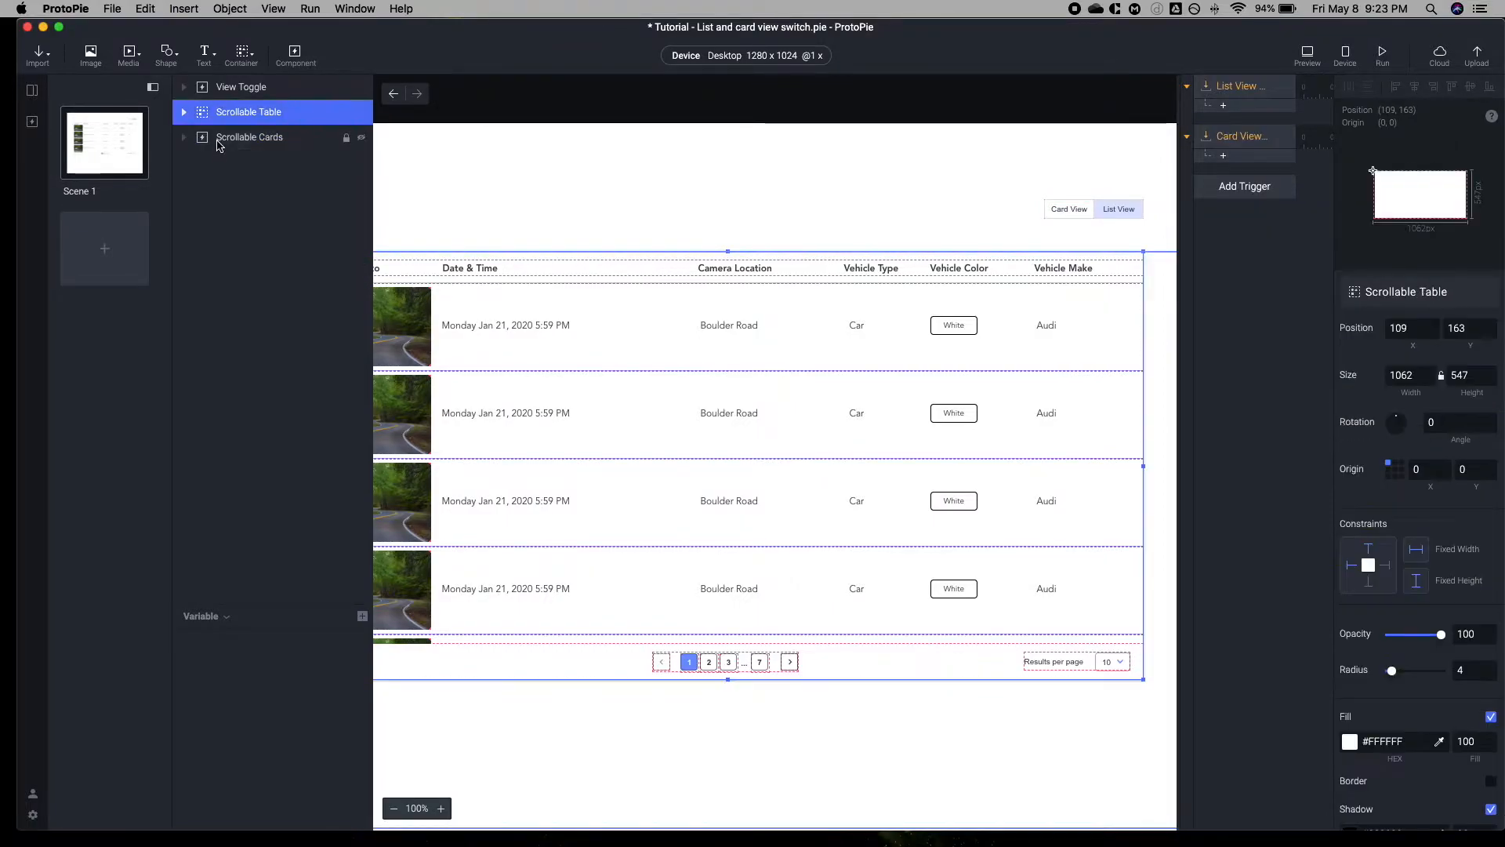
click(250, 137)
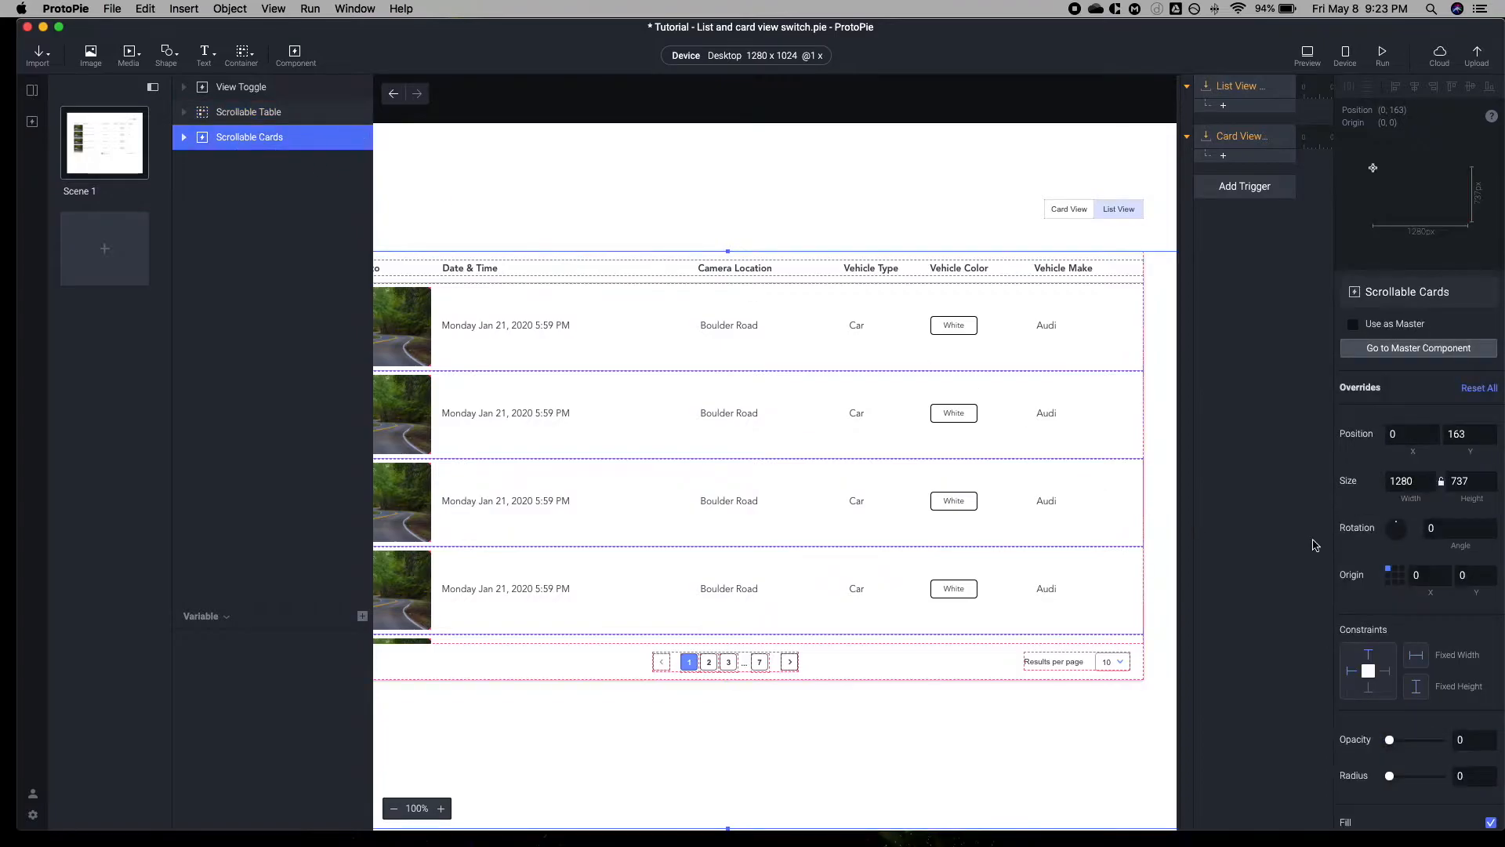
scroll(down, 3)
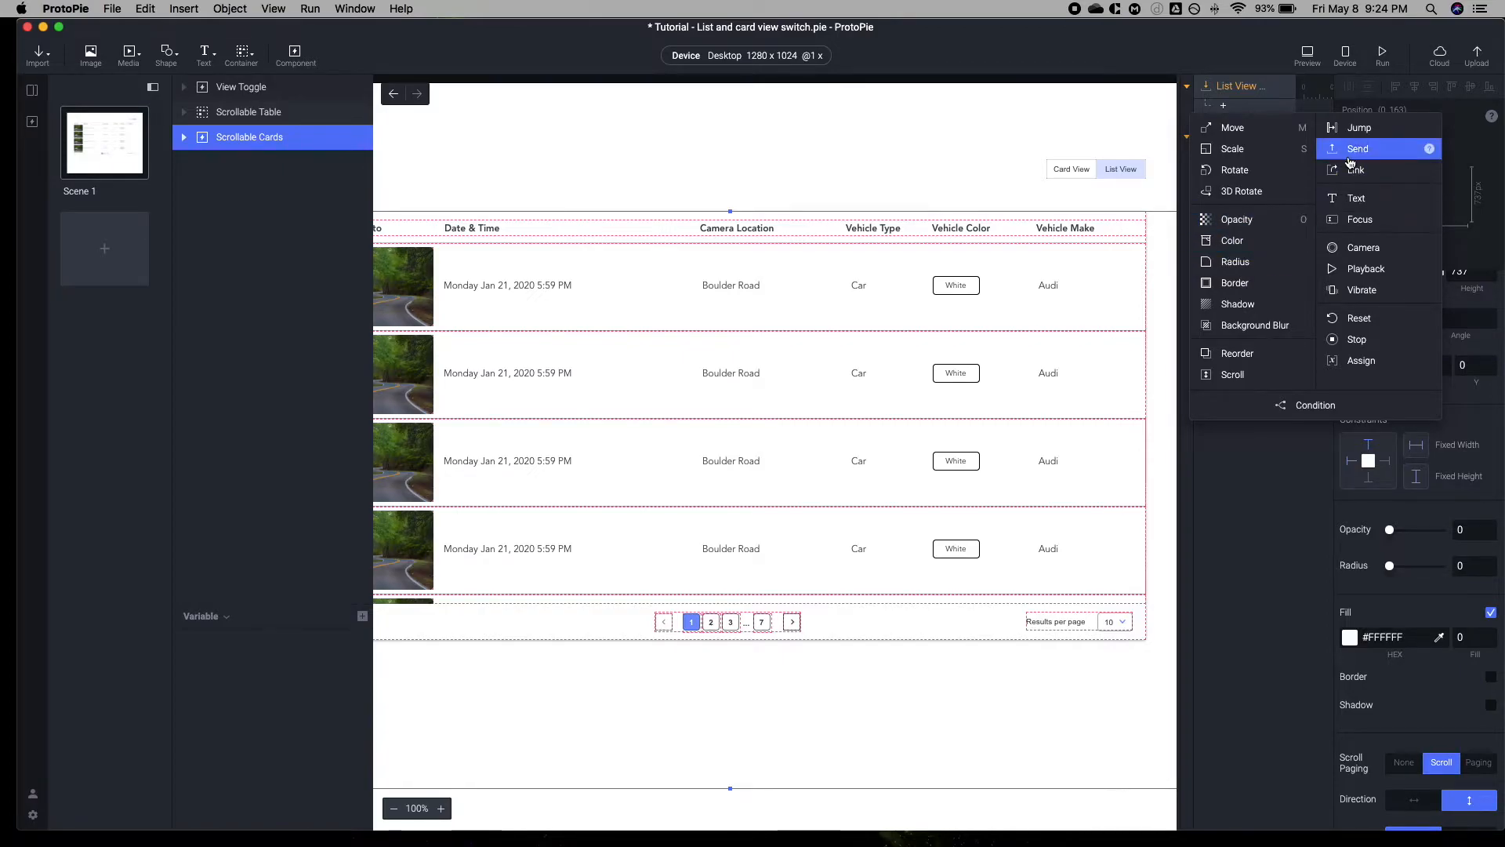
mouse_move(1239, 220)
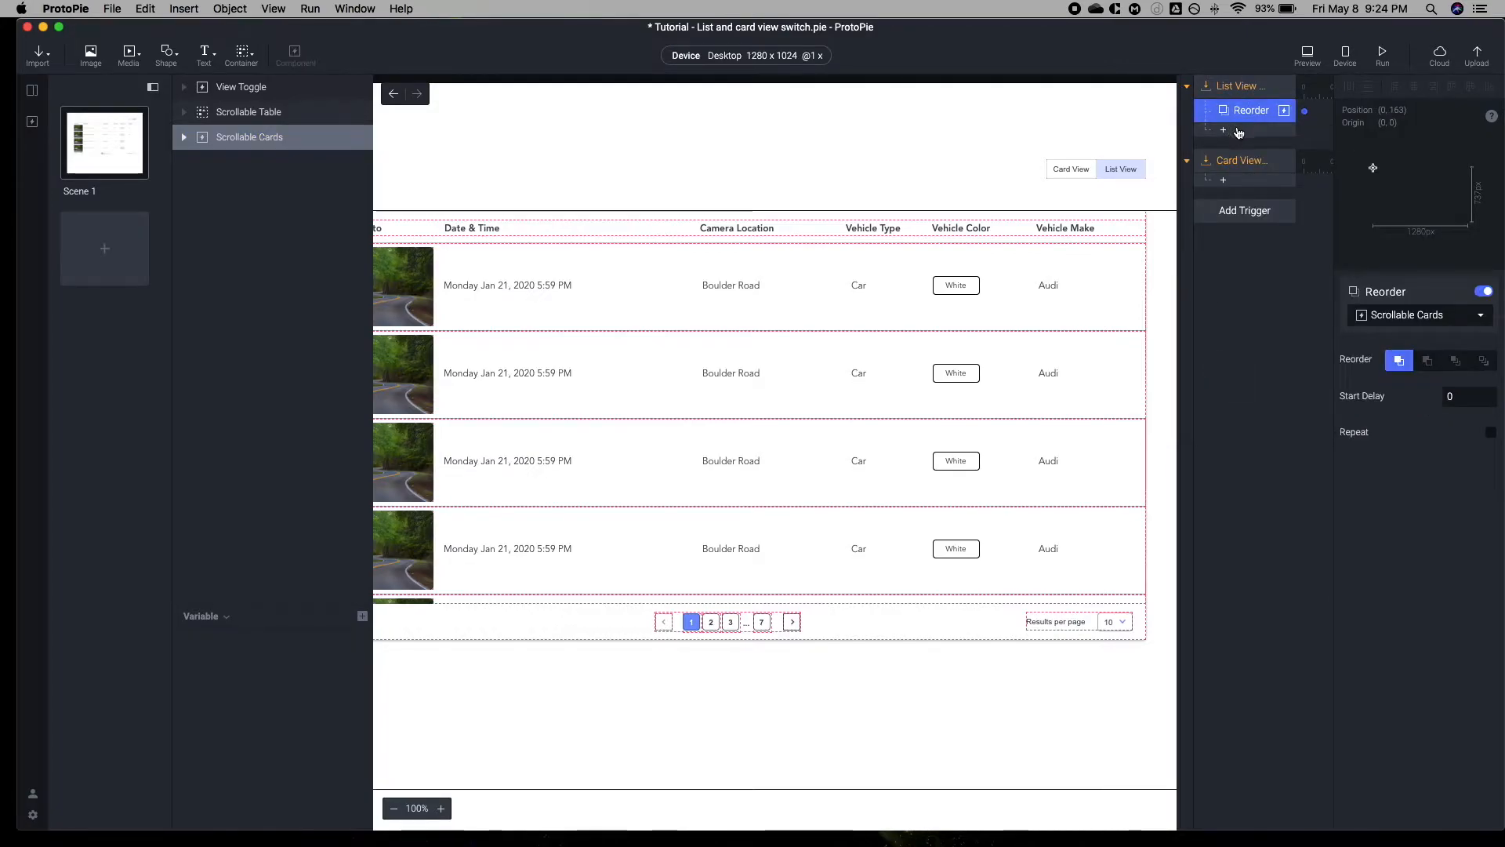
Point the two Reorder responses at Scrollable Table and Scrollable Cards
click(1413, 313)
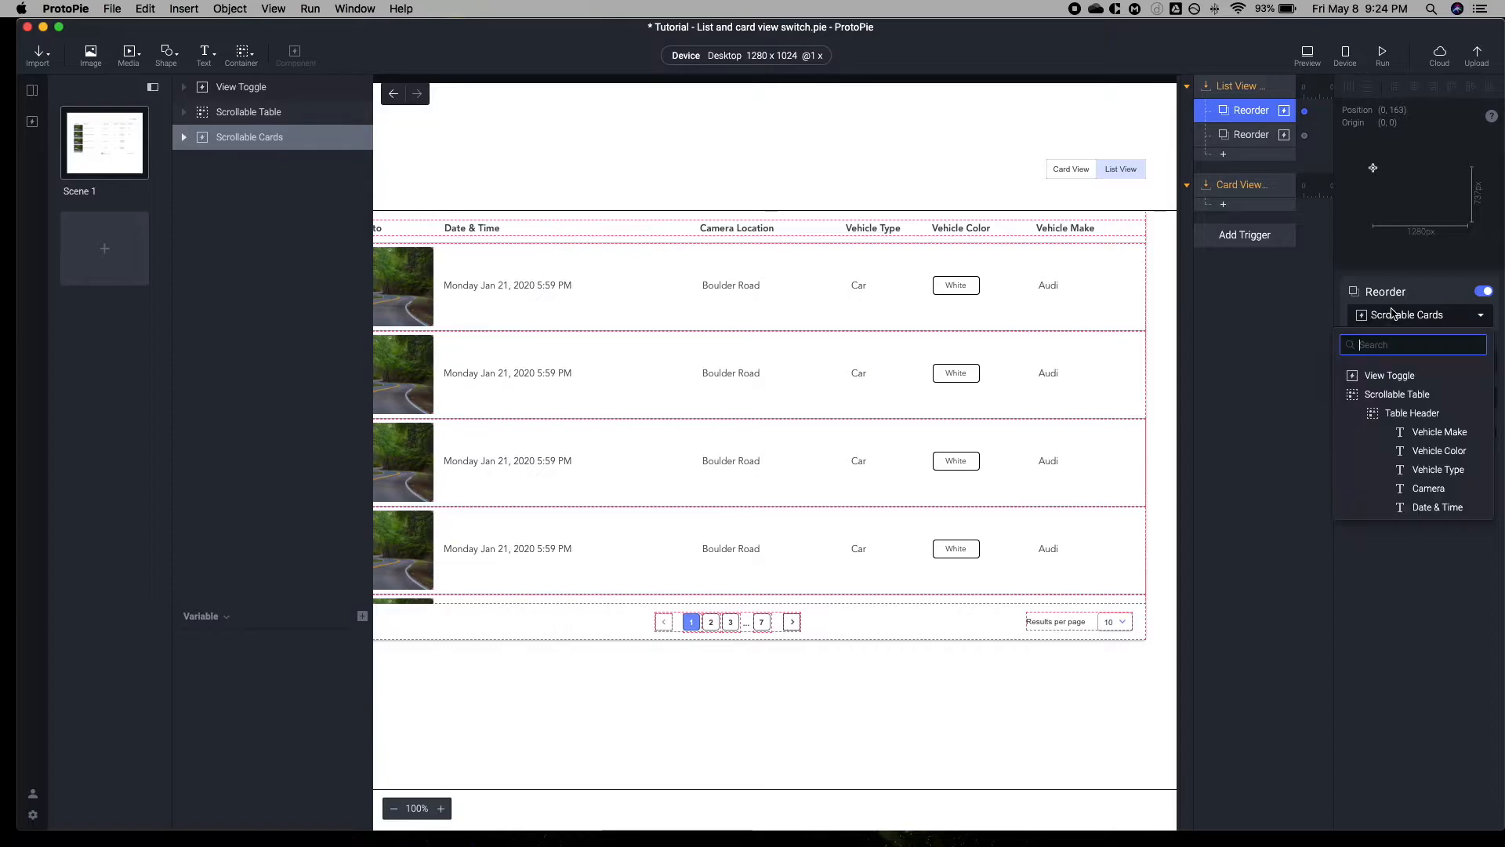
click(1397, 393)
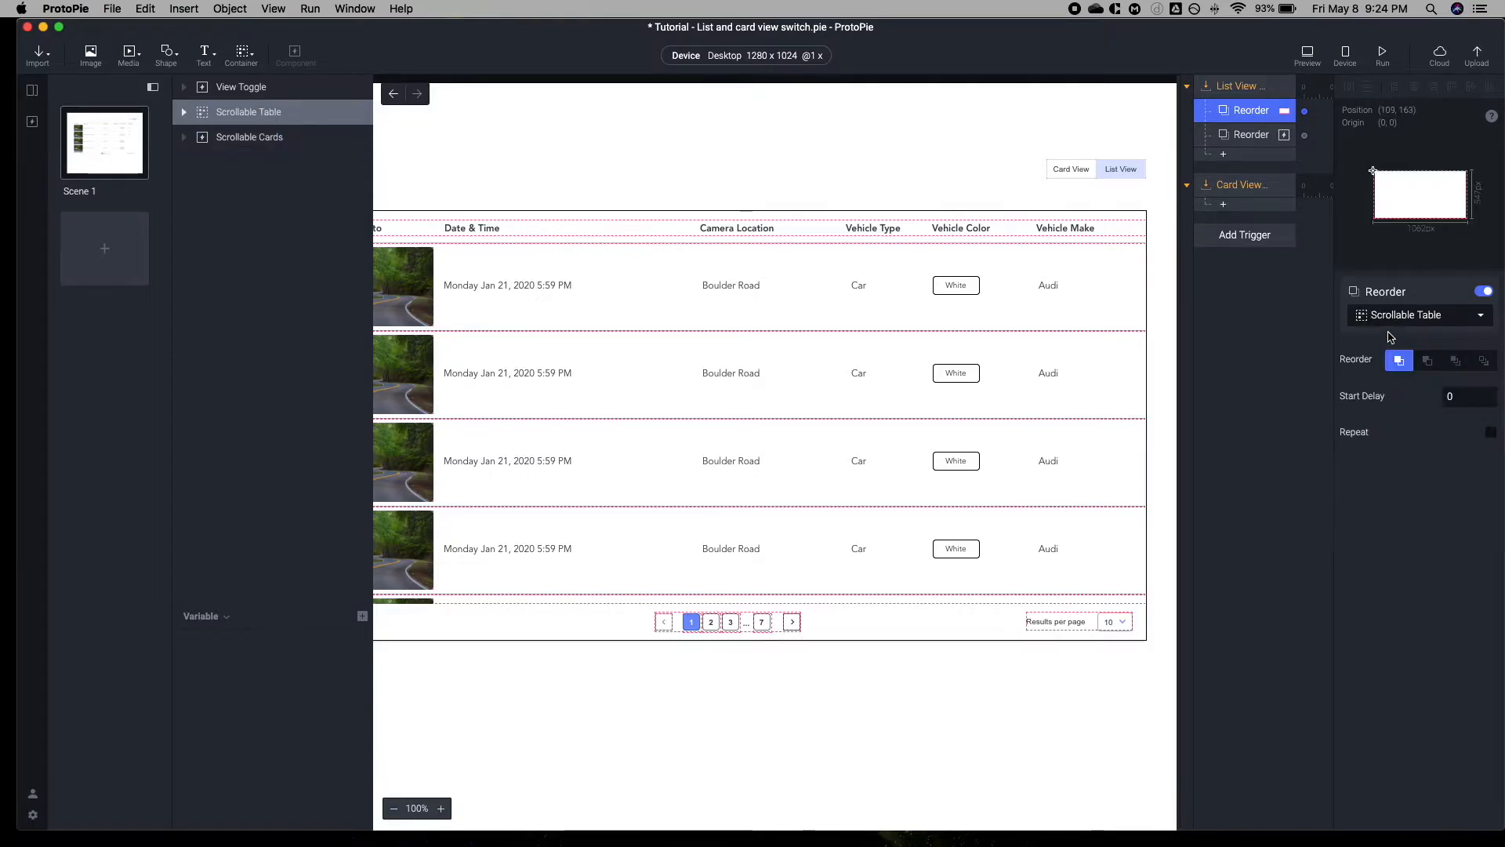
click(1416, 315)
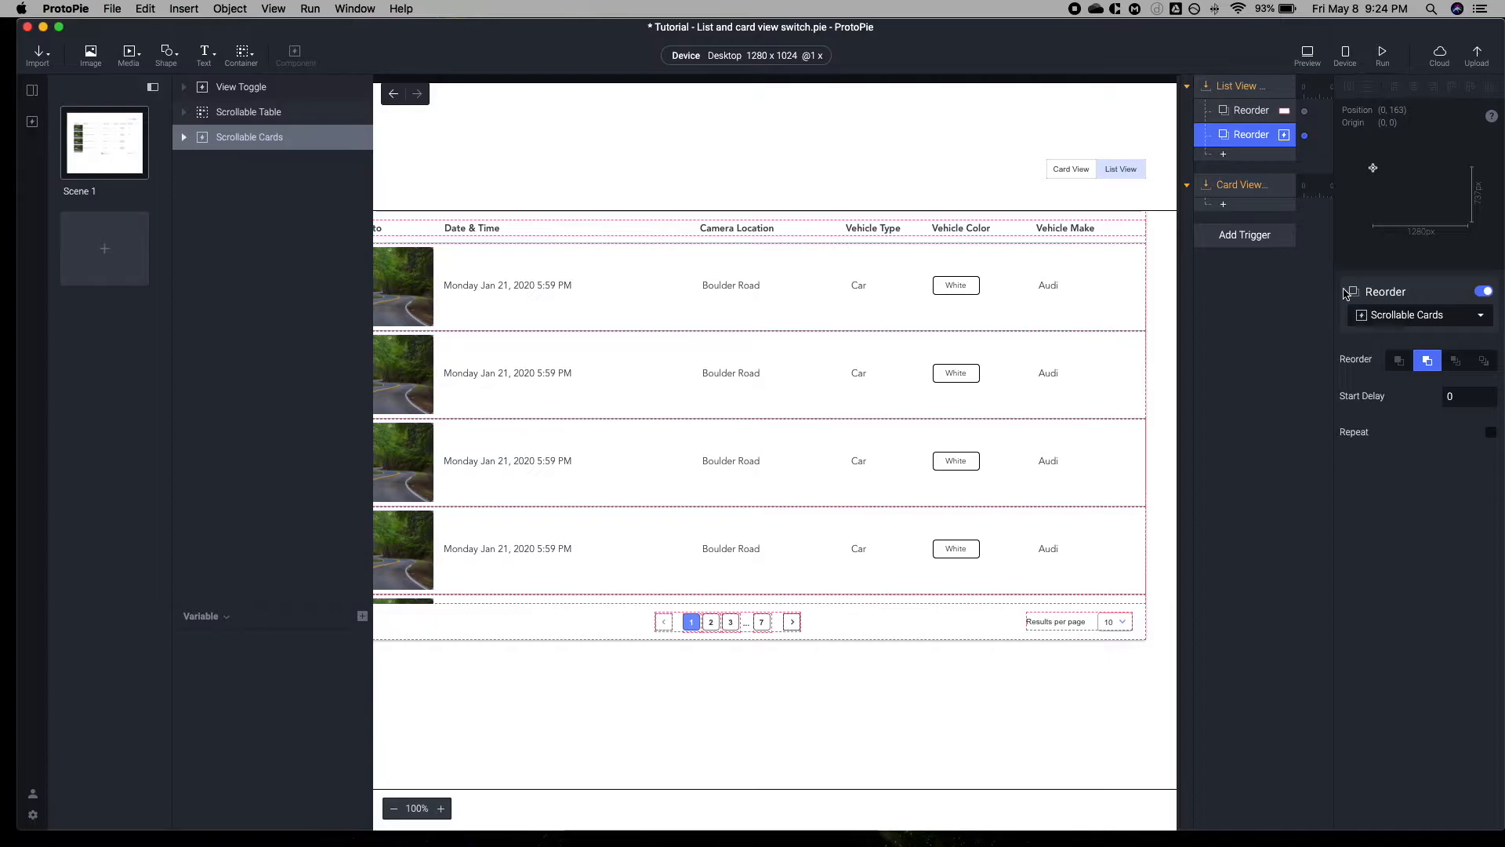
click(250, 112)
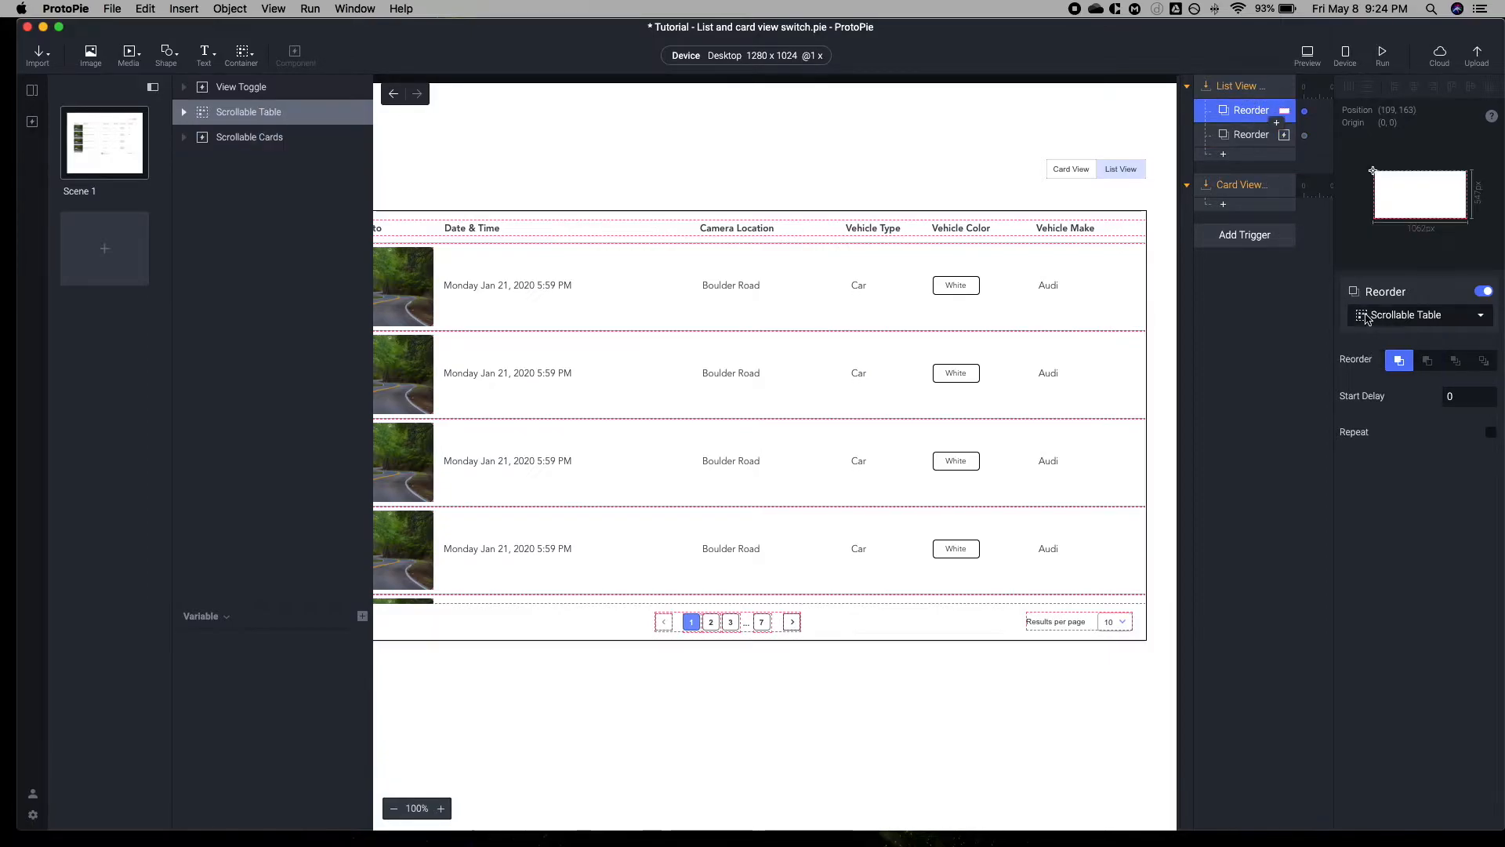
click(1420, 316)
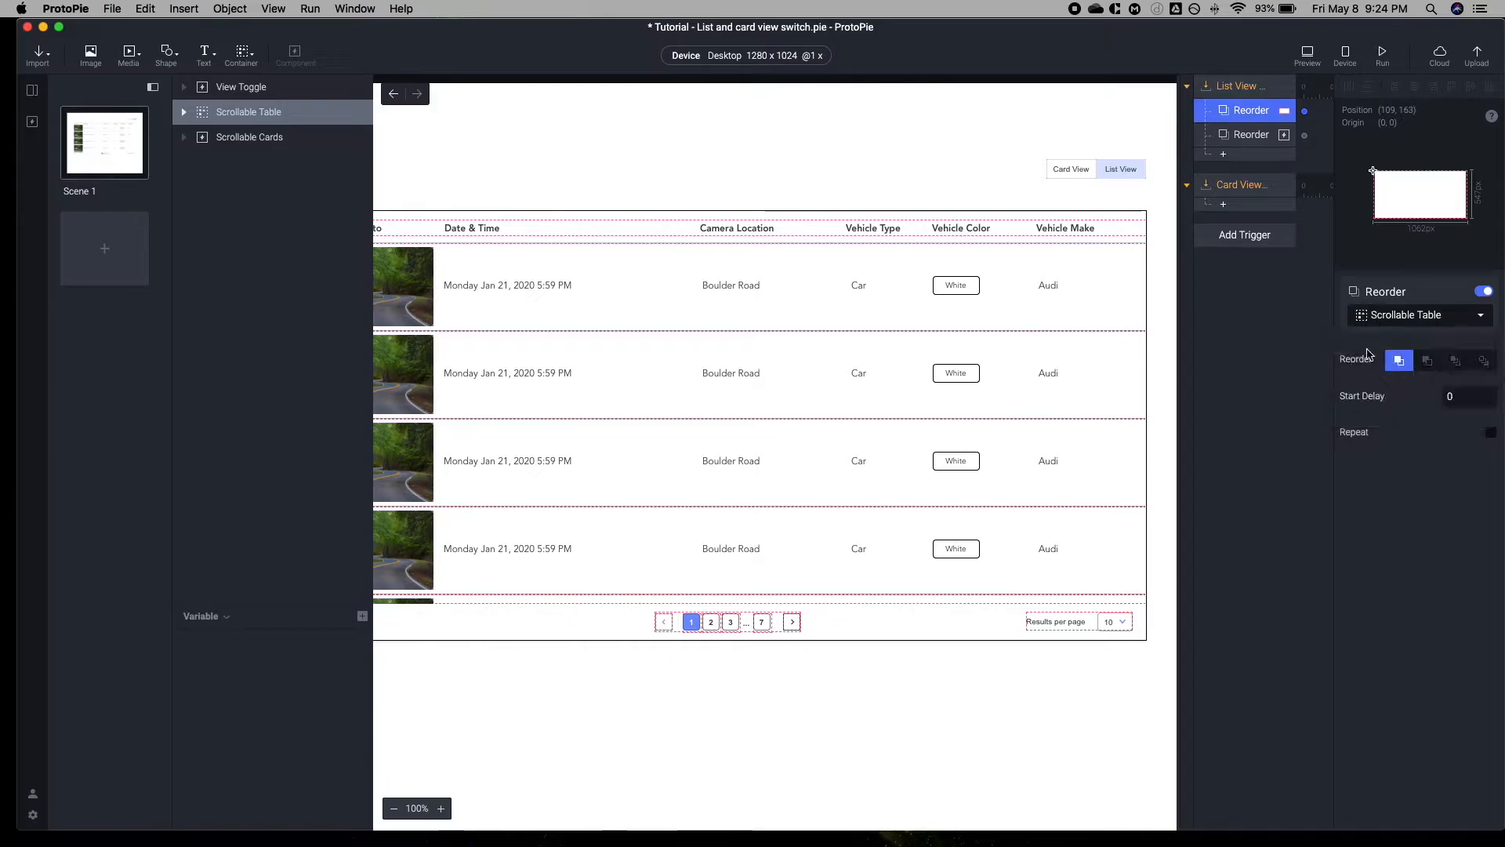
click(1249, 110)
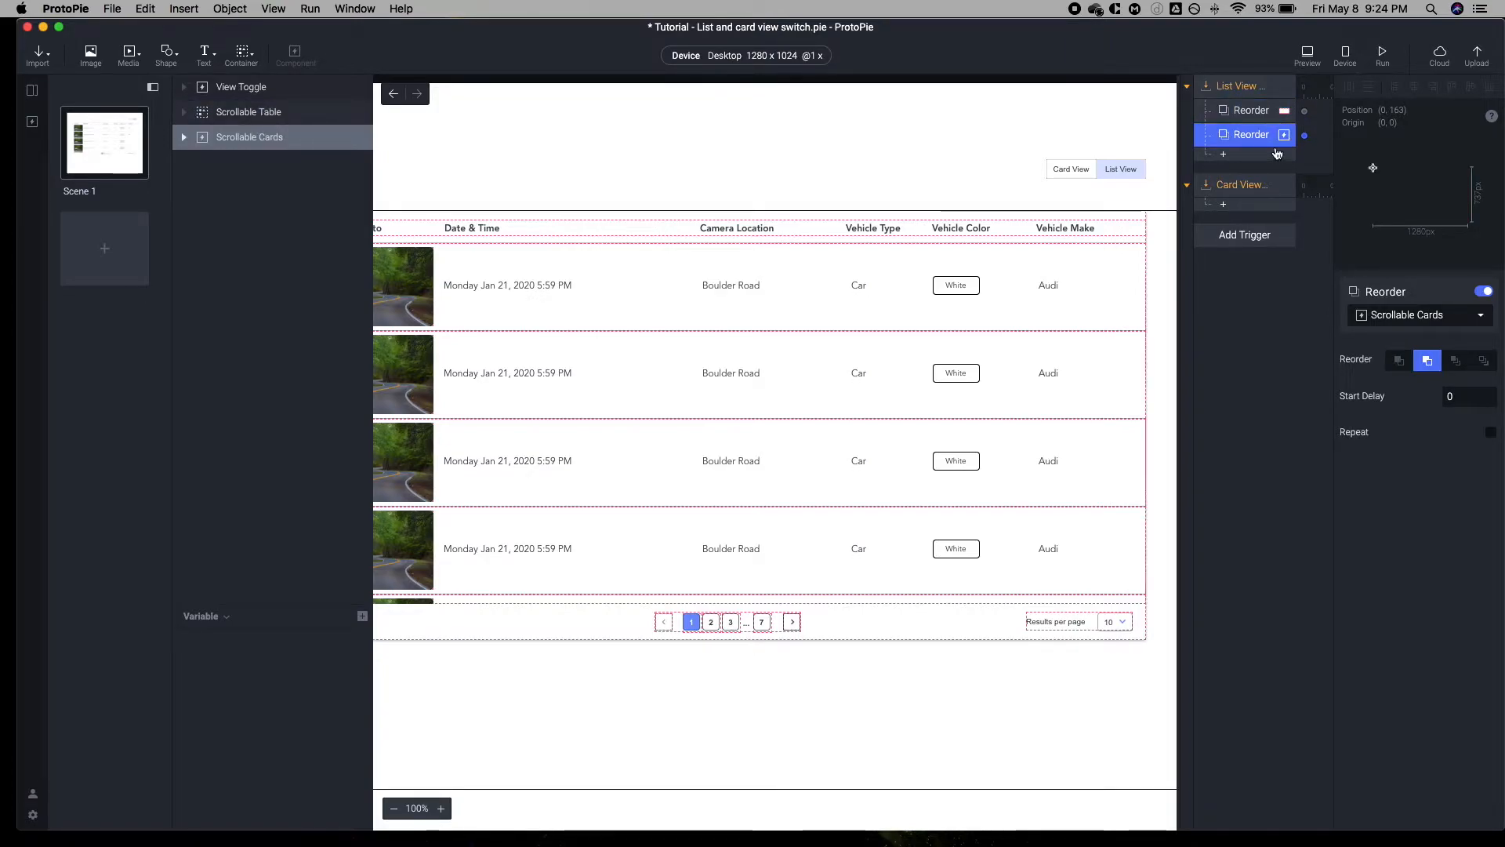
mouse_move(1225, 77)
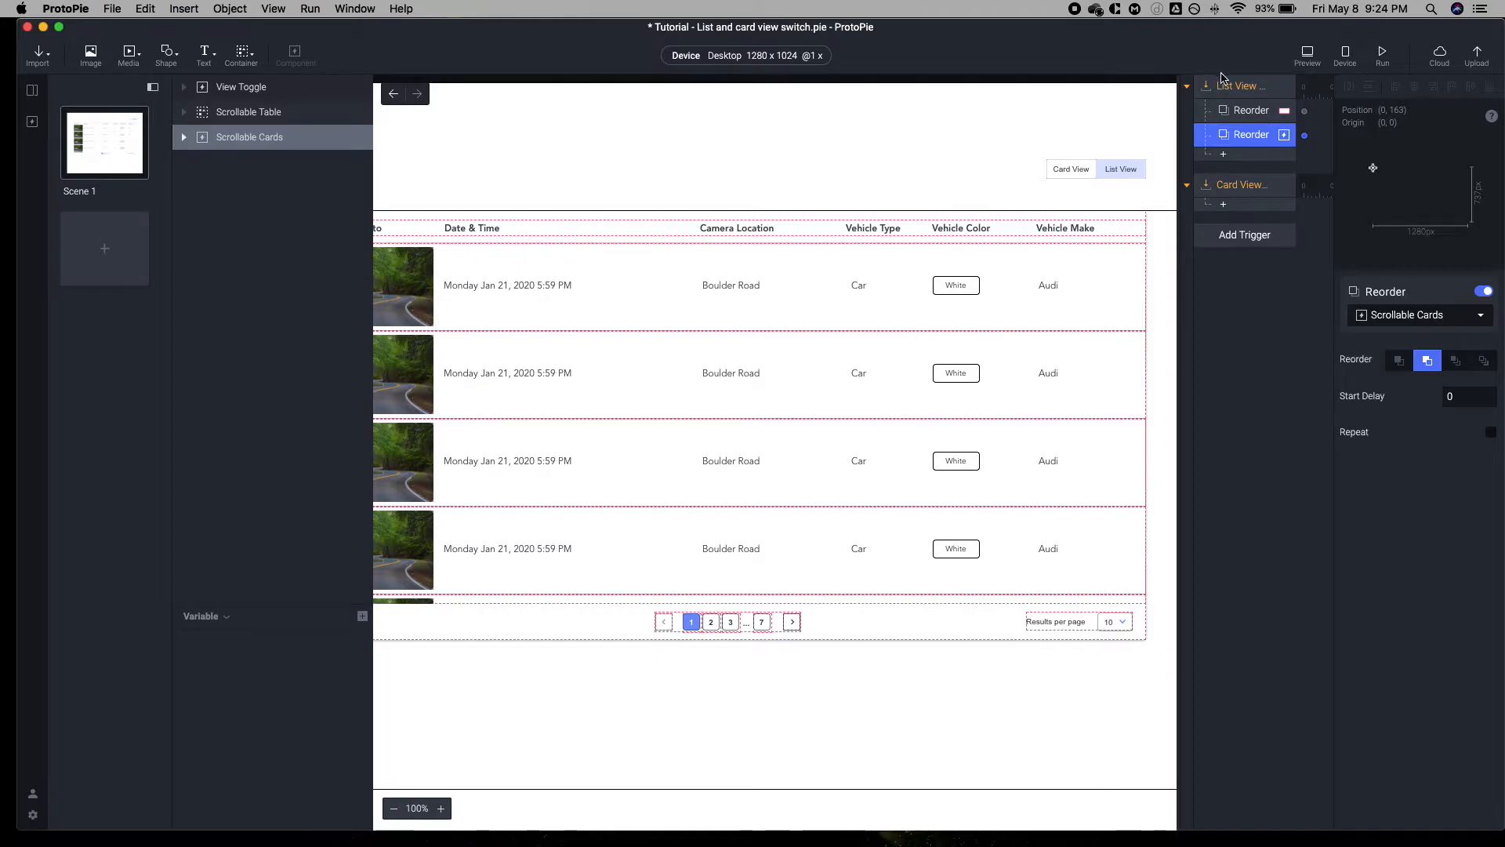
Set the List View Receive trigger's message to List View
click(1242, 84)
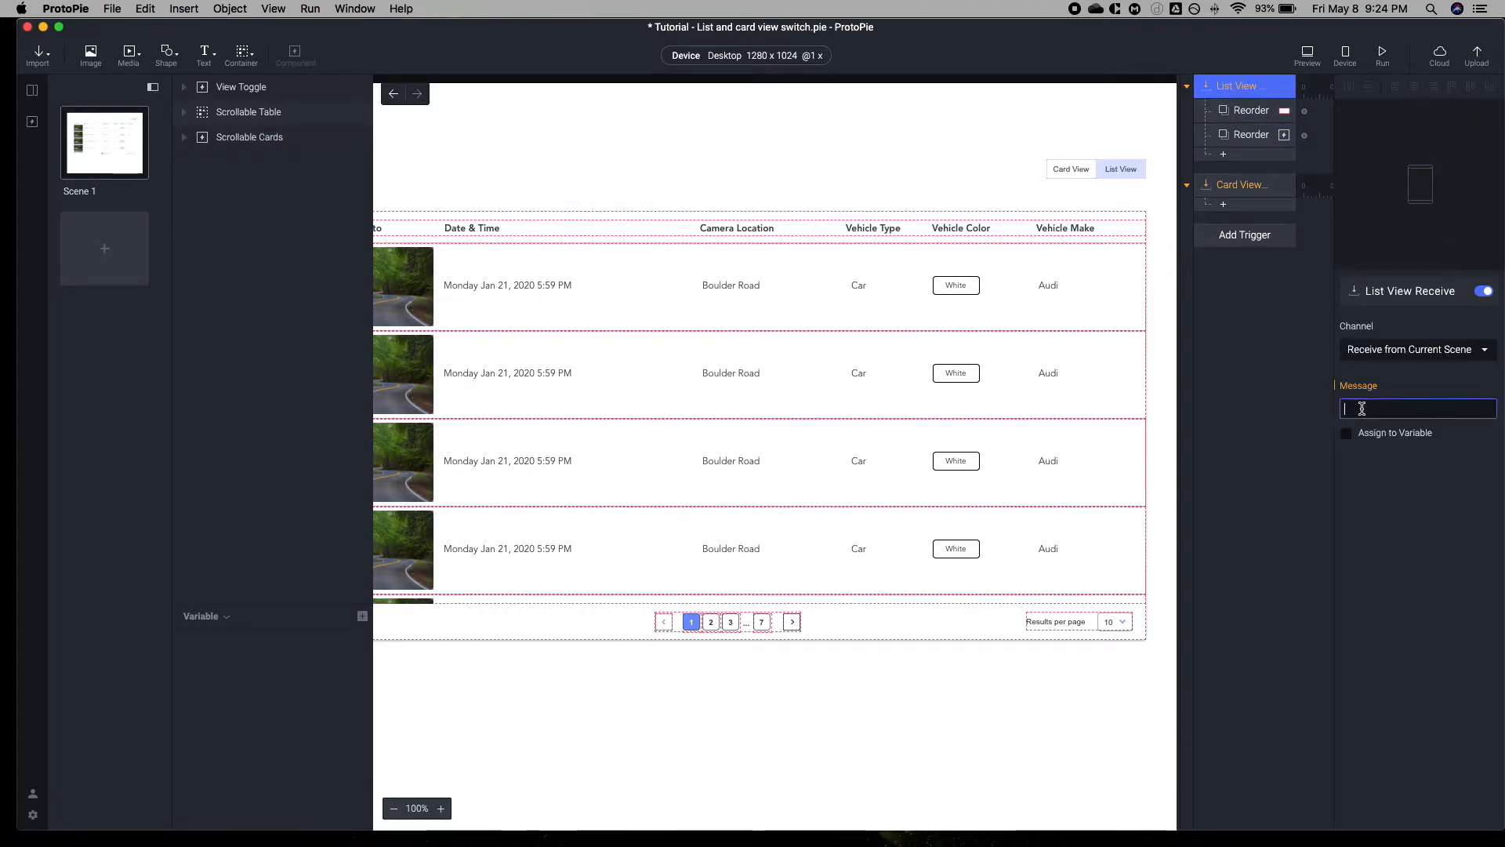
text(List View)
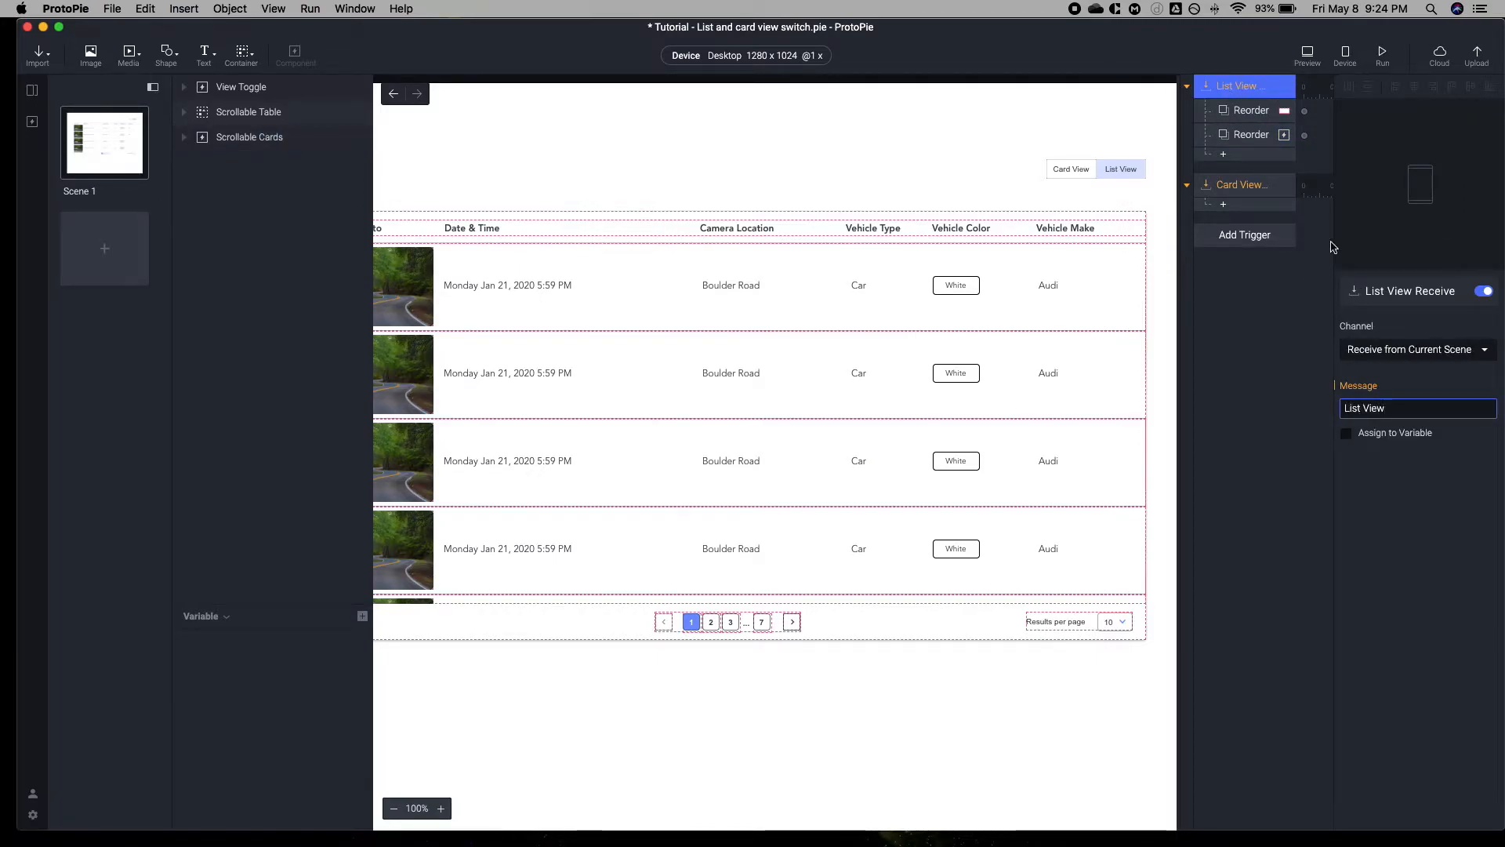
click(1252, 110)
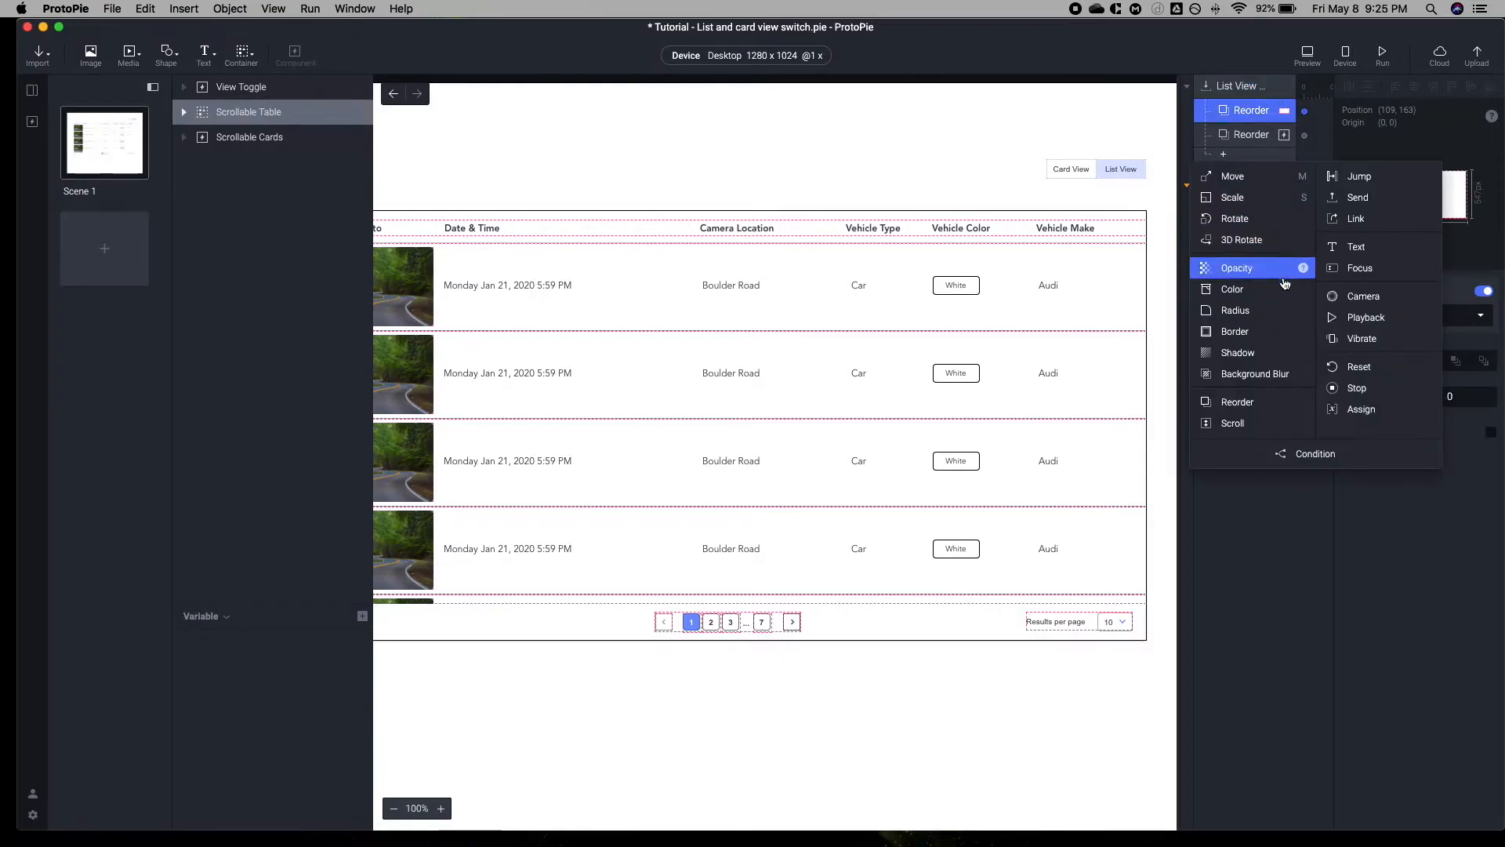
Add Opacity responses with Scrollable Table at 100 and select all four List View responses
click(1237, 267)
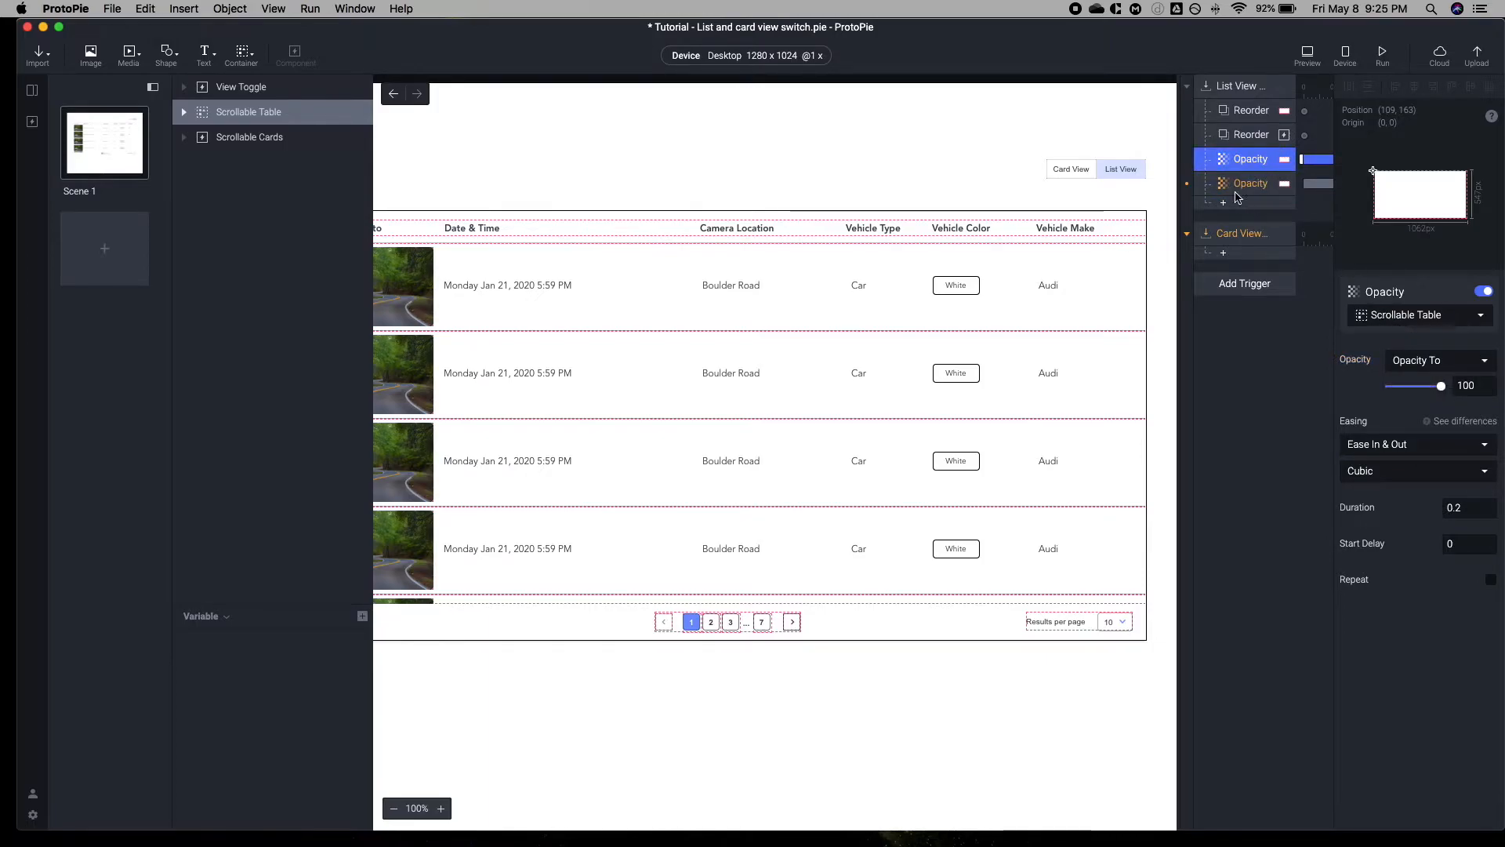
click(1416, 315)
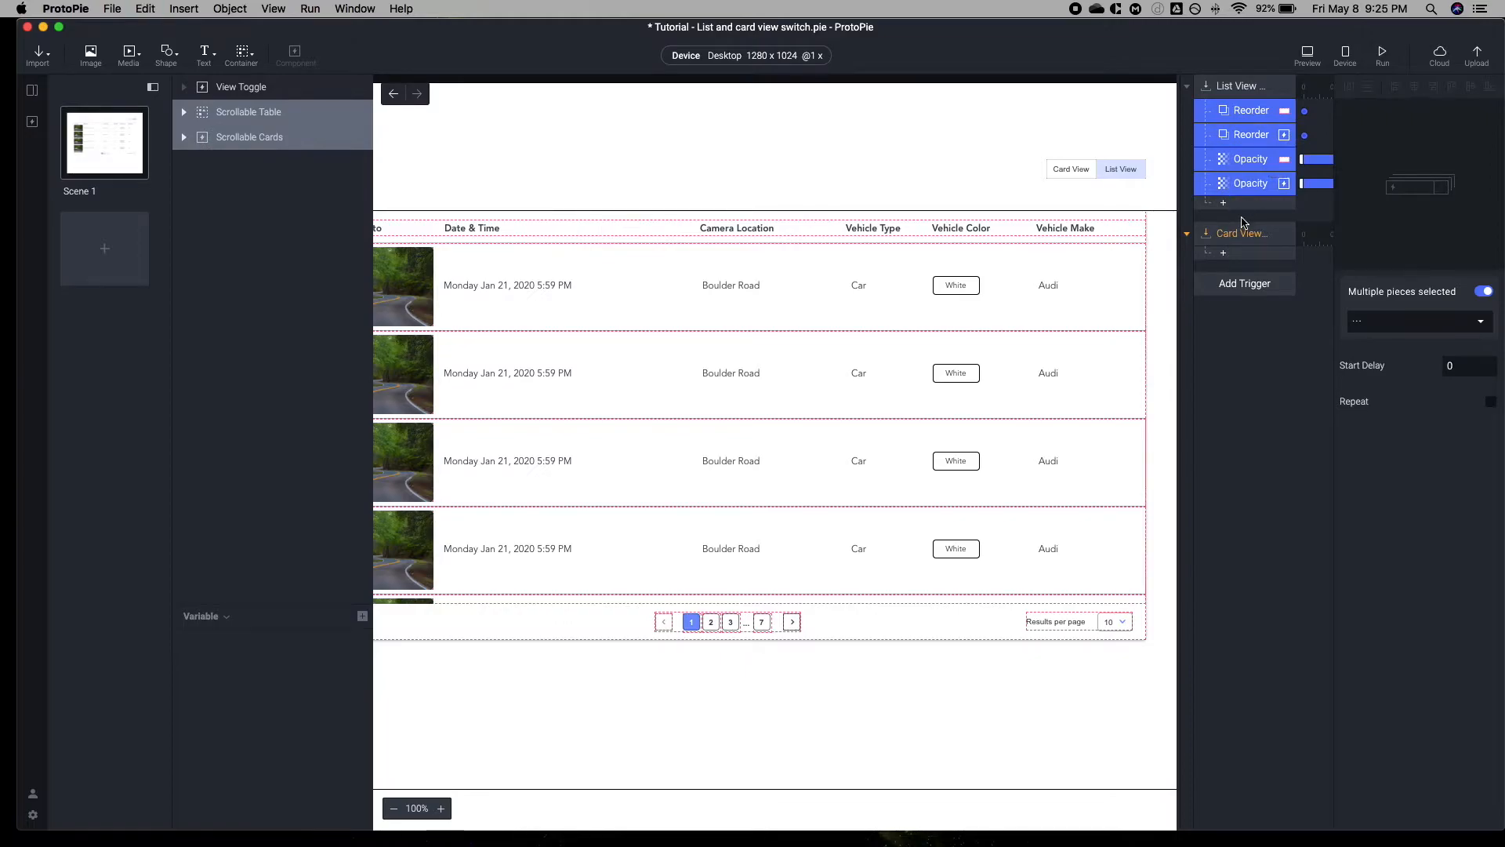
Paste the four responses into Card View Receive and set its message to Card View
click(1239, 234)
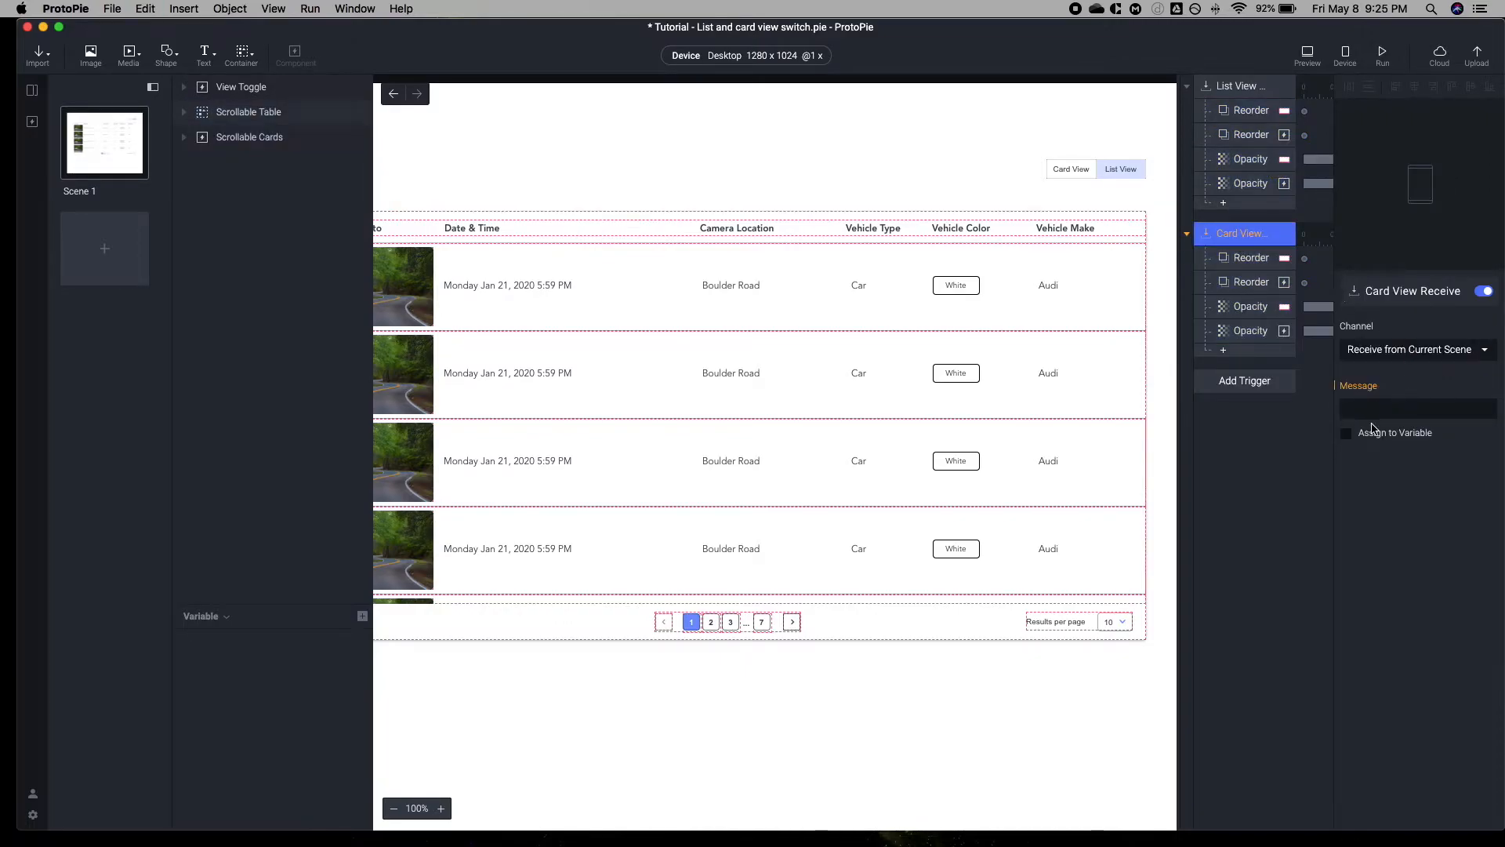
text(Card O)
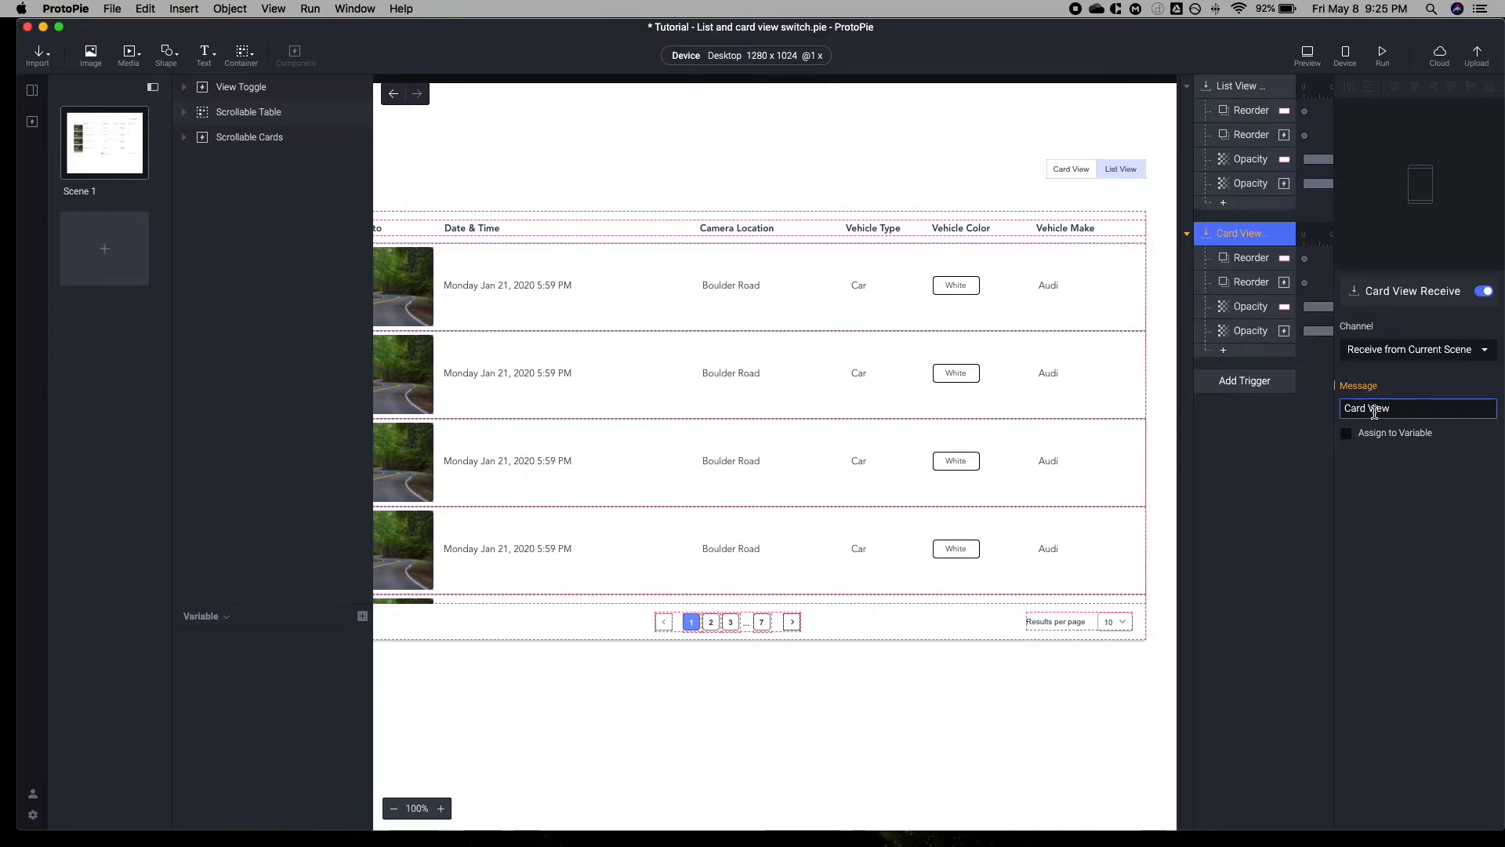
click(1251, 257)
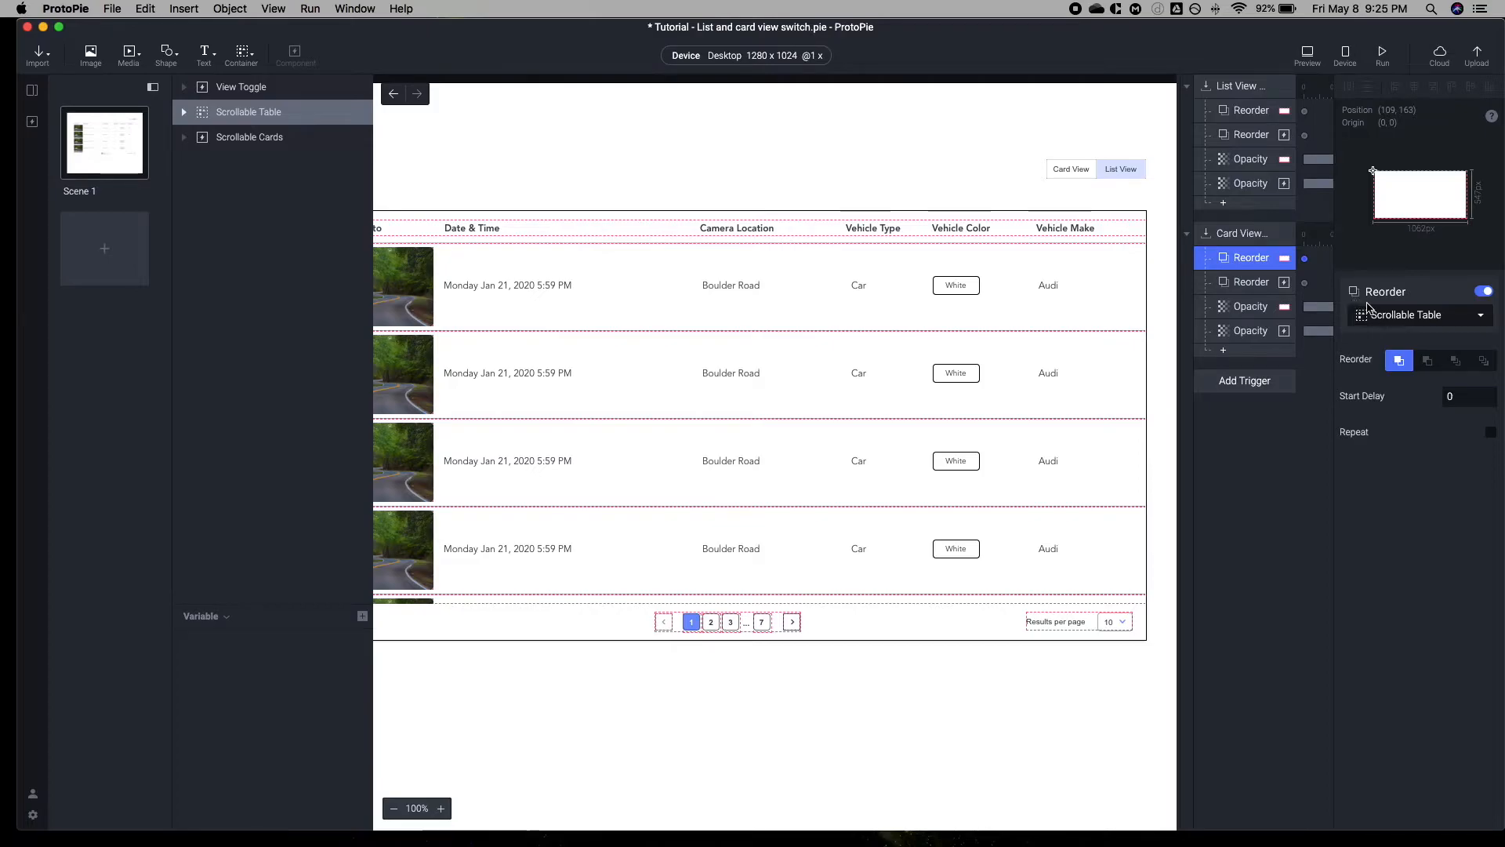
Retarget Card View's Reorder and Opacity responses to Scrollable Cards, fading Scrollable Table to 0
click(1411, 315)
text(sc)
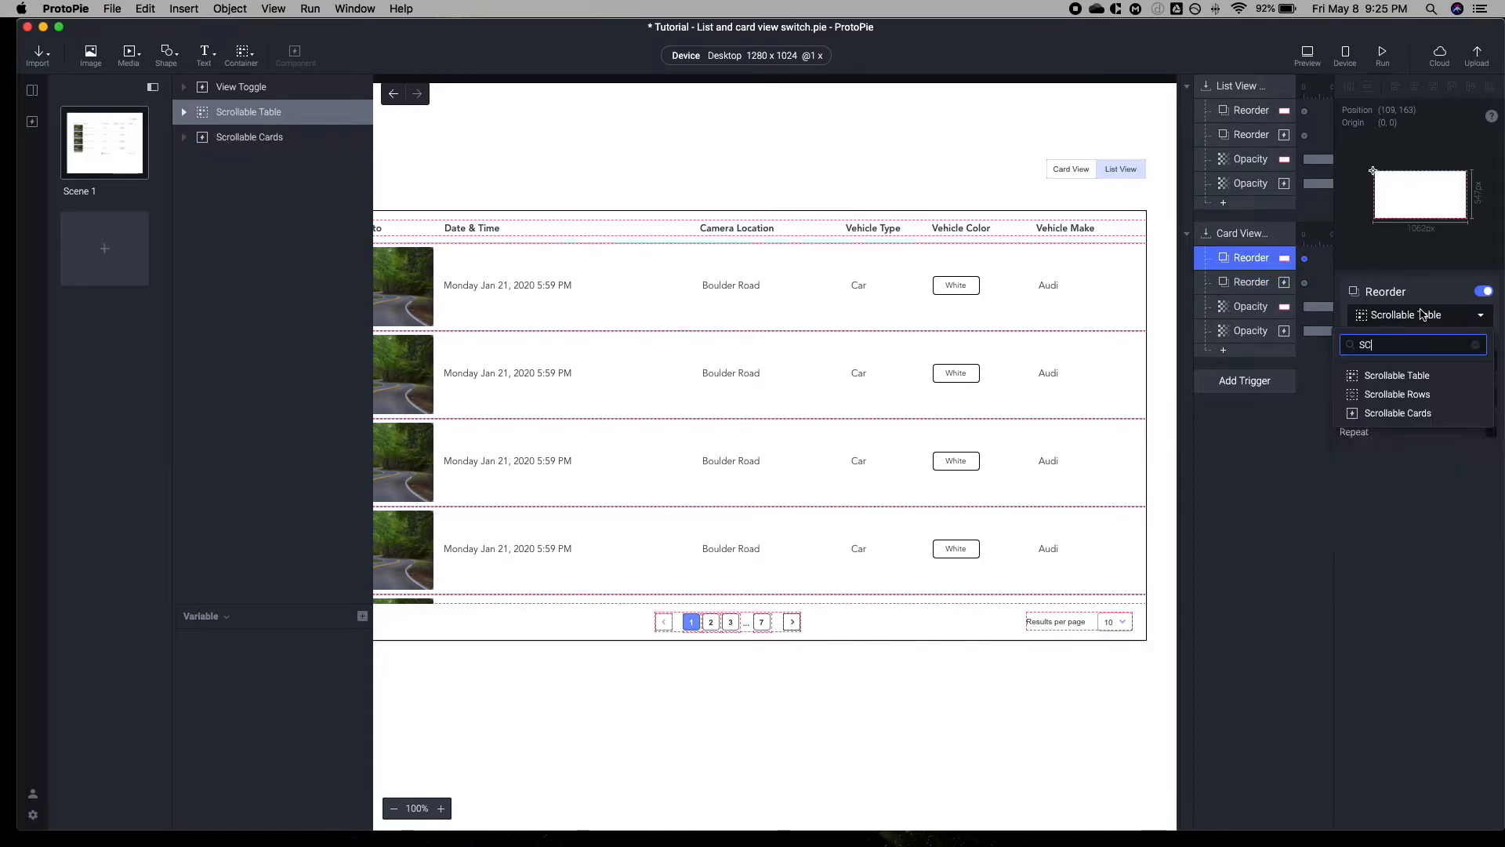
click(1397, 412)
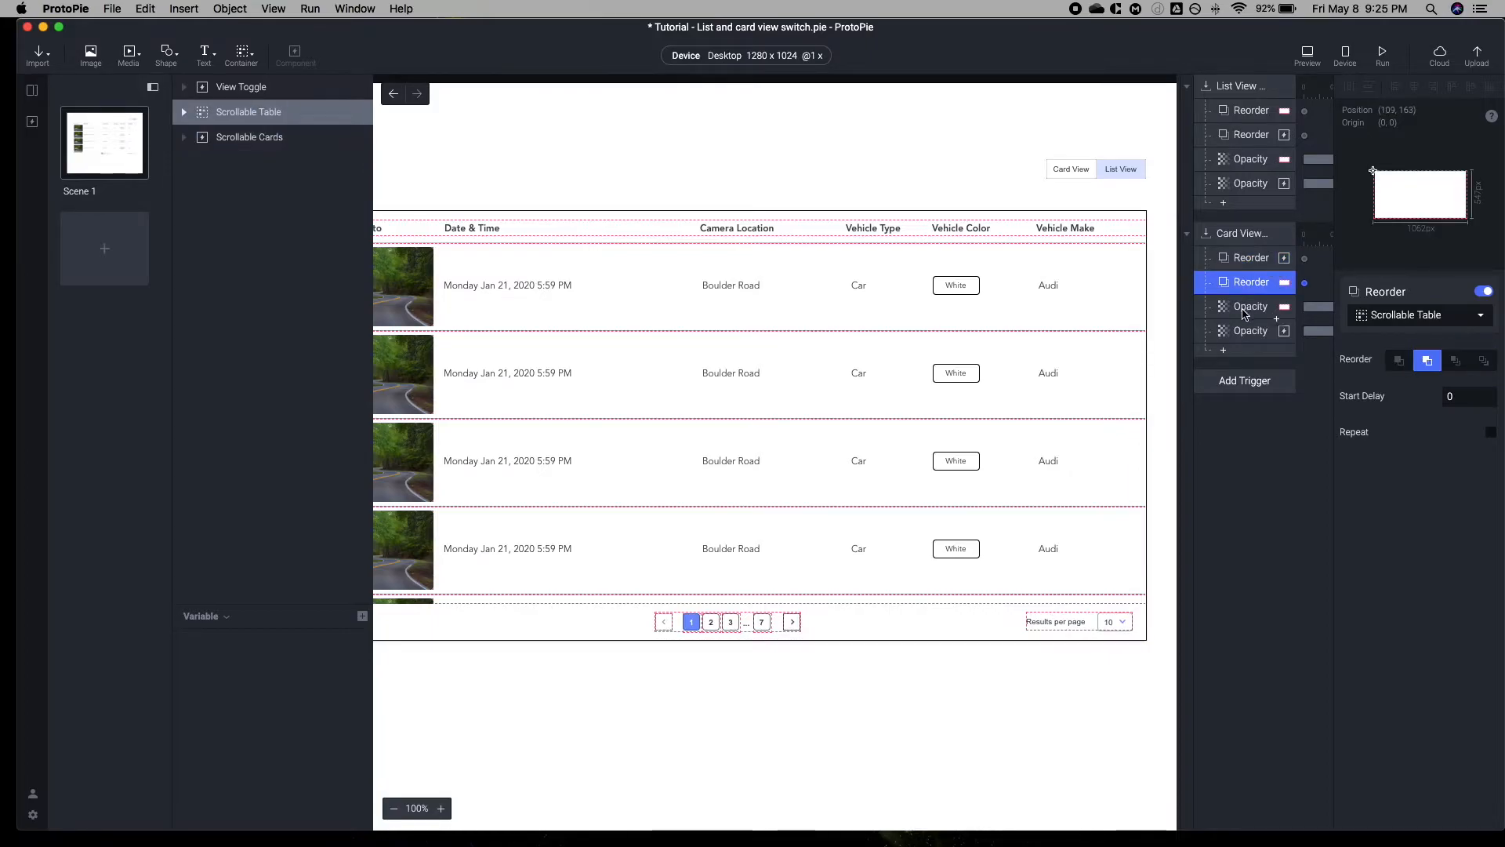
click(1251, 306)
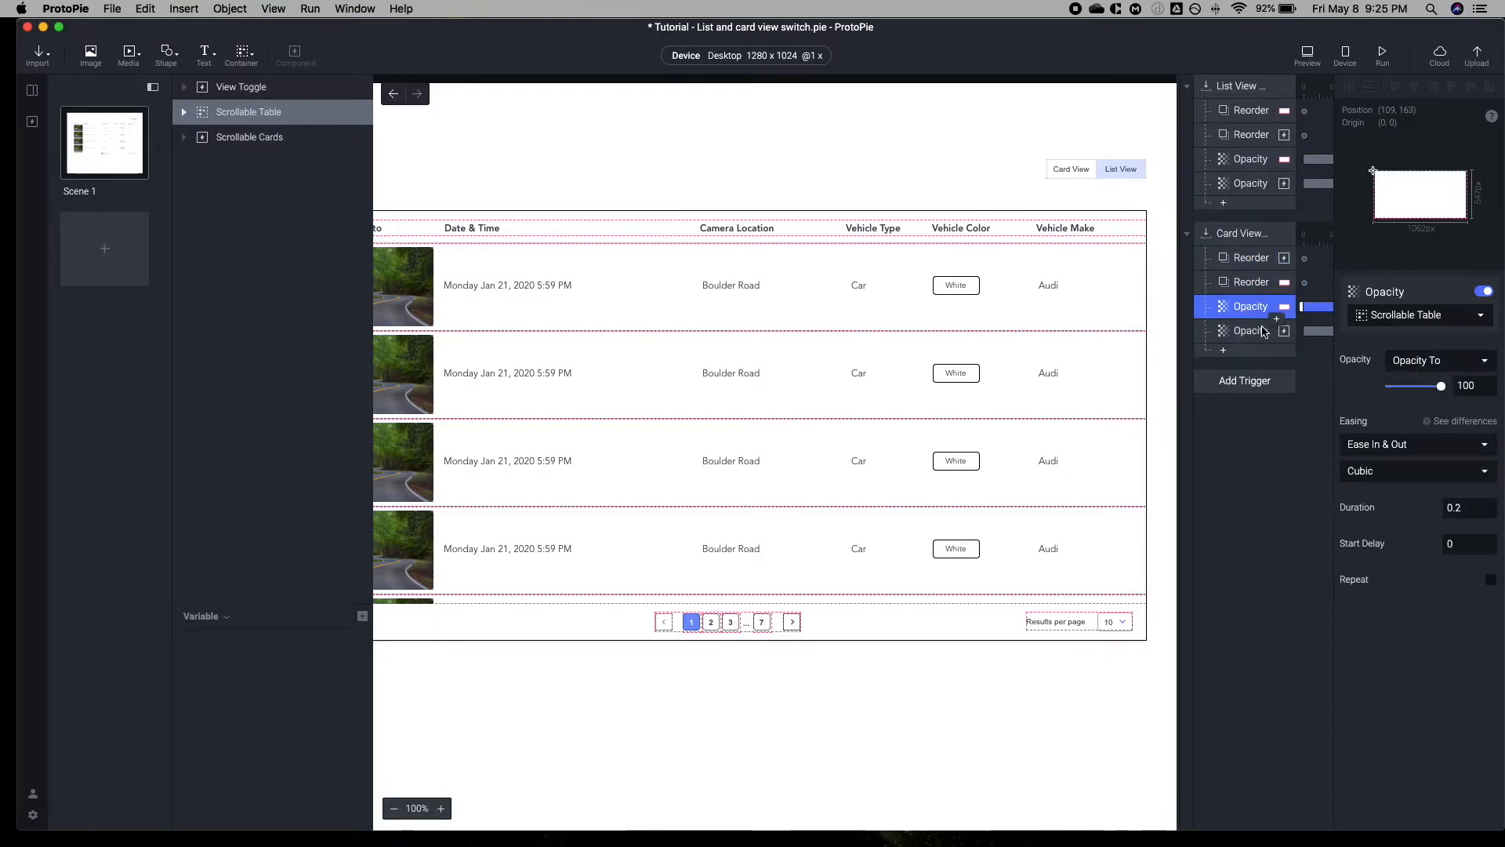
click(1420, 316)
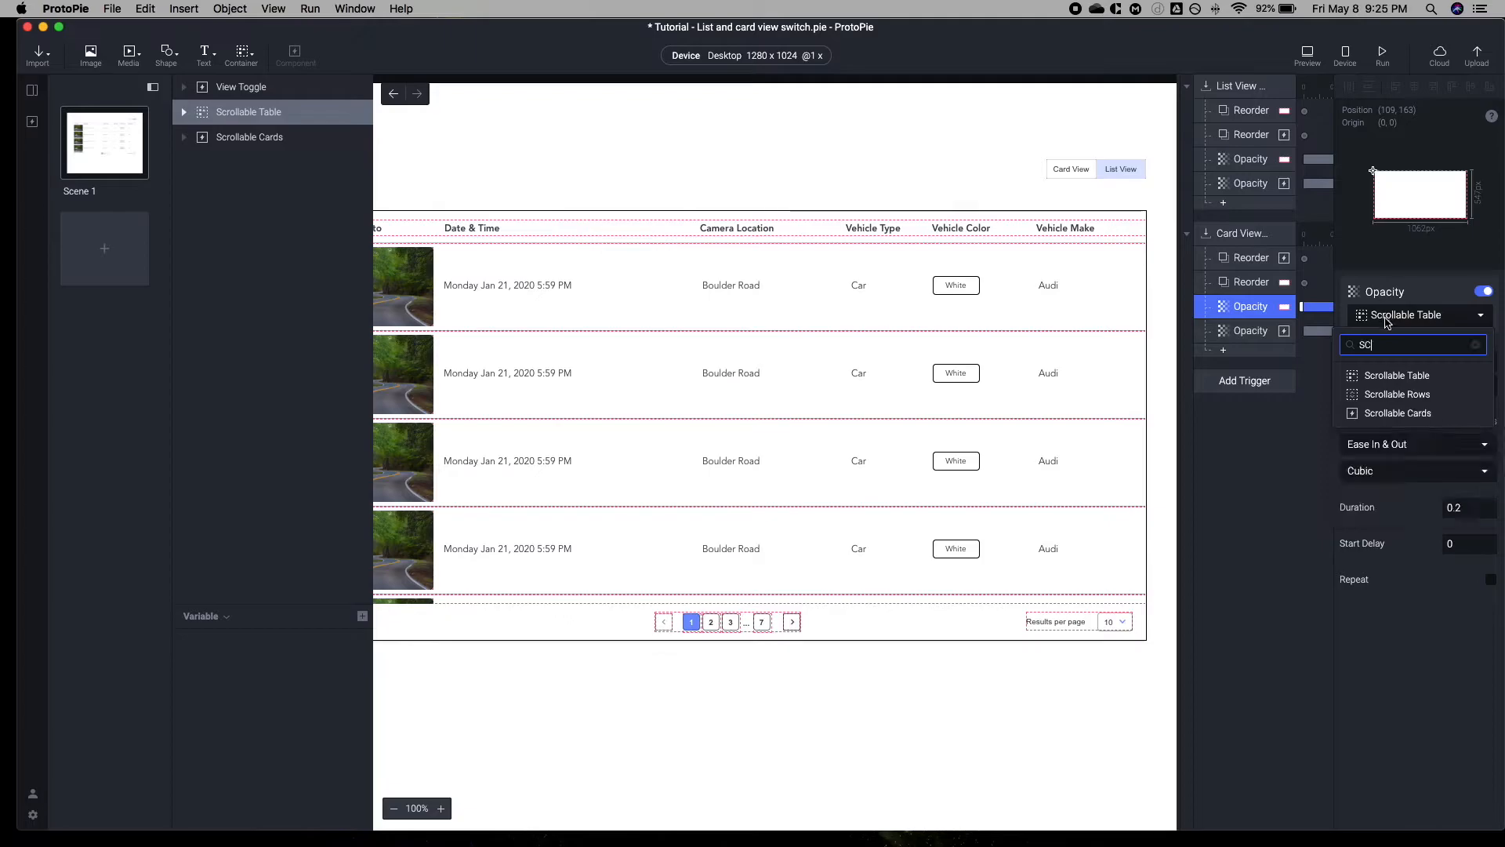
click(1399, 412)
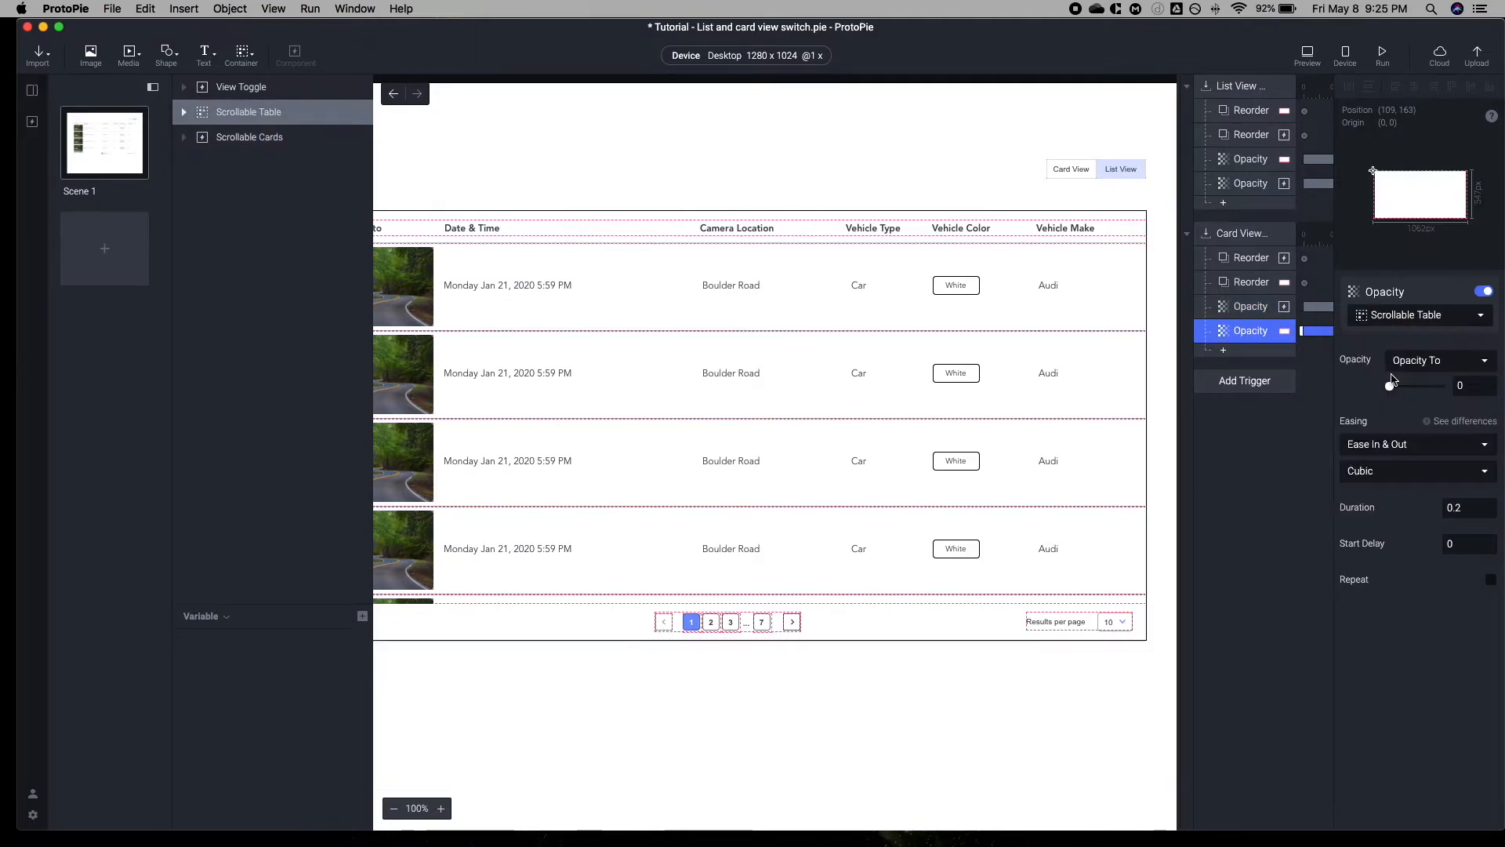
Review the messages of the Card View and List View Receive triggers
click(1244, 234)
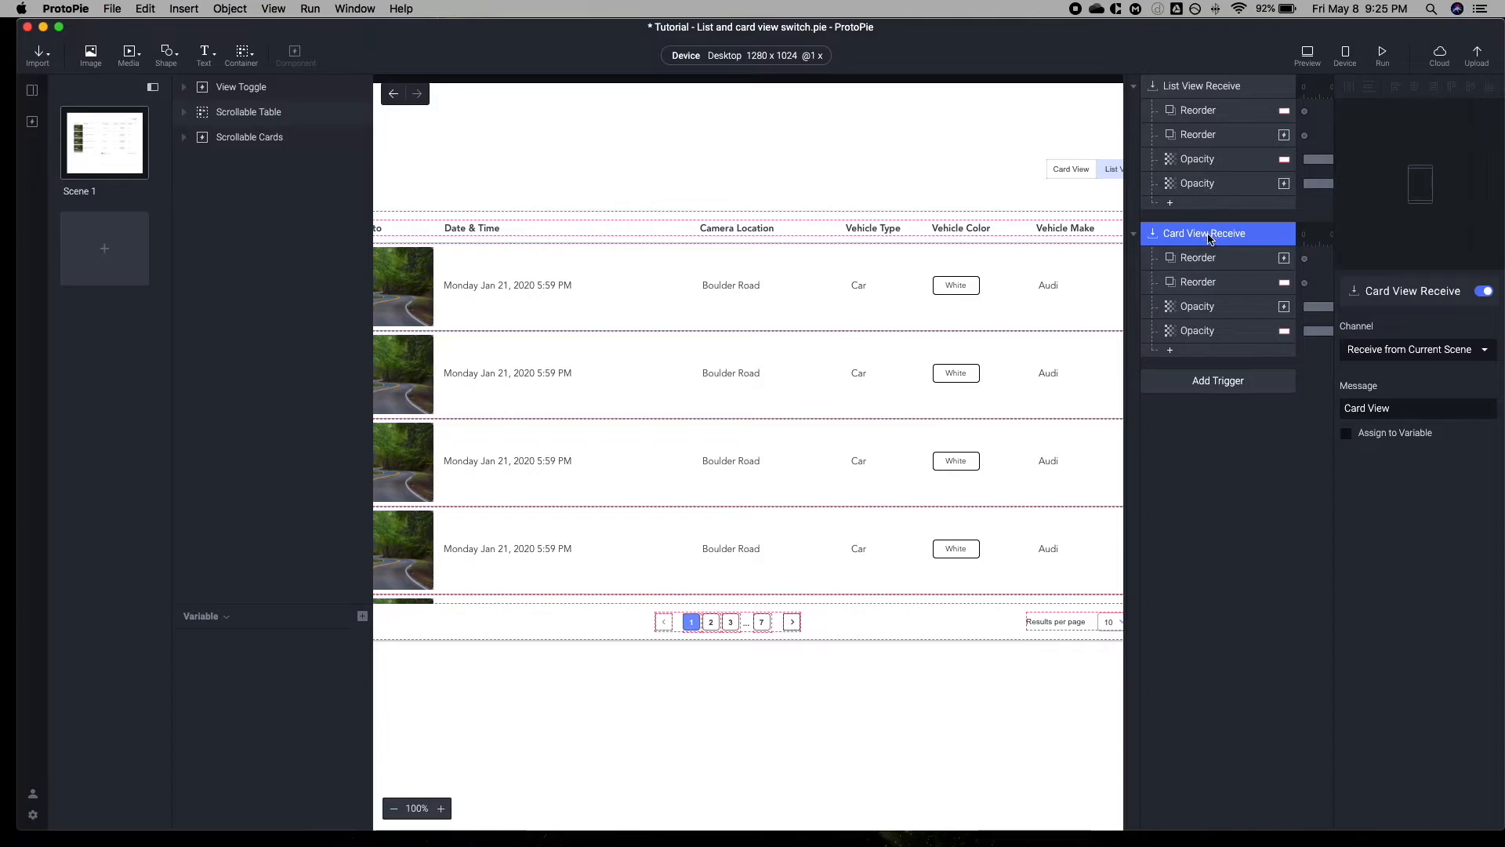
click(1203, 84)
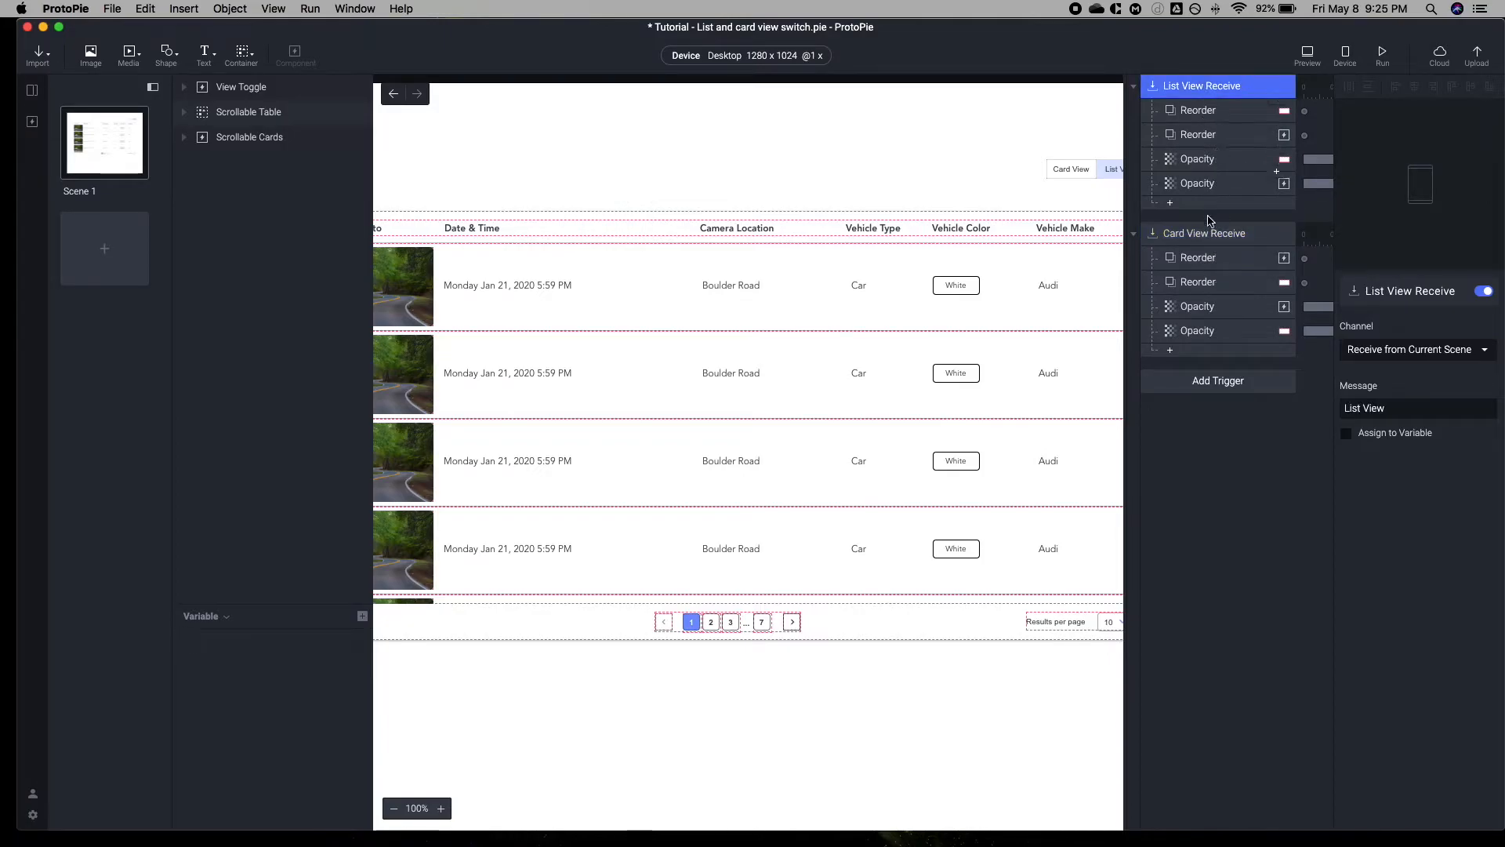
click(1202, 232)
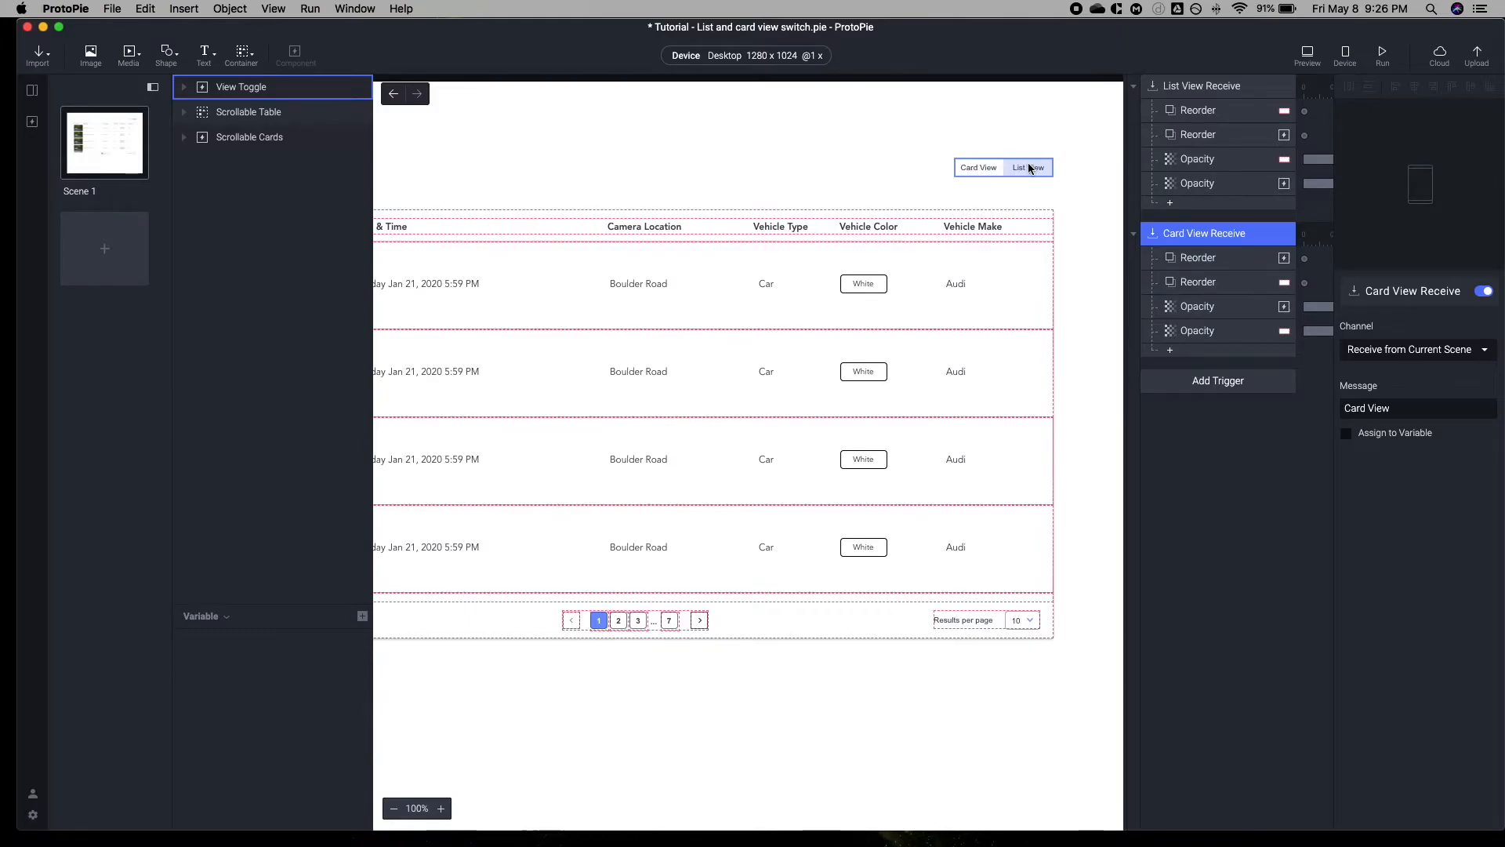
click(249, 111)
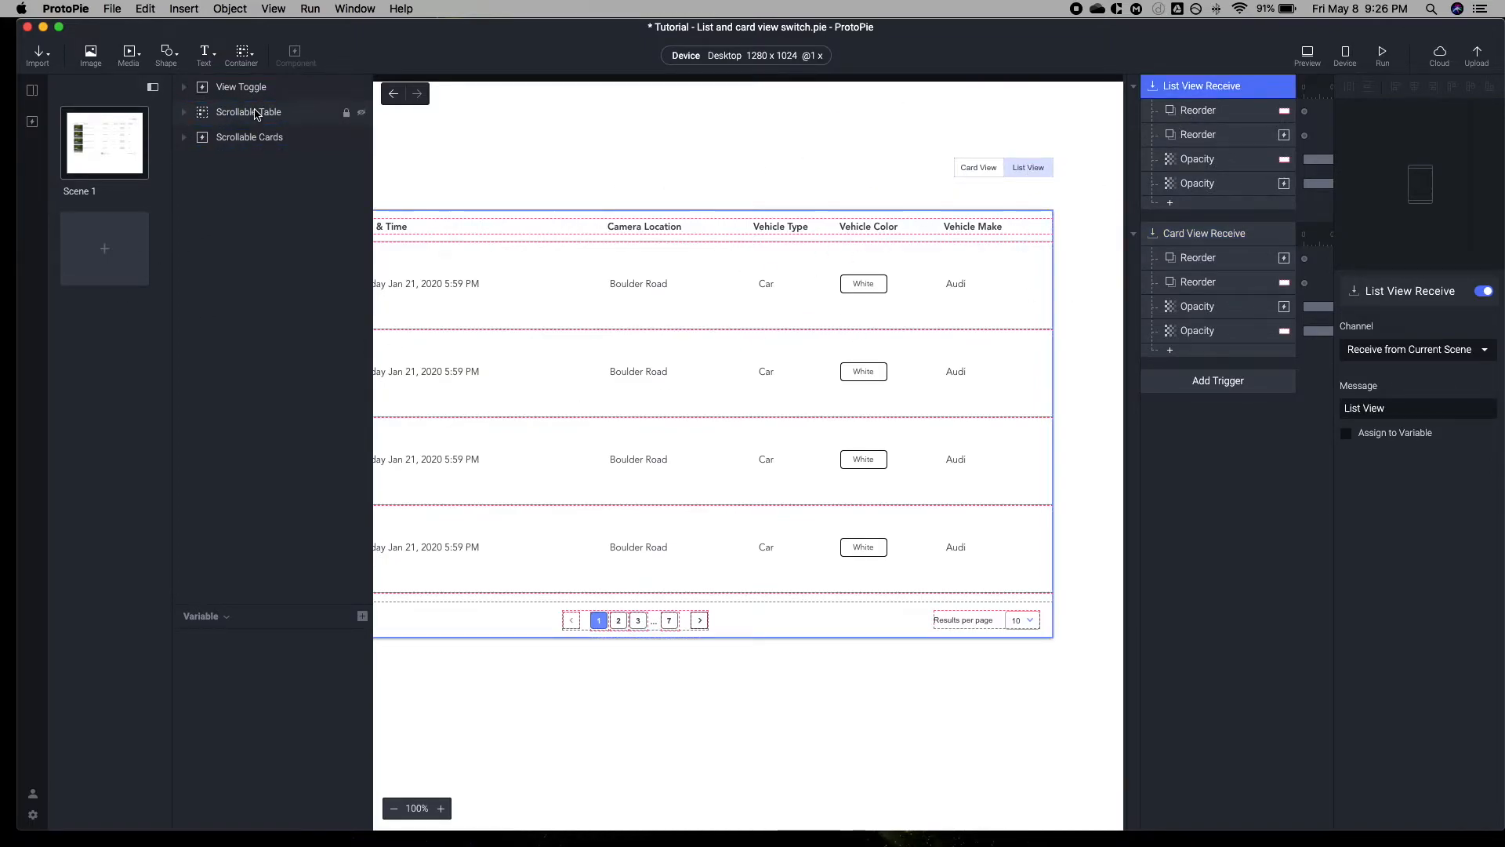
Go to the View Toggle master component and inspect its List View layers
right_click(237, 87)
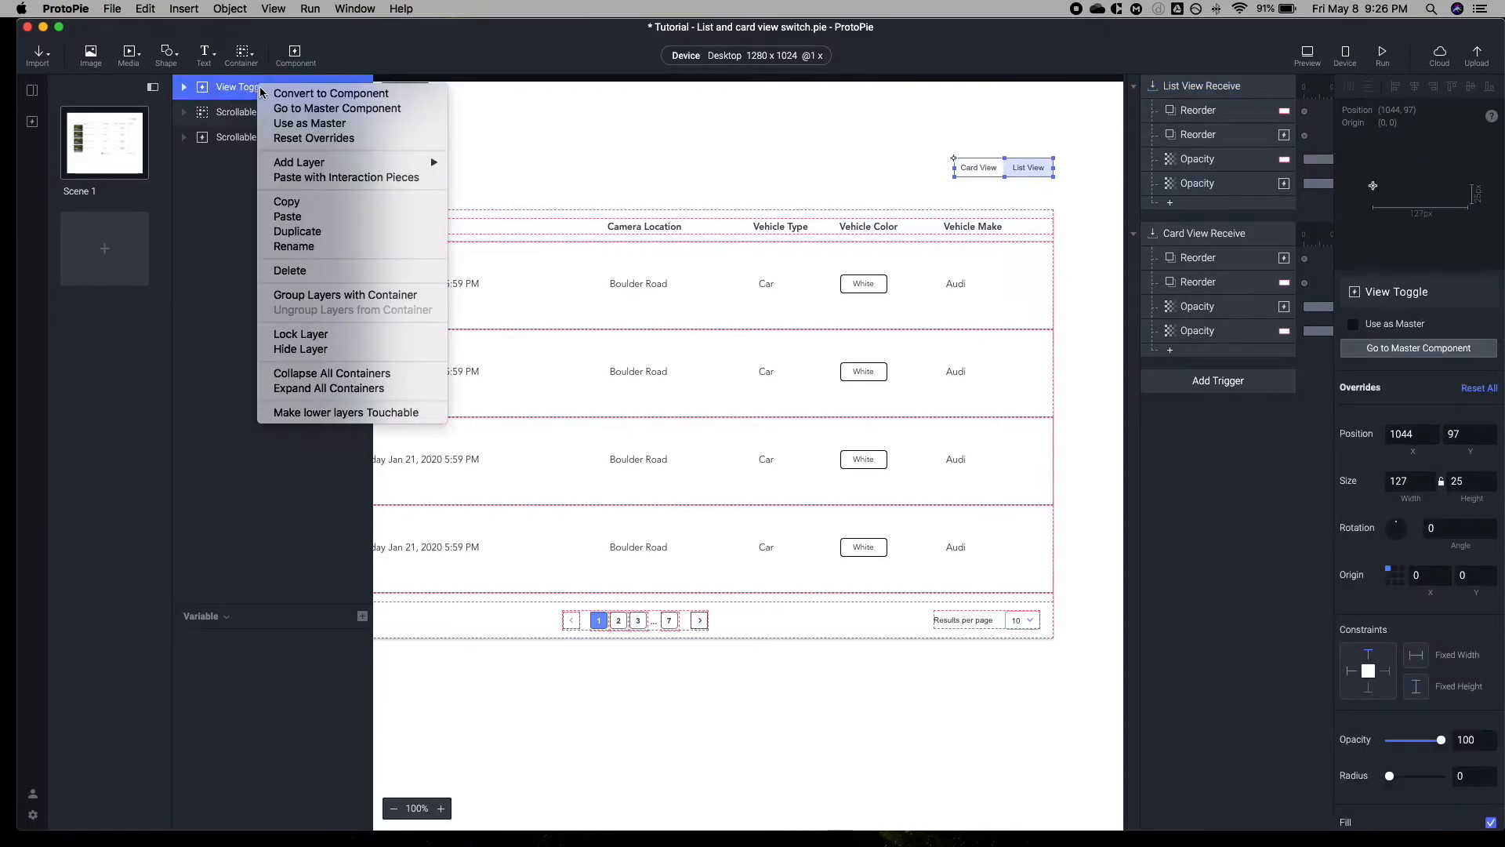
click(331, 92)
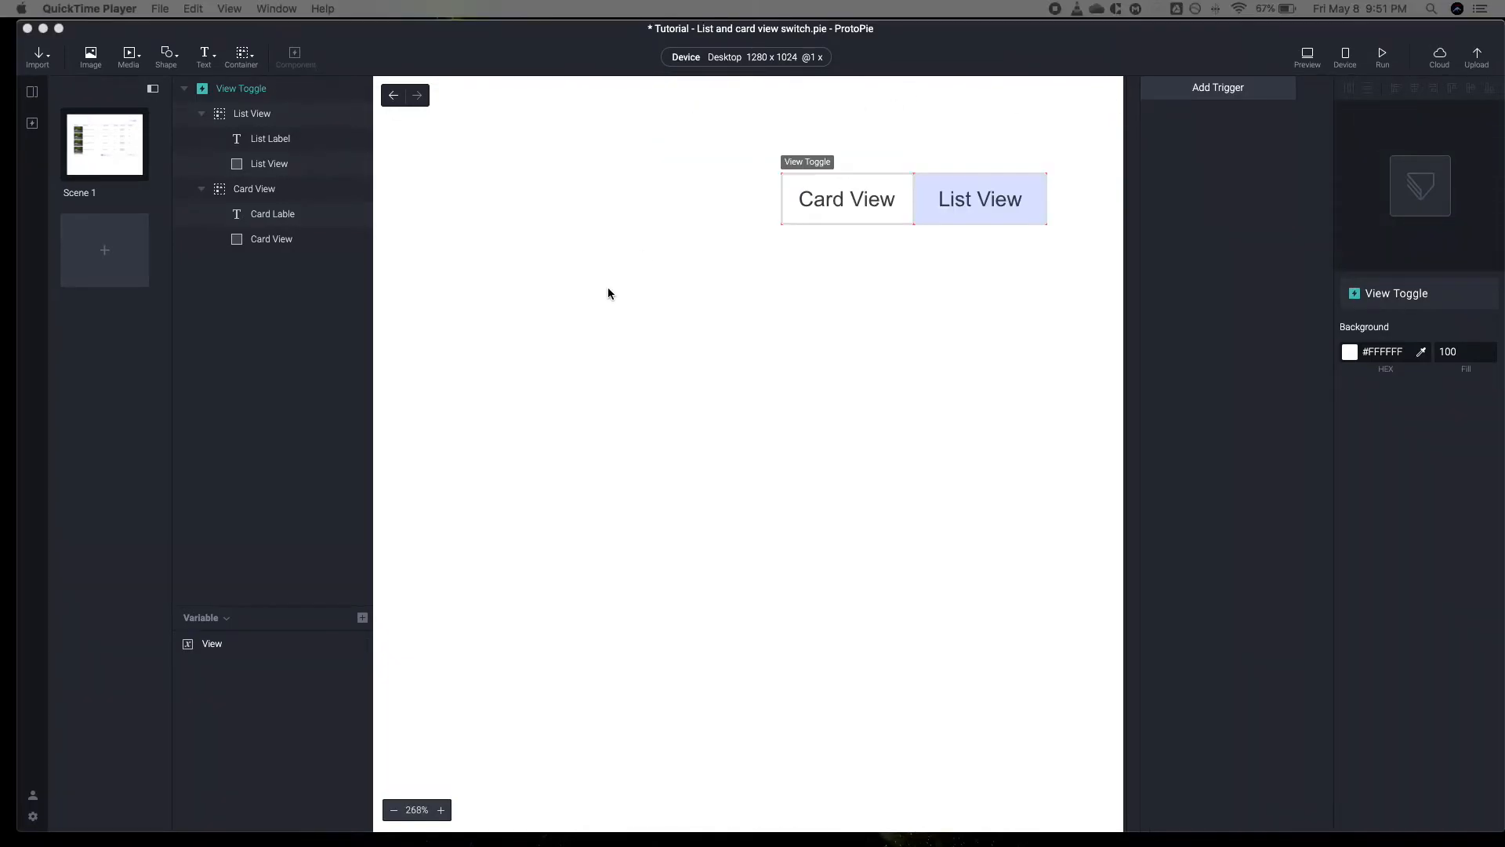
click(241, 87)
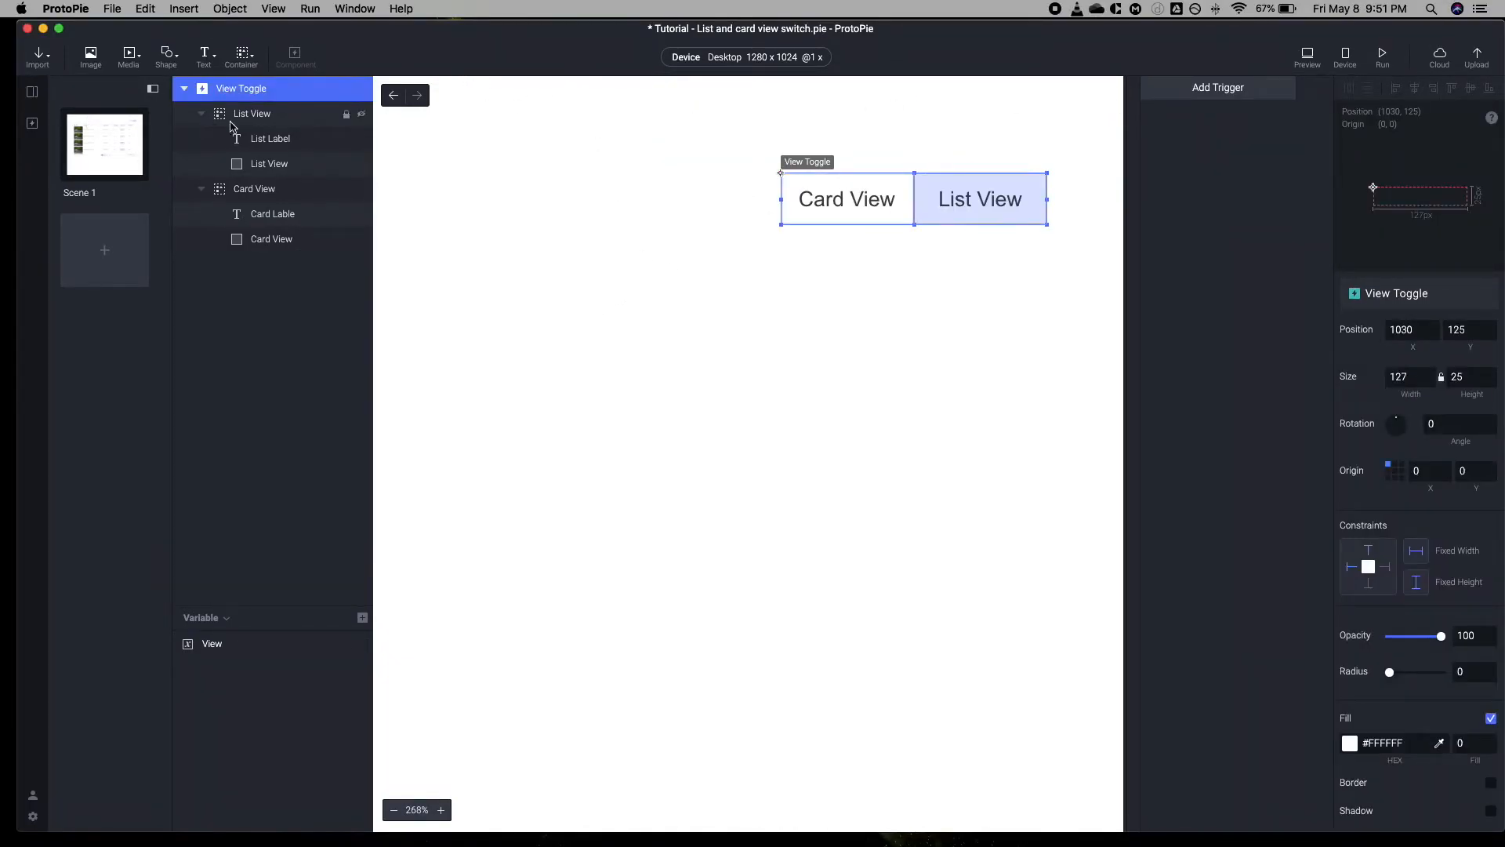
click(270, 163)
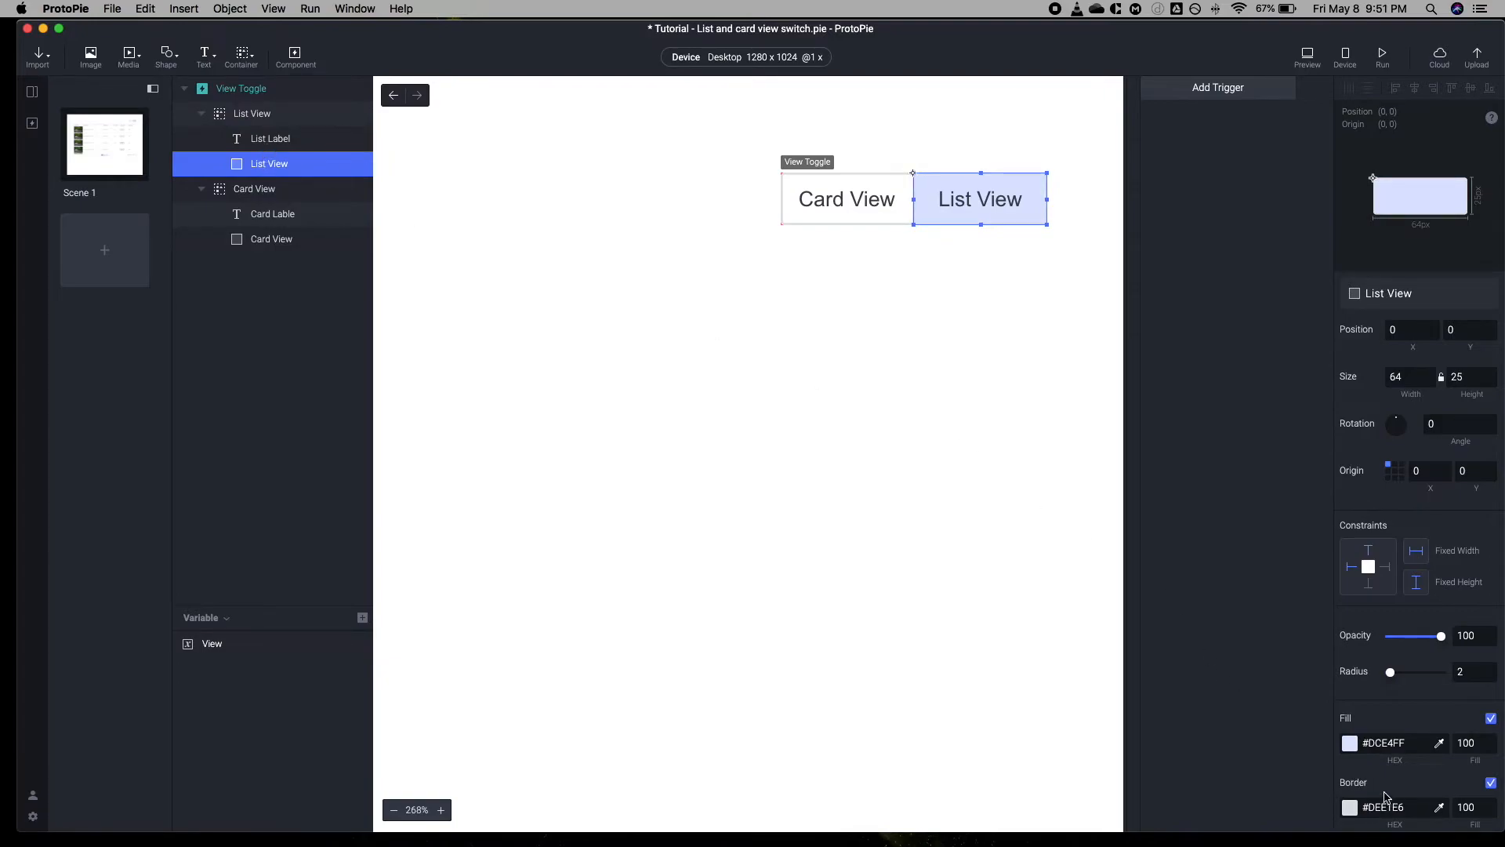
click(270, 138)
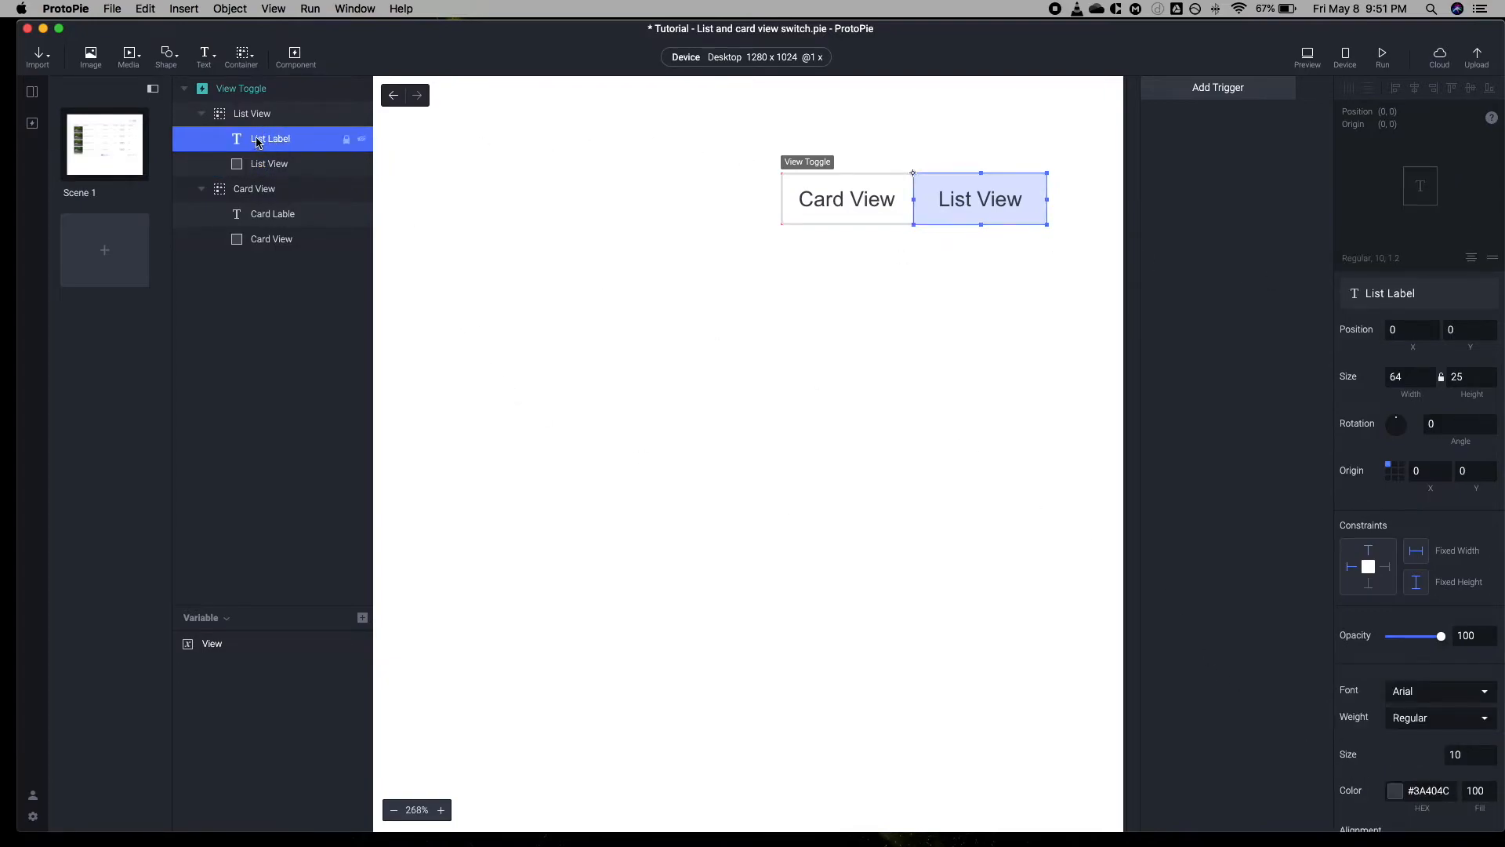
Select the Card View group and bring up the trigger type list
click(251, 113)
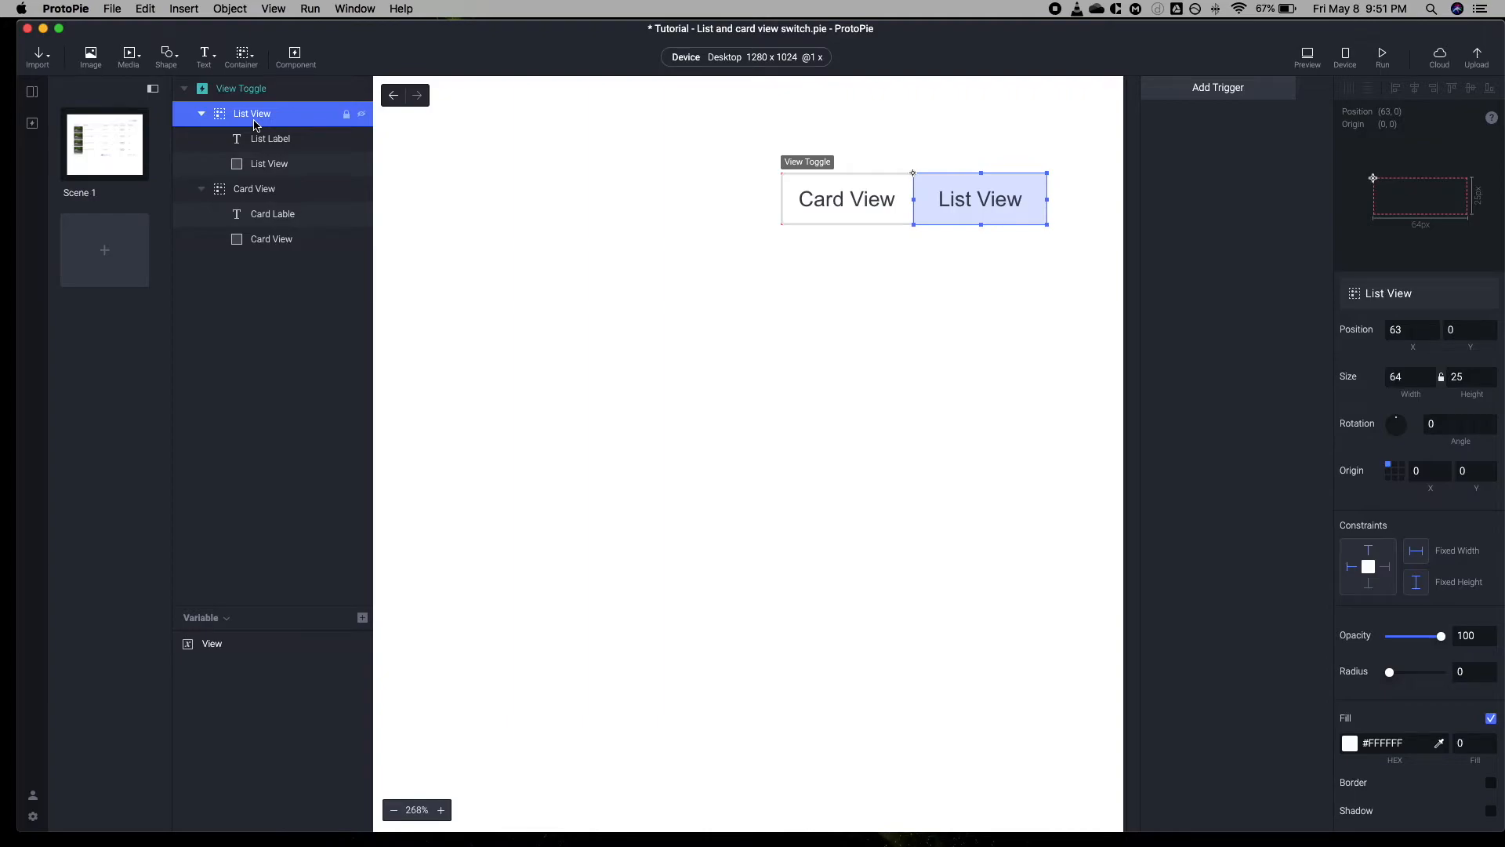
click(254, 188)
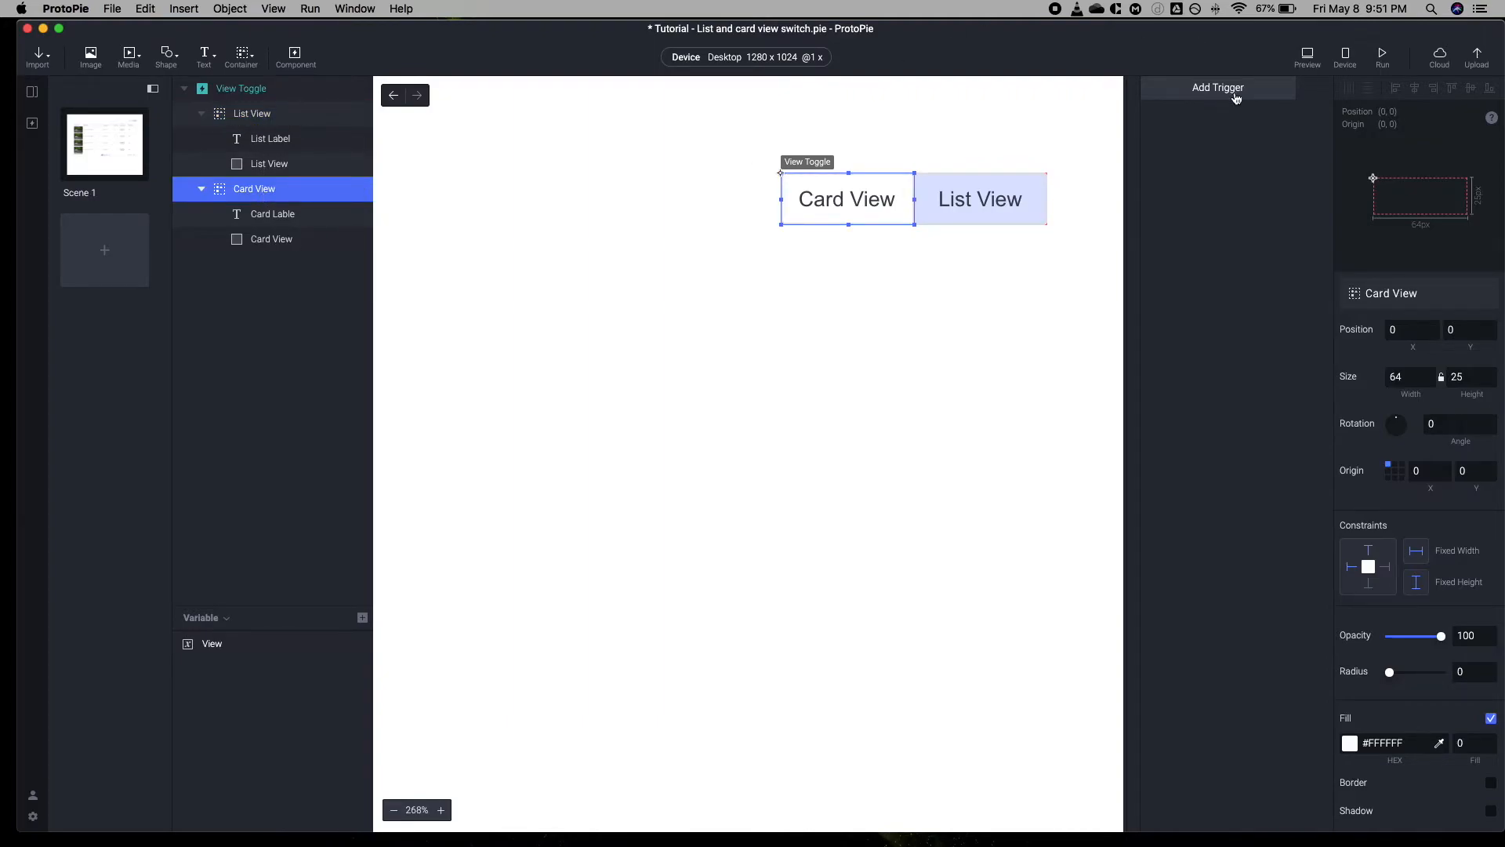
click(1217, 88)
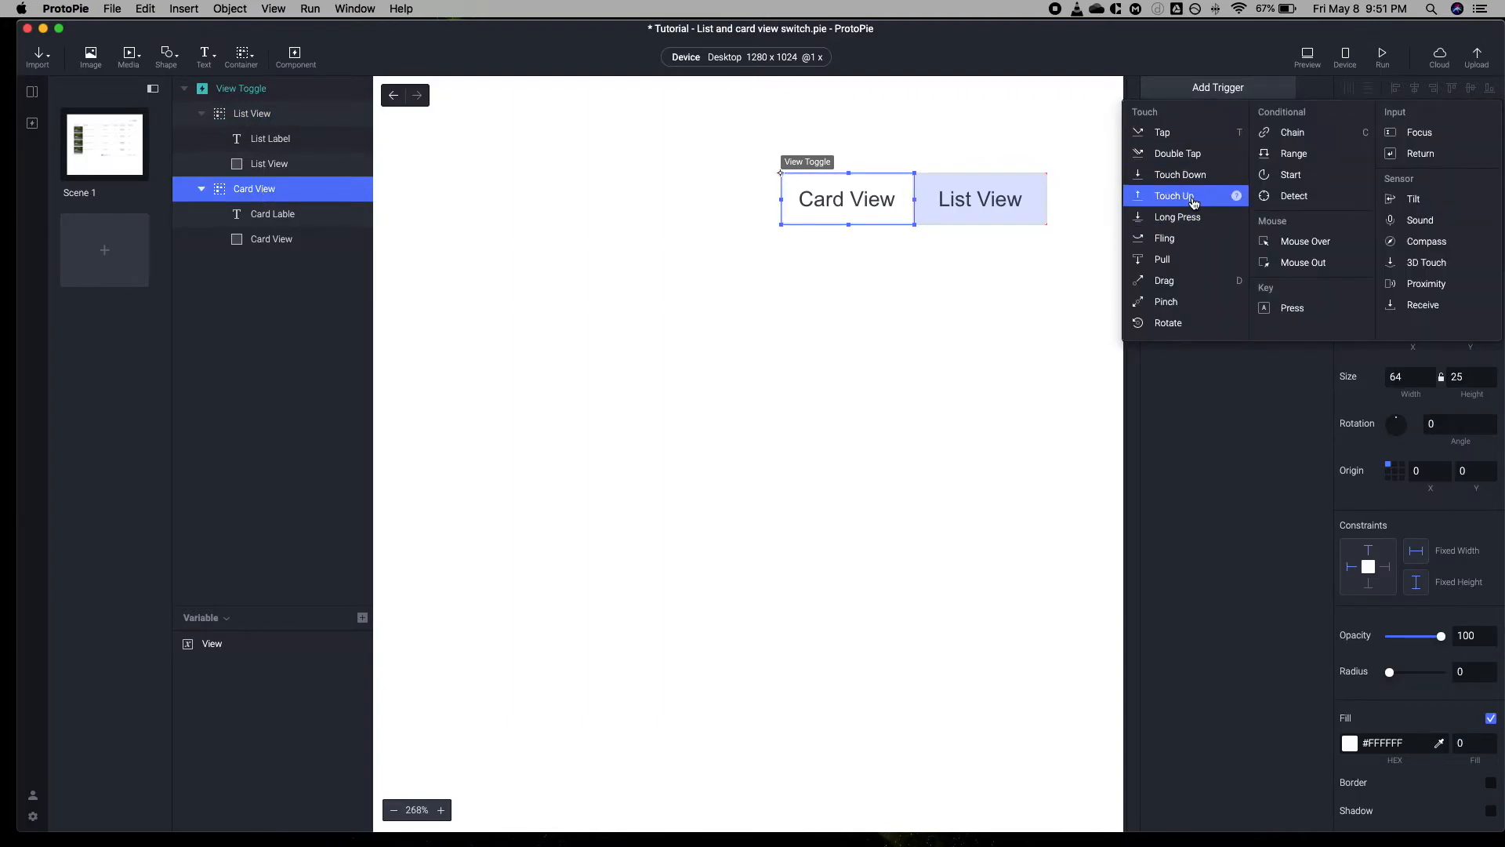
Give the Tap triggers Send responses for Card View and List View messages, then add a Color response
click(1162, 131)
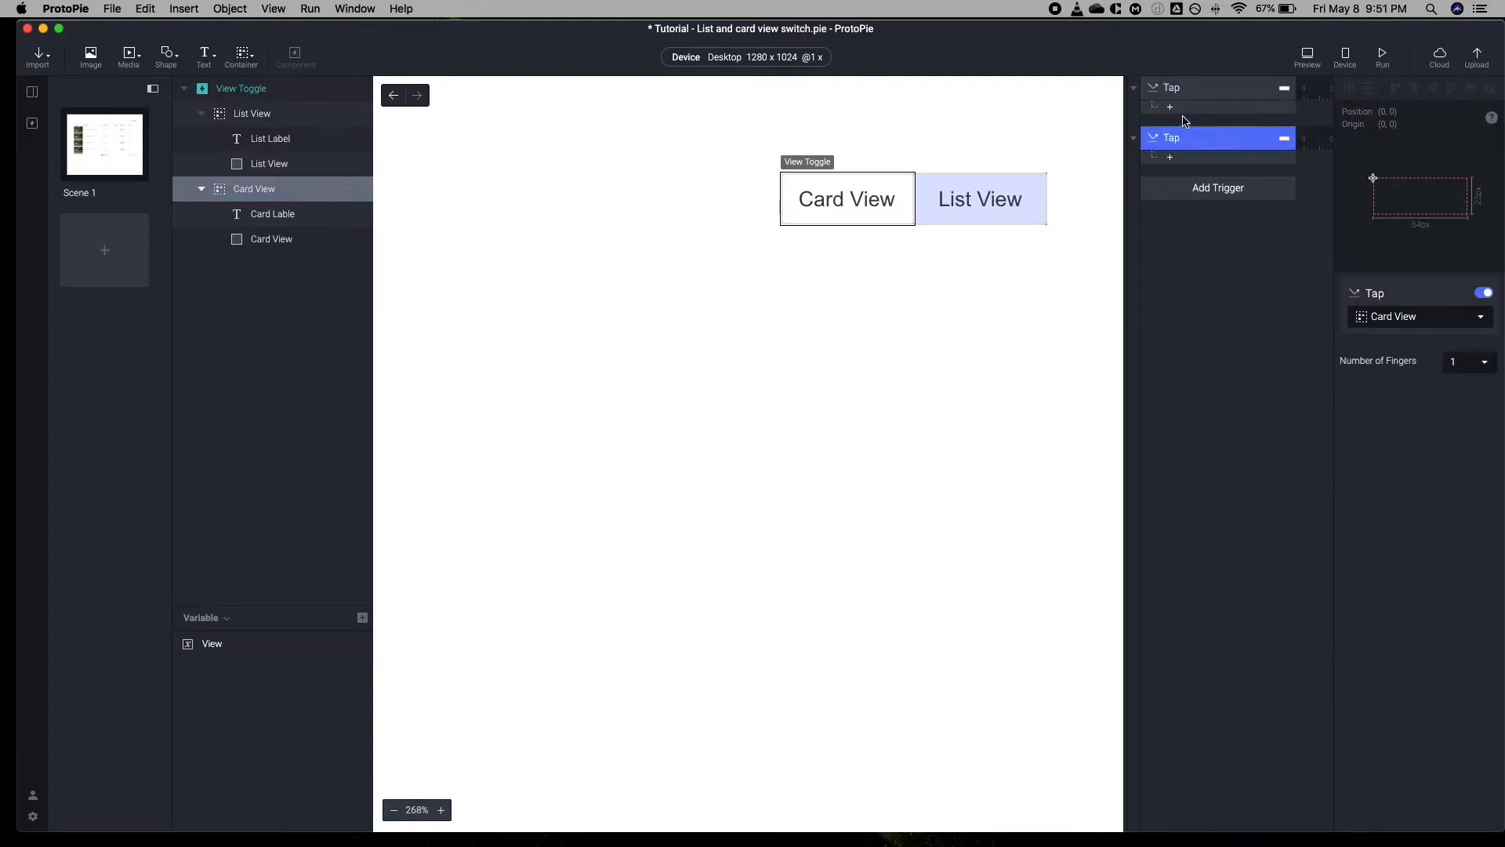
click(1217, 186)
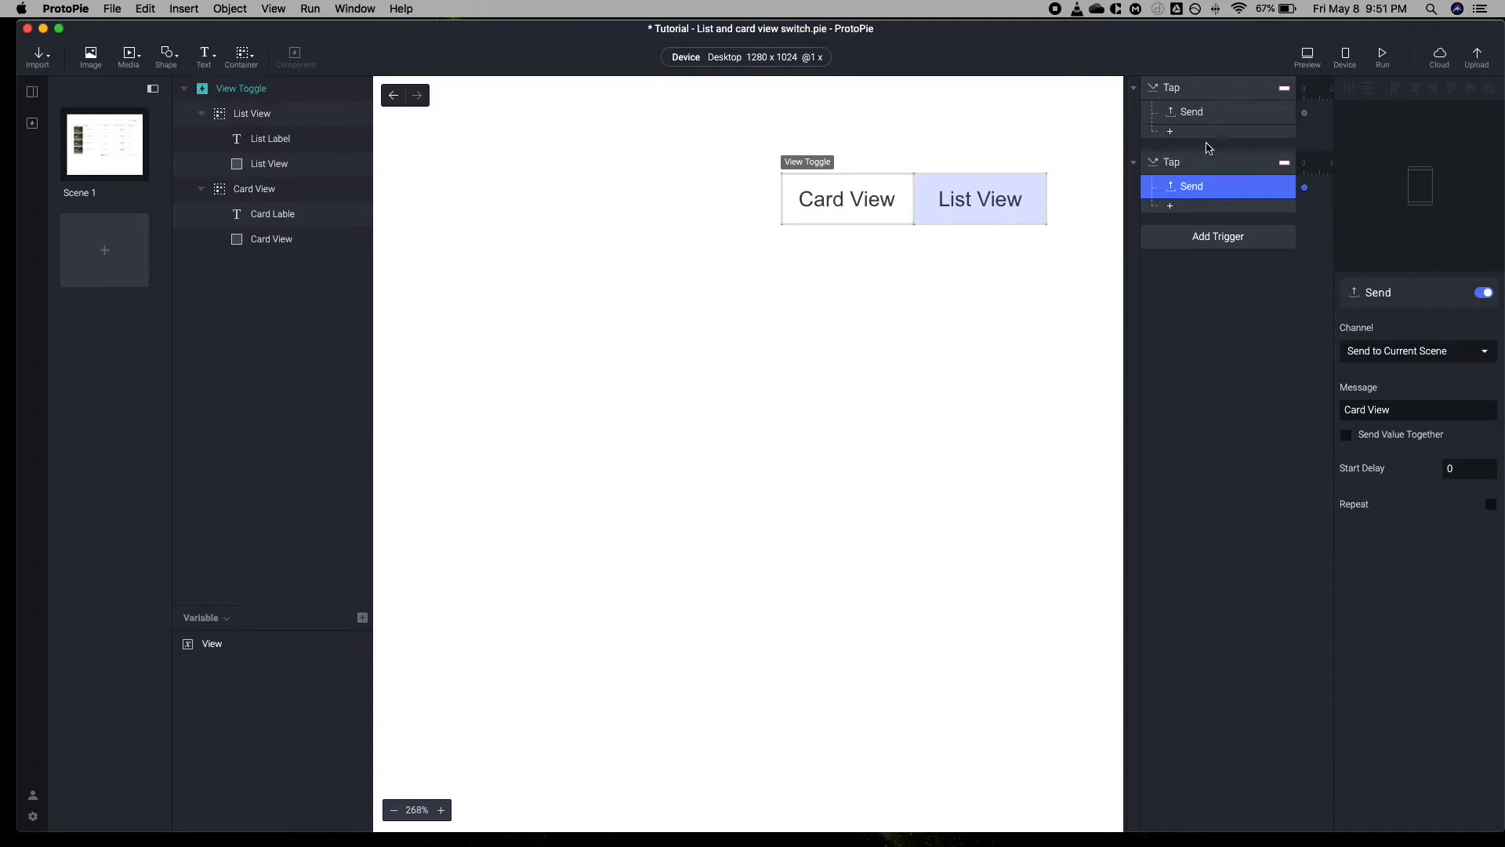
click(1419, 315)
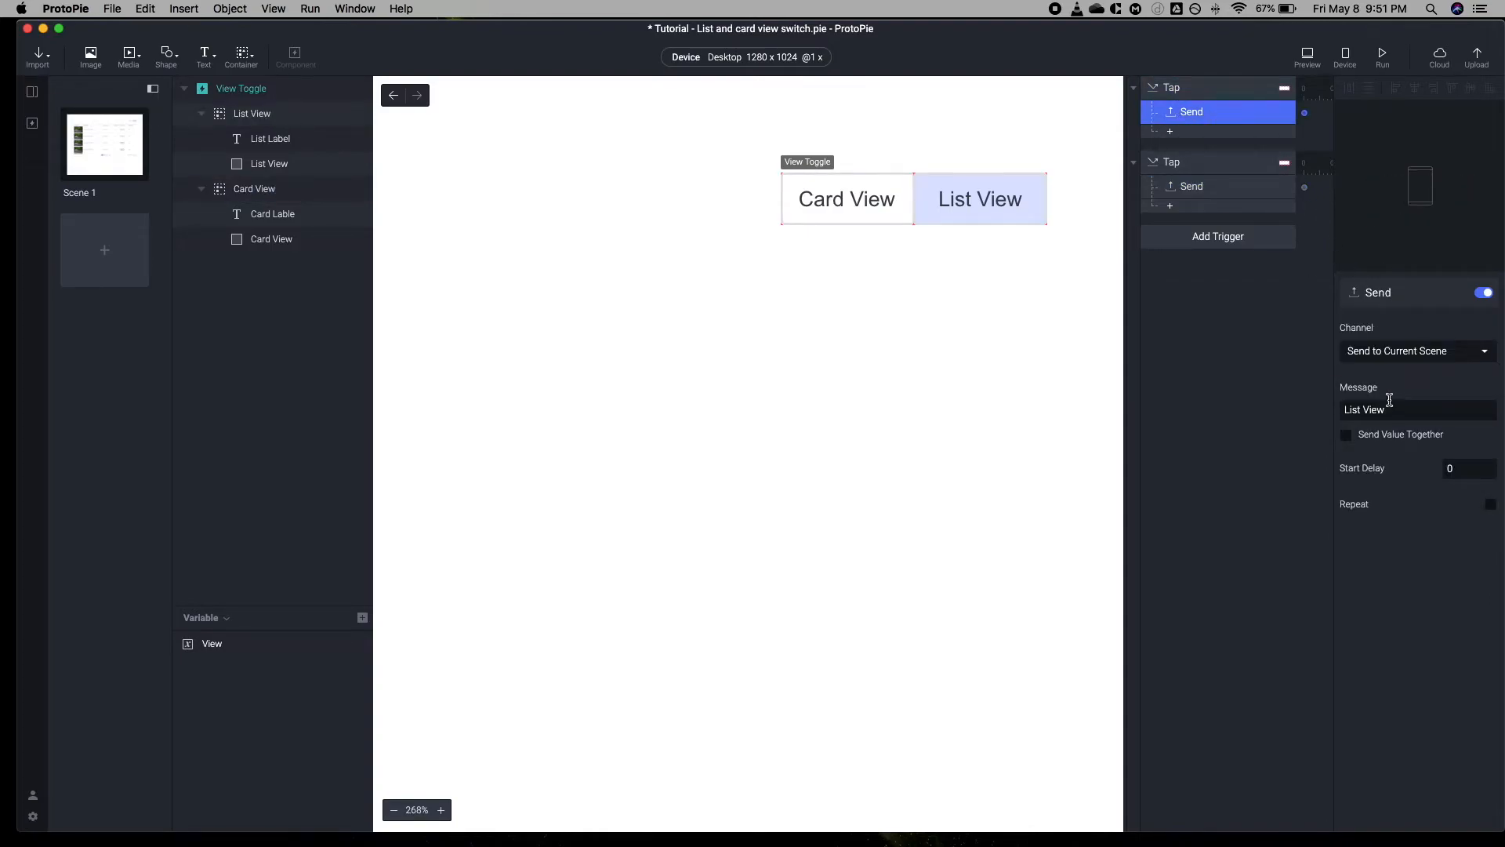
click(1416, 409)
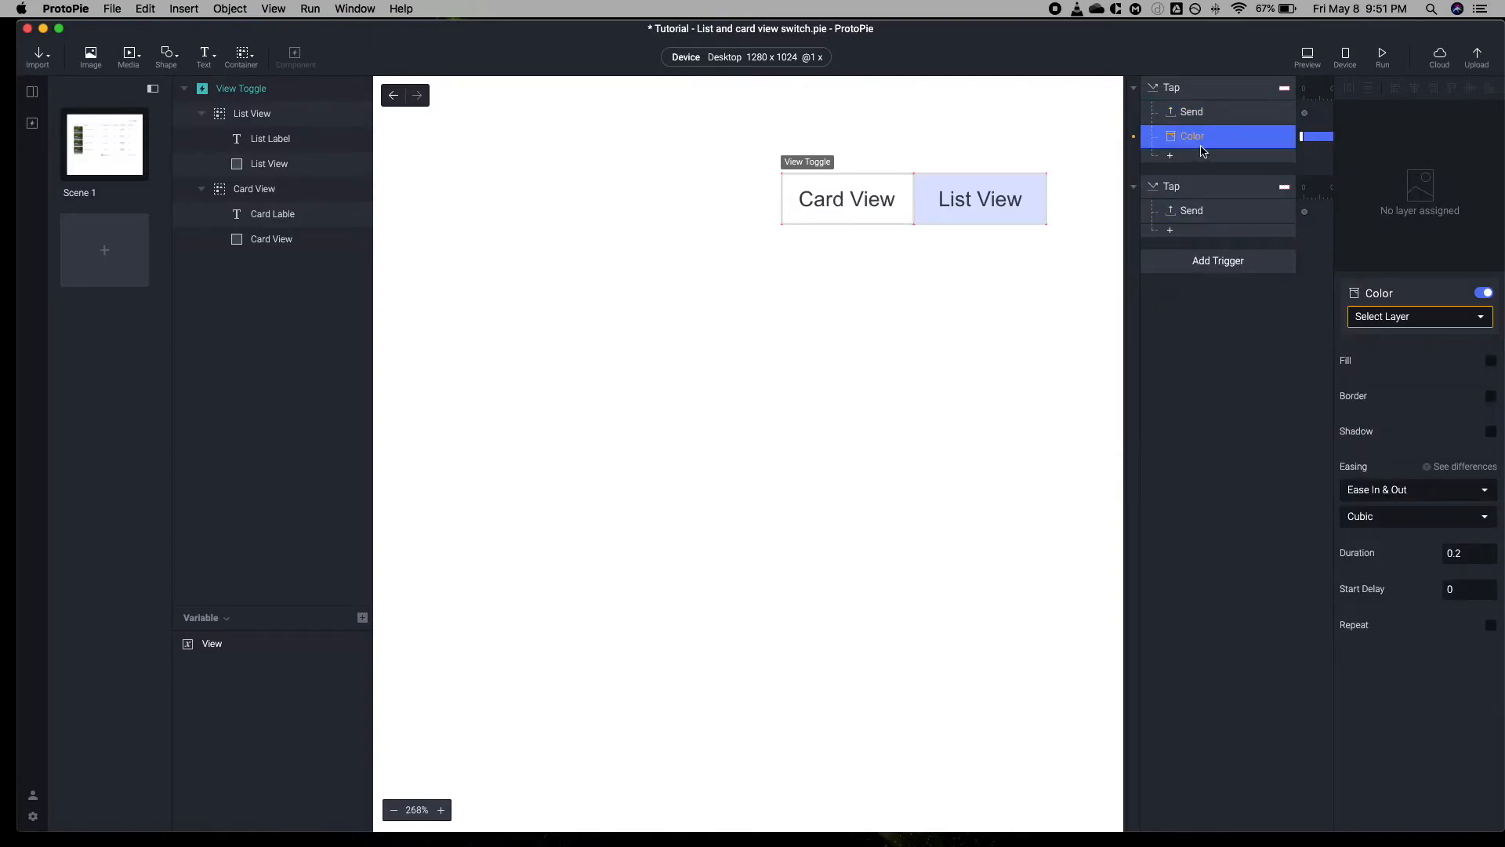
Add a second Color response targeting the Card View layer and rename the responses to List BG Color and Card BG Color
click(1419, 315)
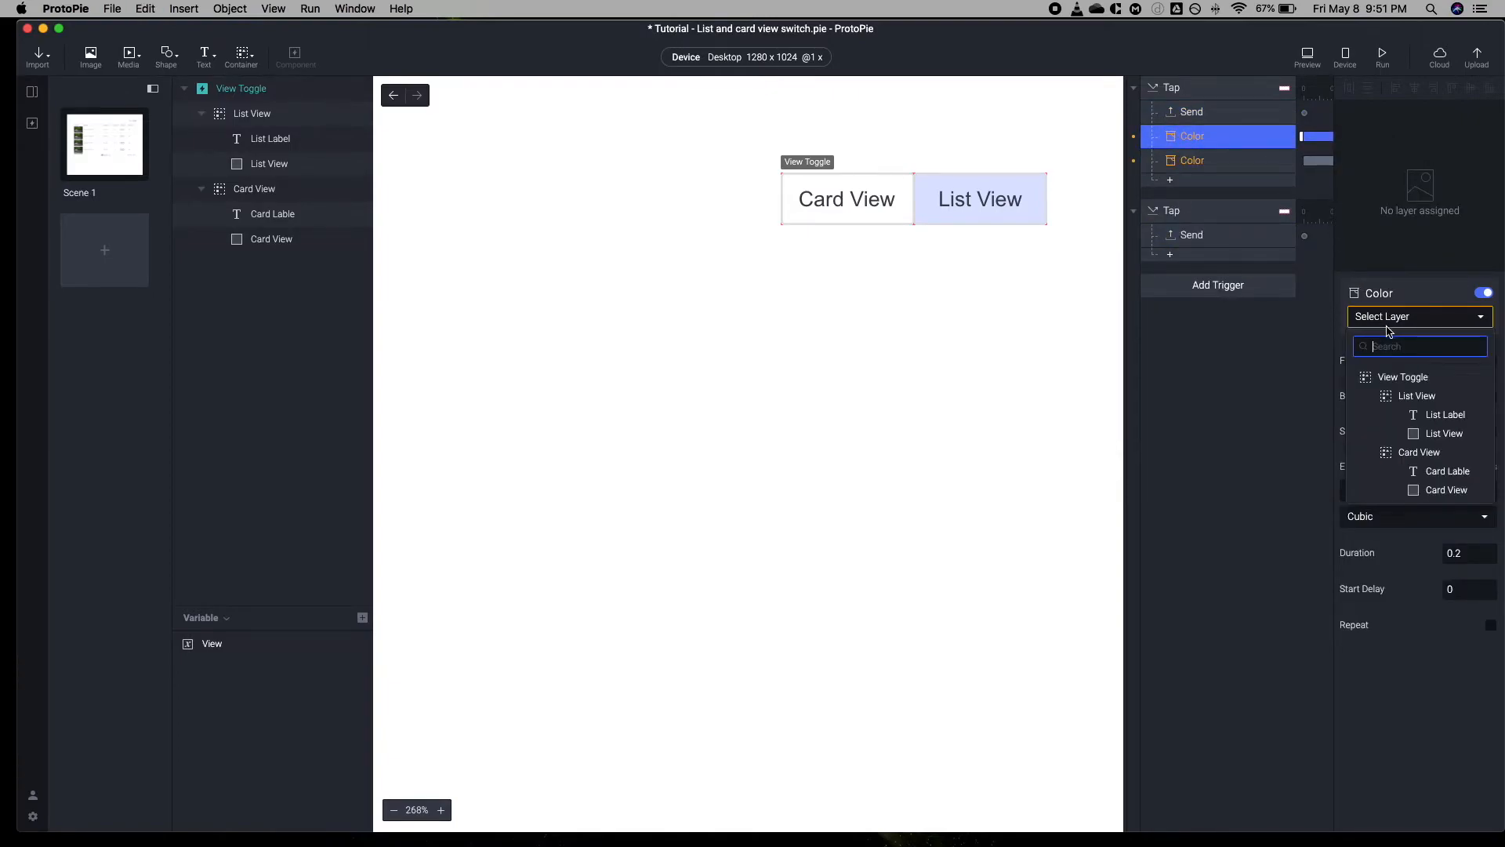
click(1441, 433)
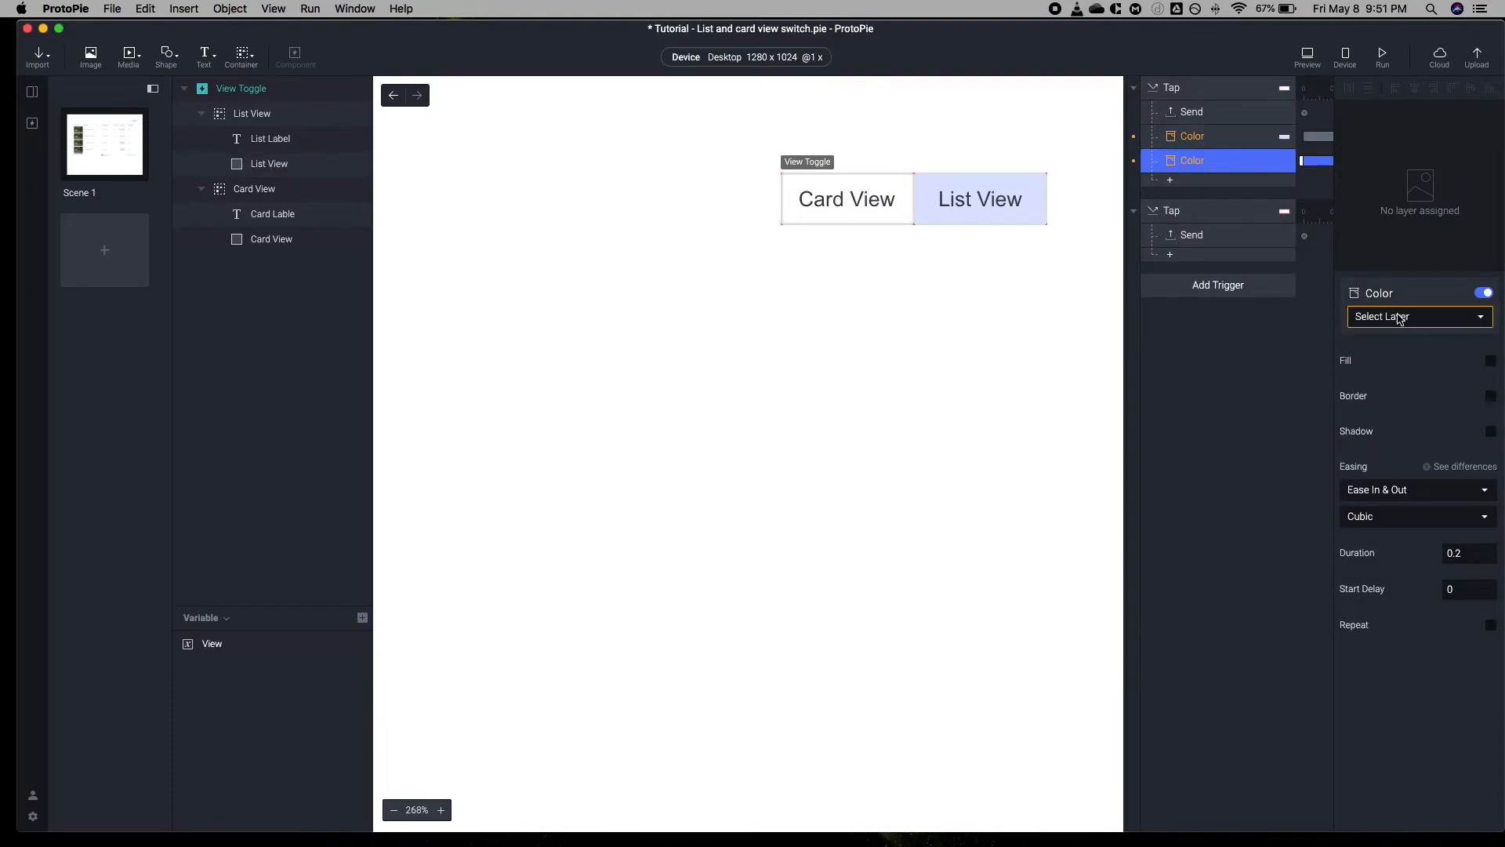
click(1417, 316)
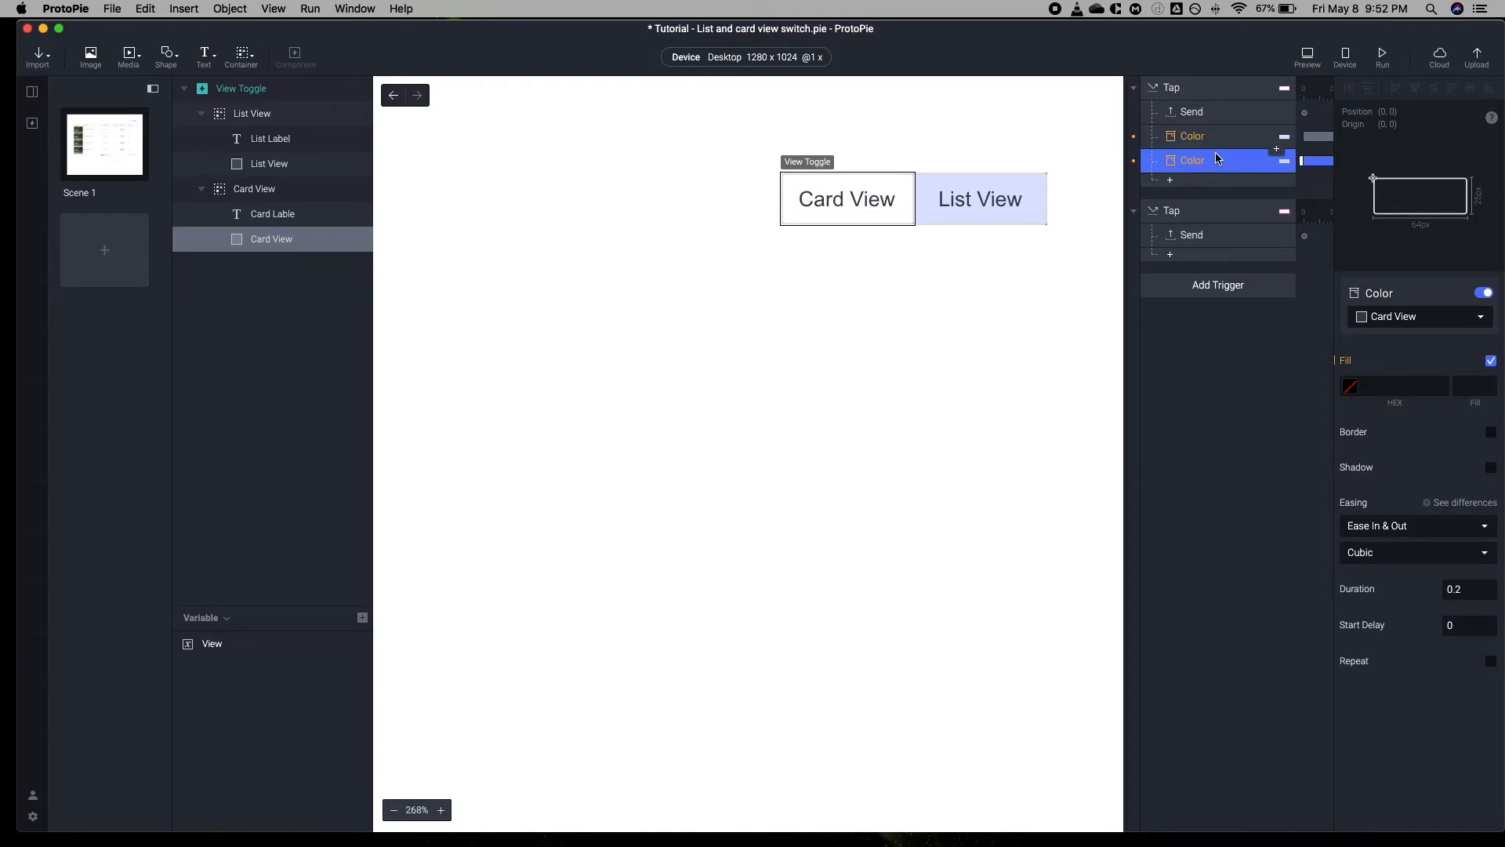
double_click(1196, 160)
text(Card BG )
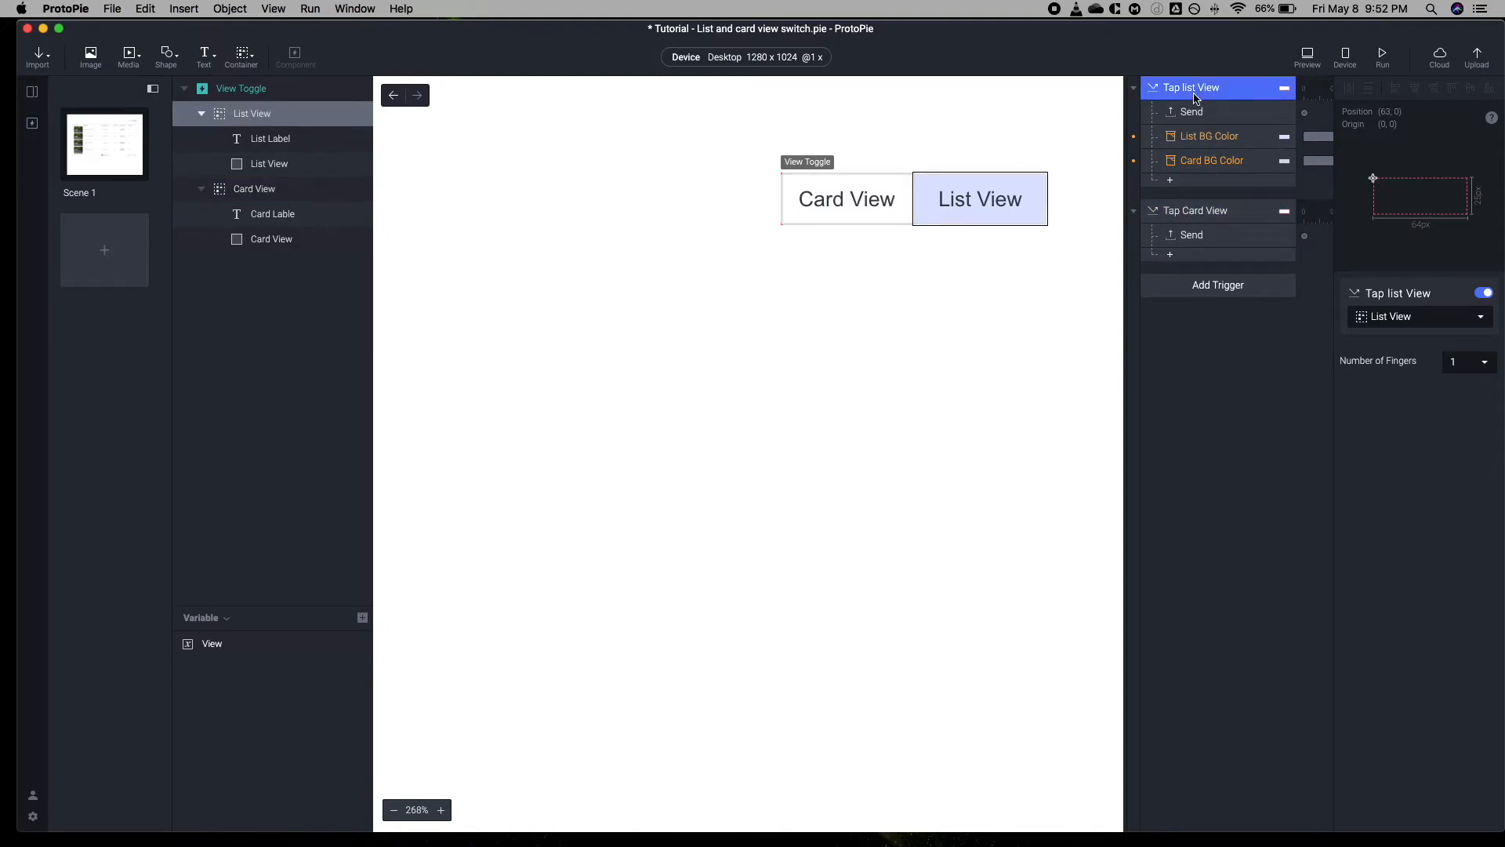
Rename the trigger to Tap list View and copy the List View background fill colour
double_click(1195, 88)
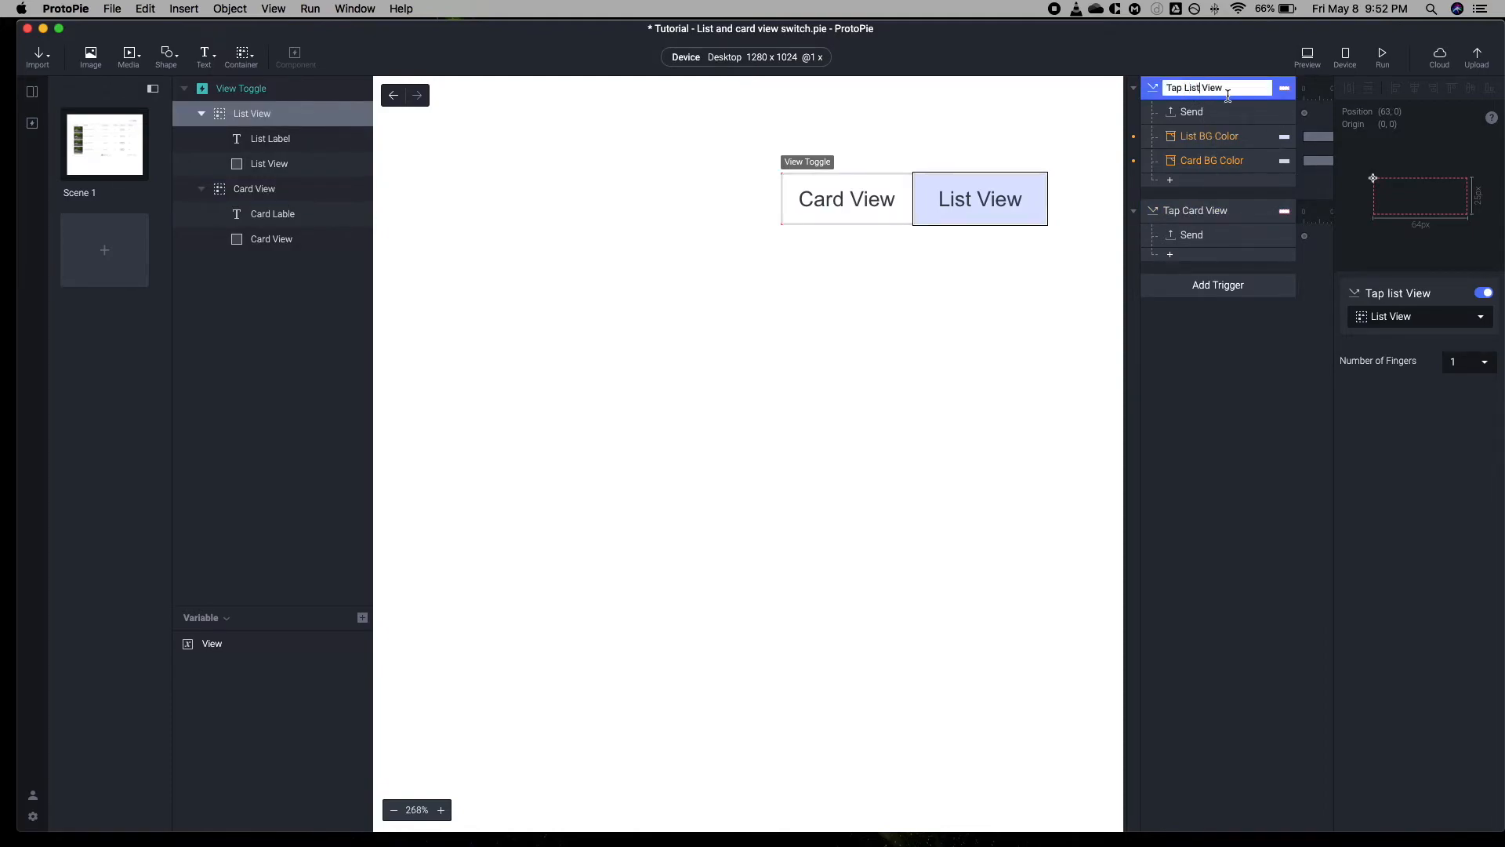
click(1209, 135)
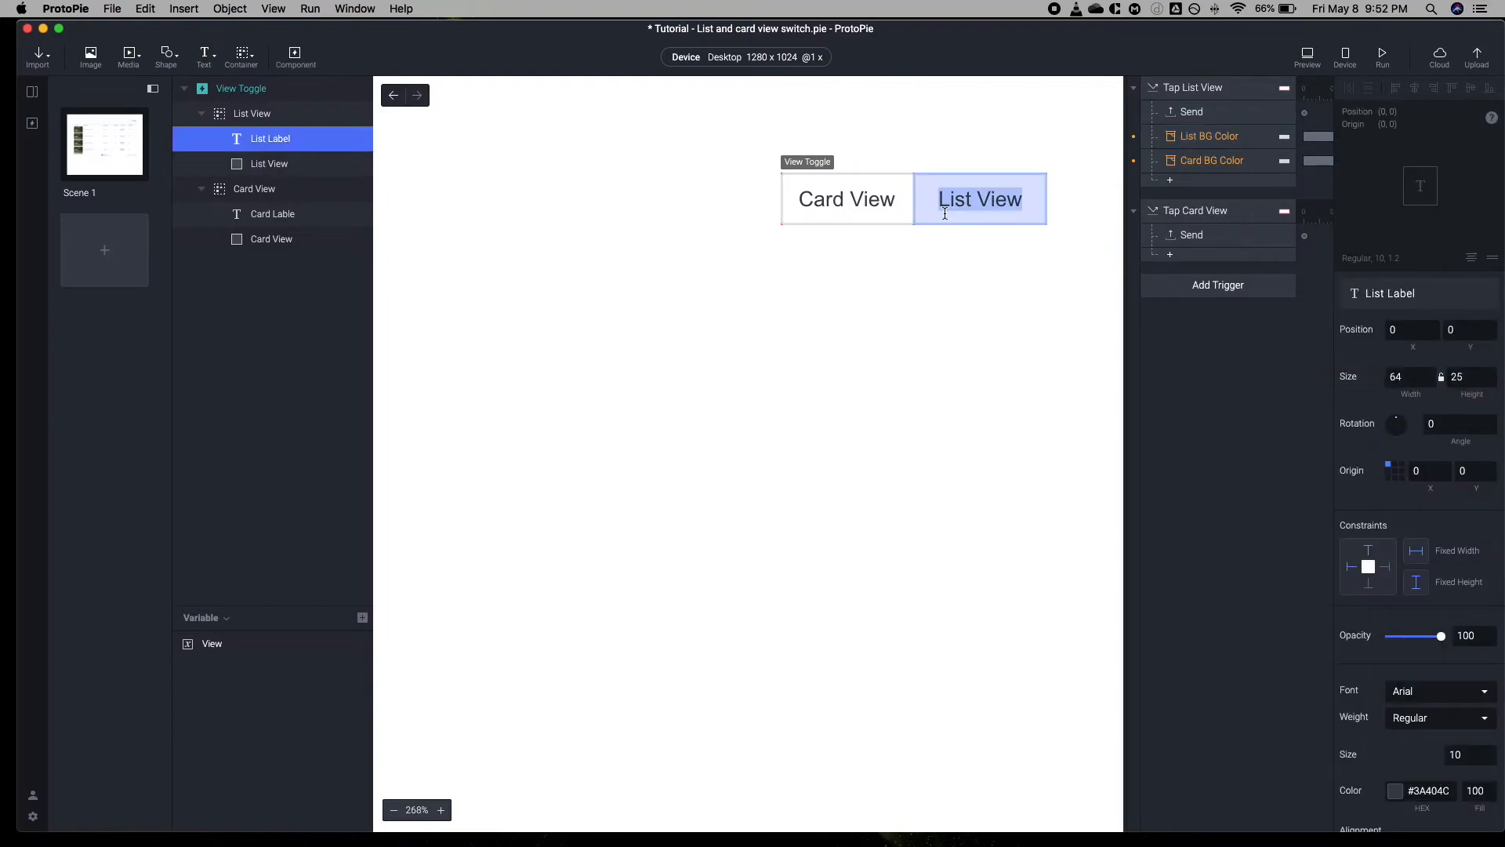
click(270, 163)
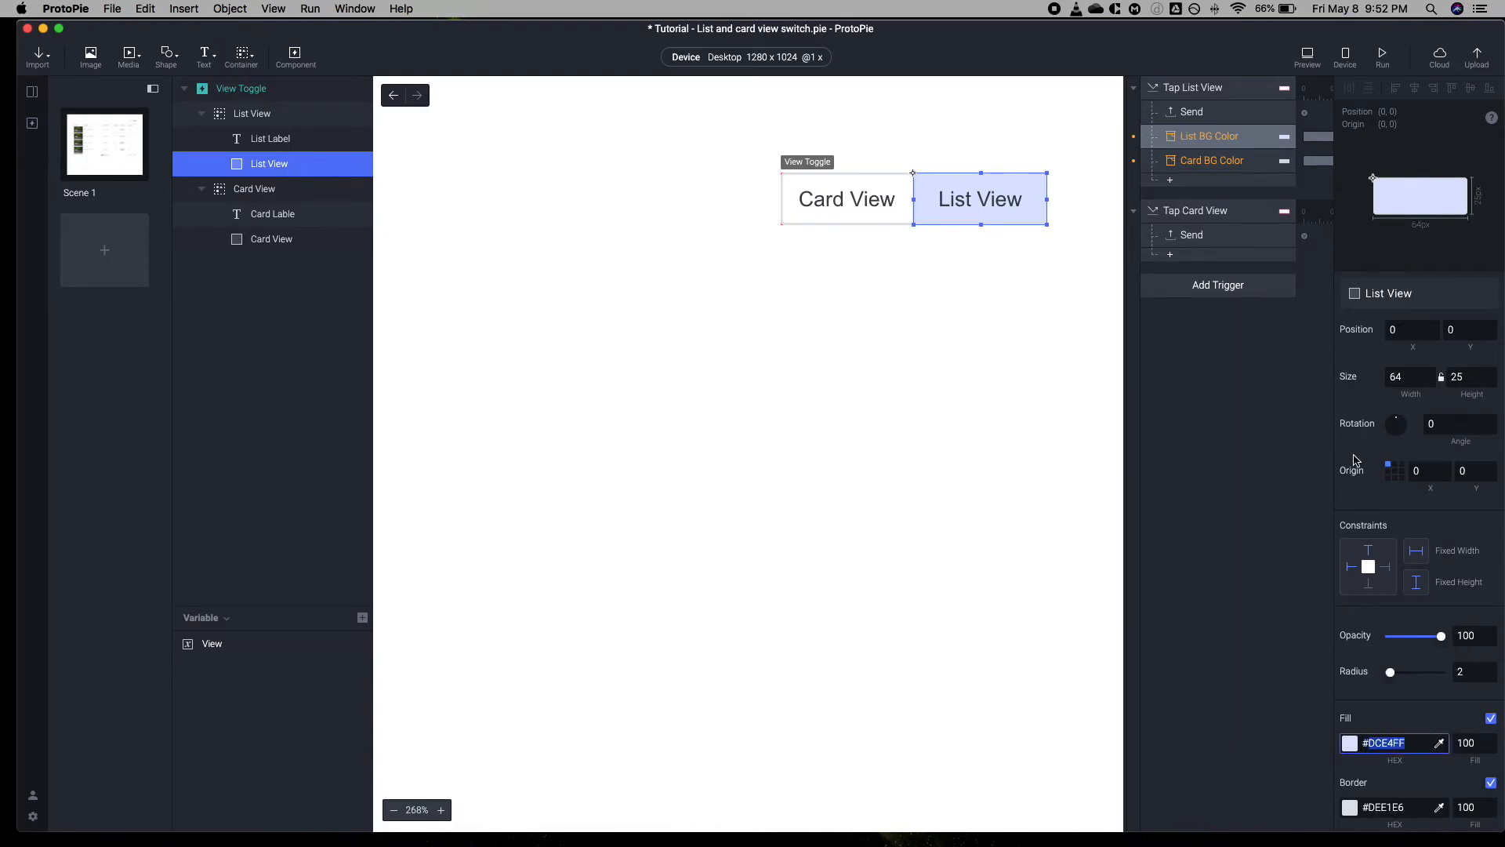
click(1209, 135)
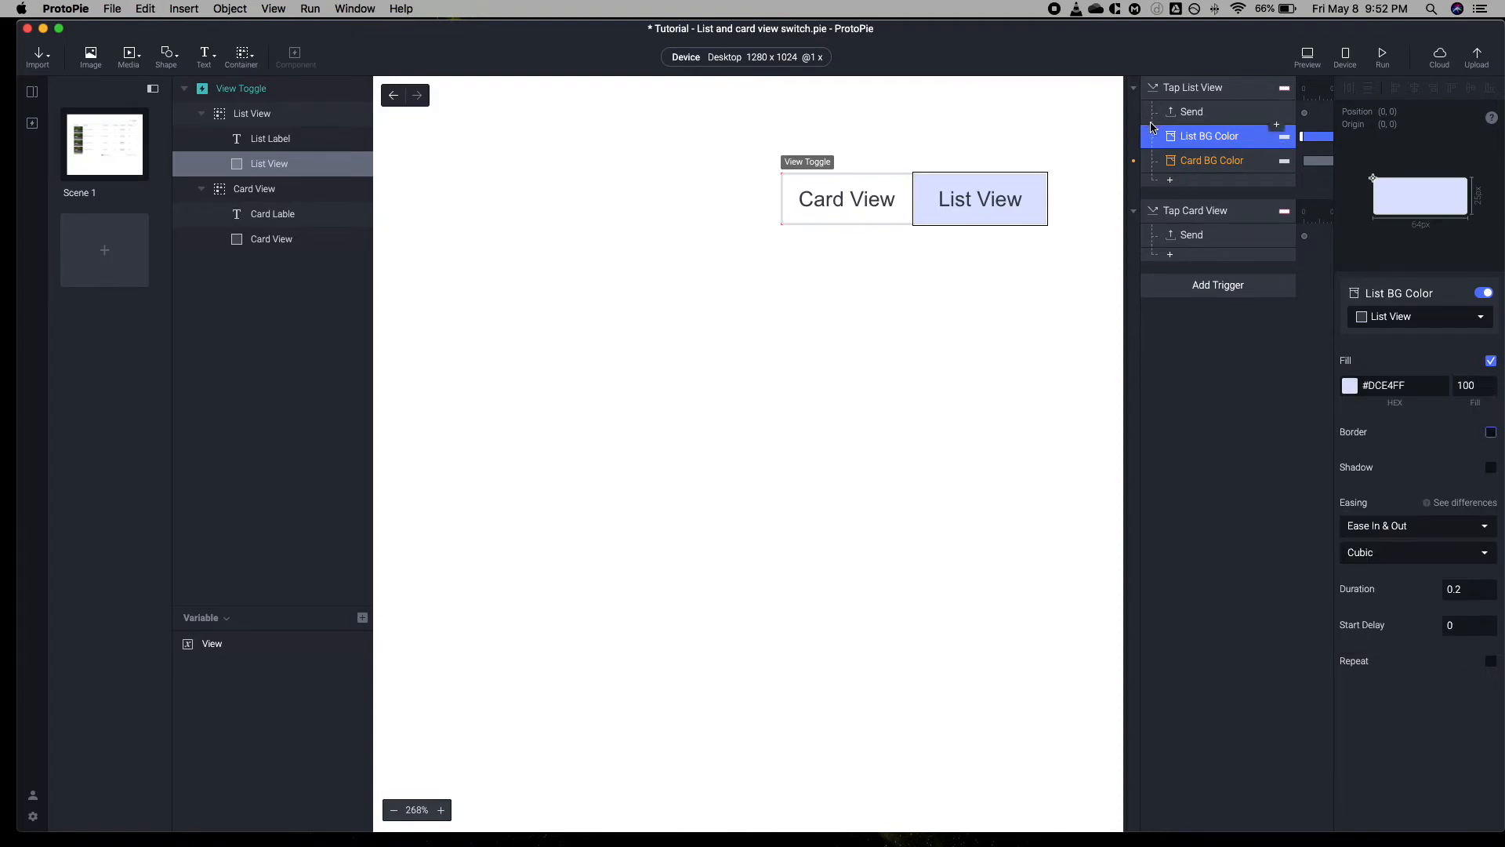
click(1212, 160)
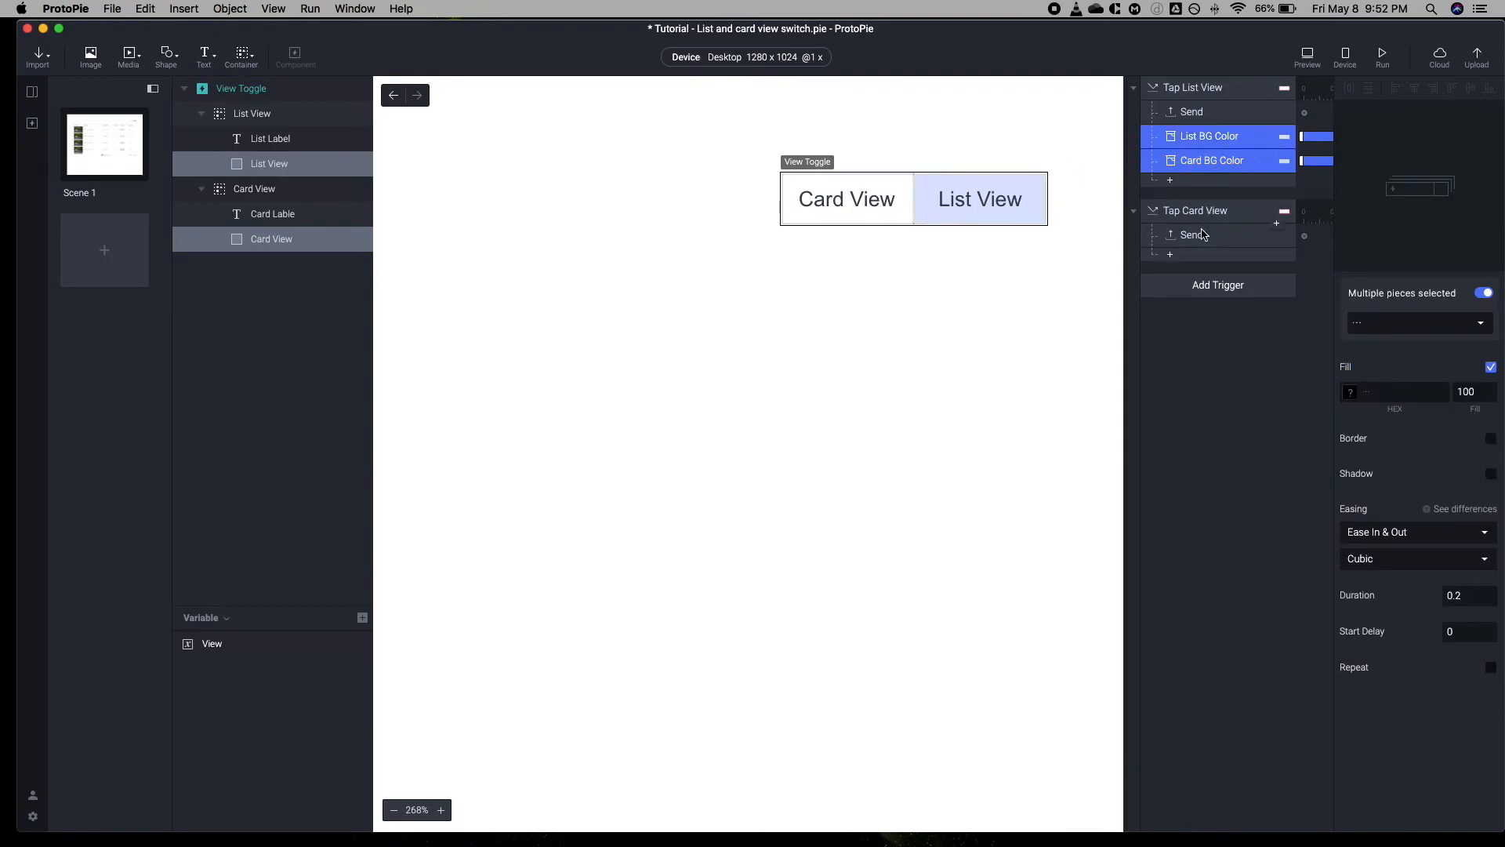
Paste both colour responses into Tap Card View with List View #FFFFFF and Card View #DCE4FF
click(1209, 259)
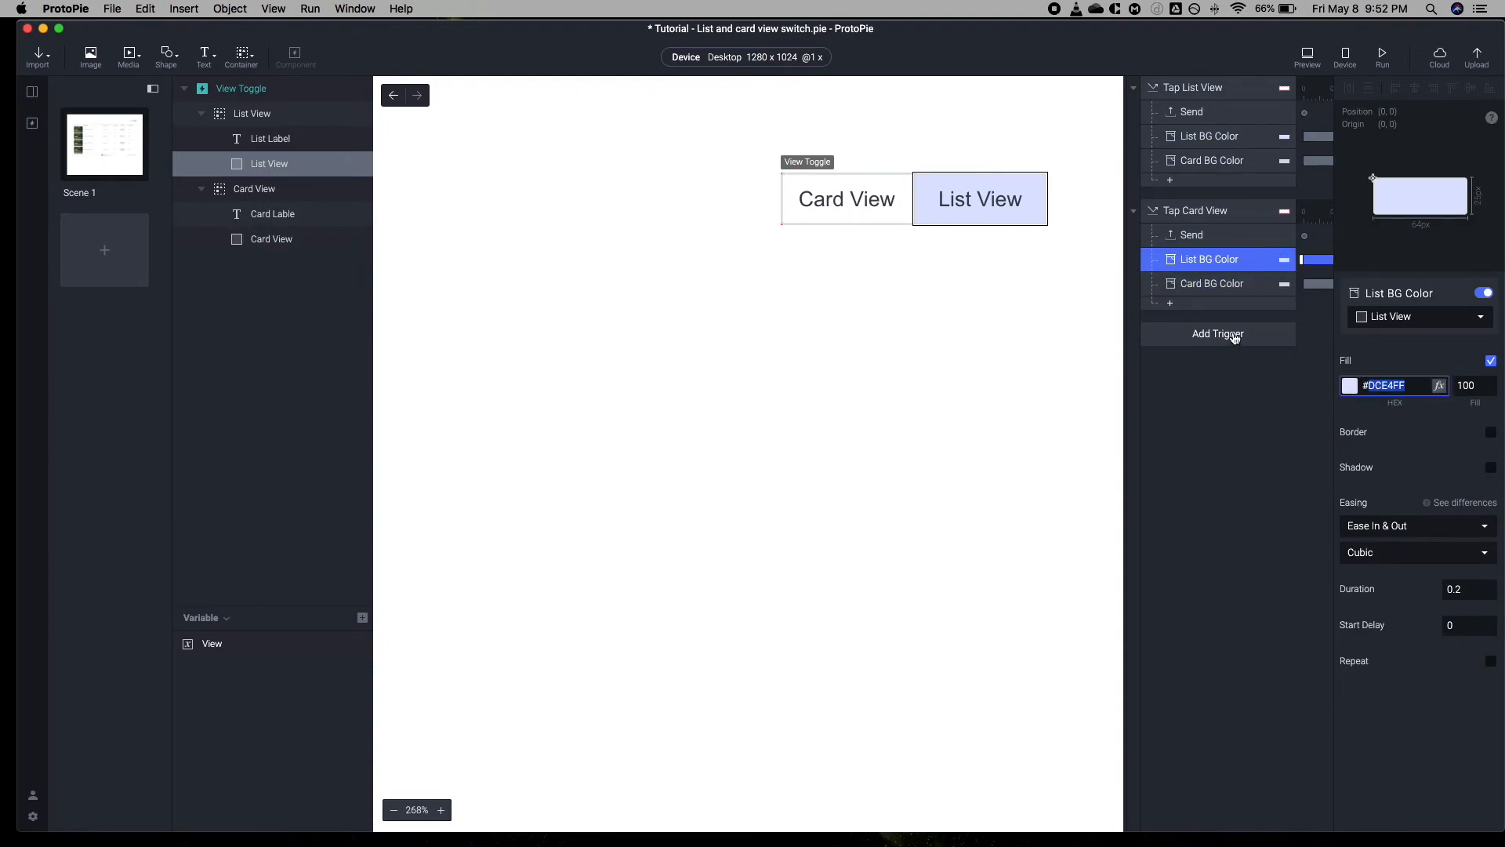
click(1212, 284)
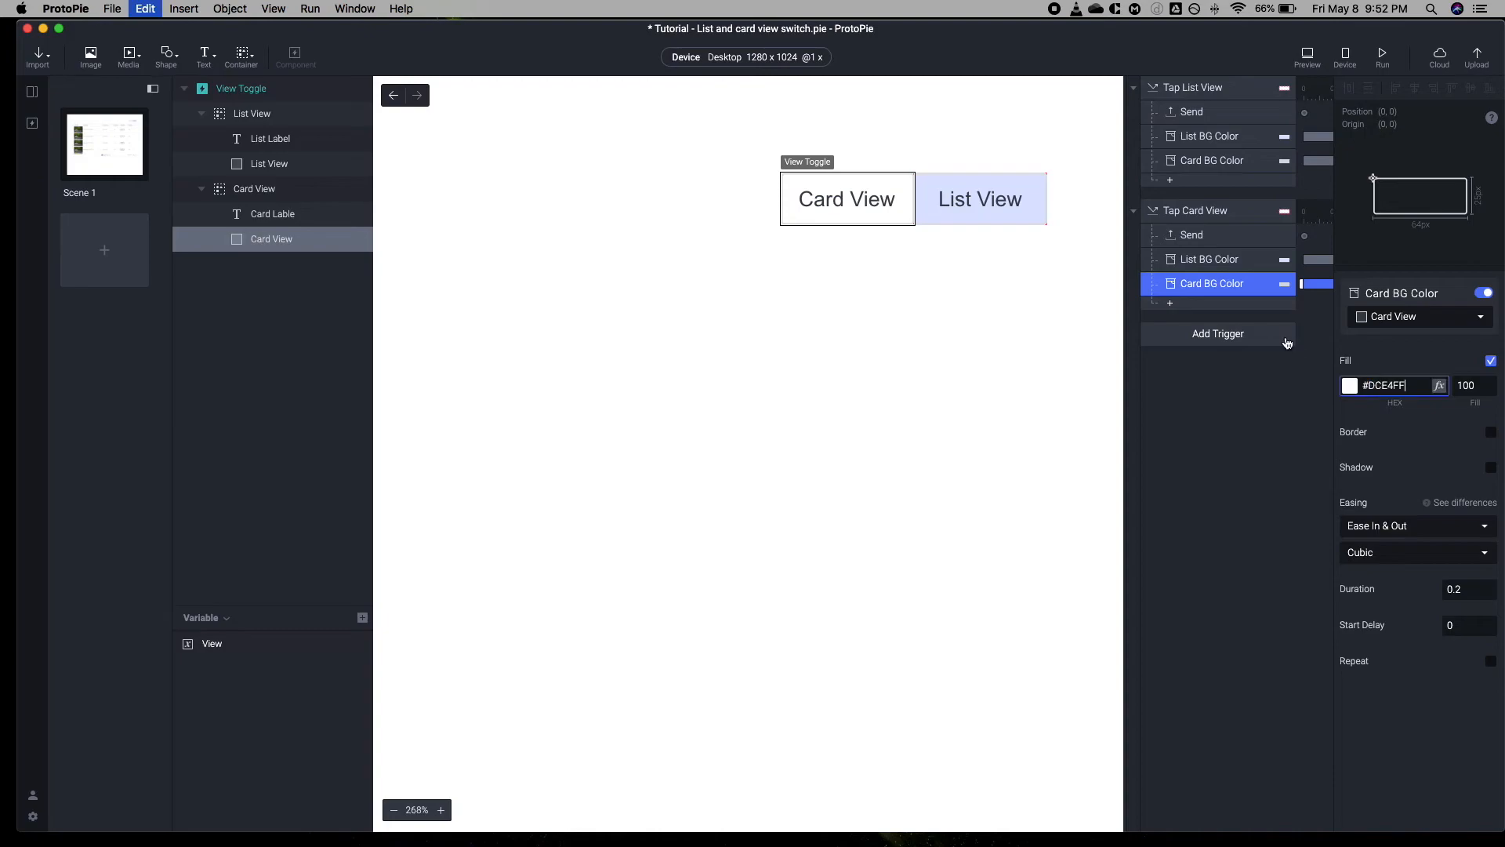
click(1212, 259)
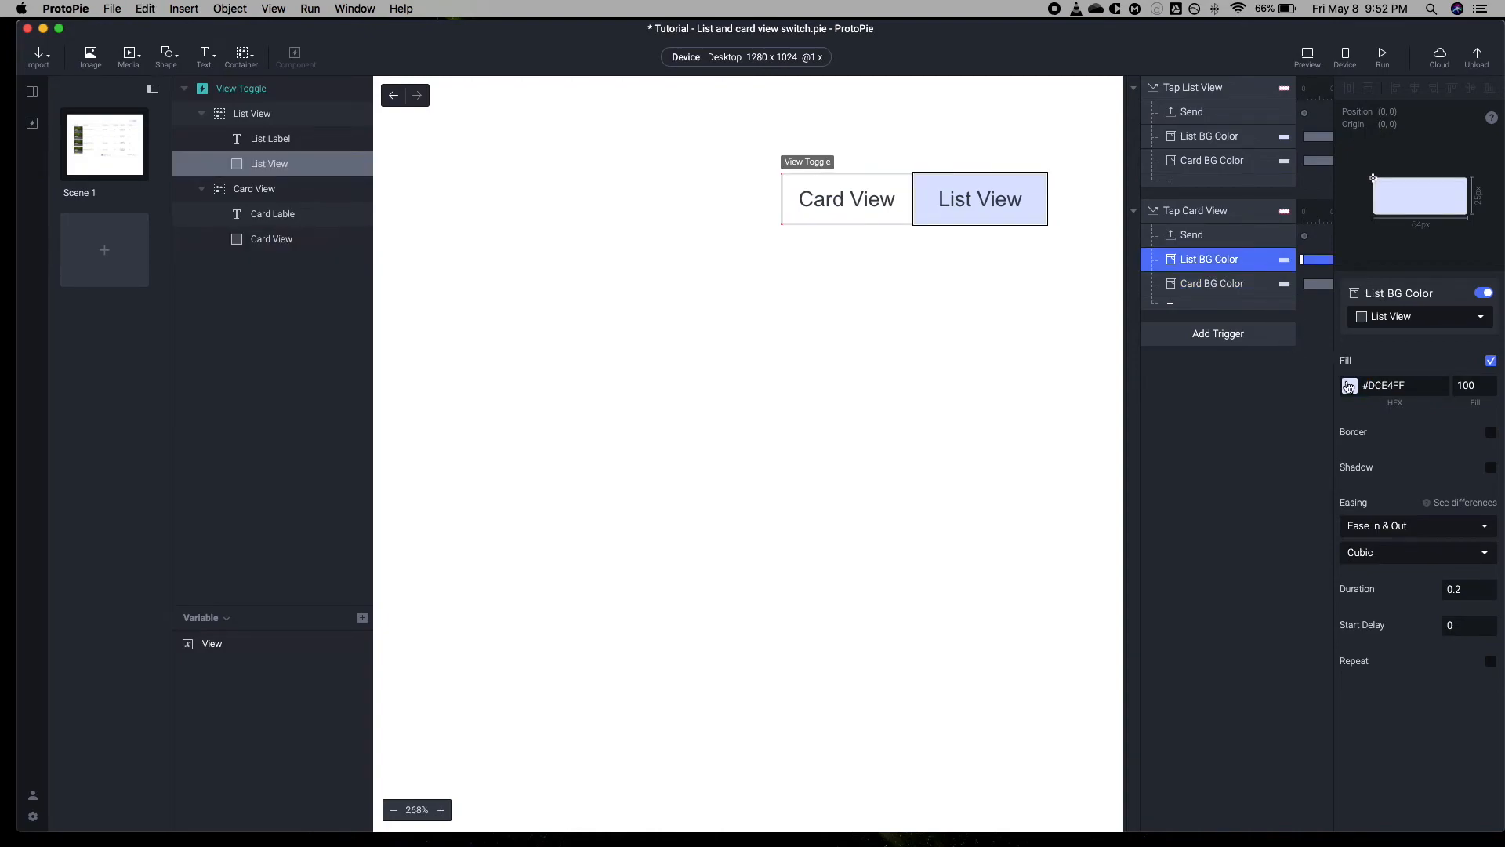
click(1212, 284)
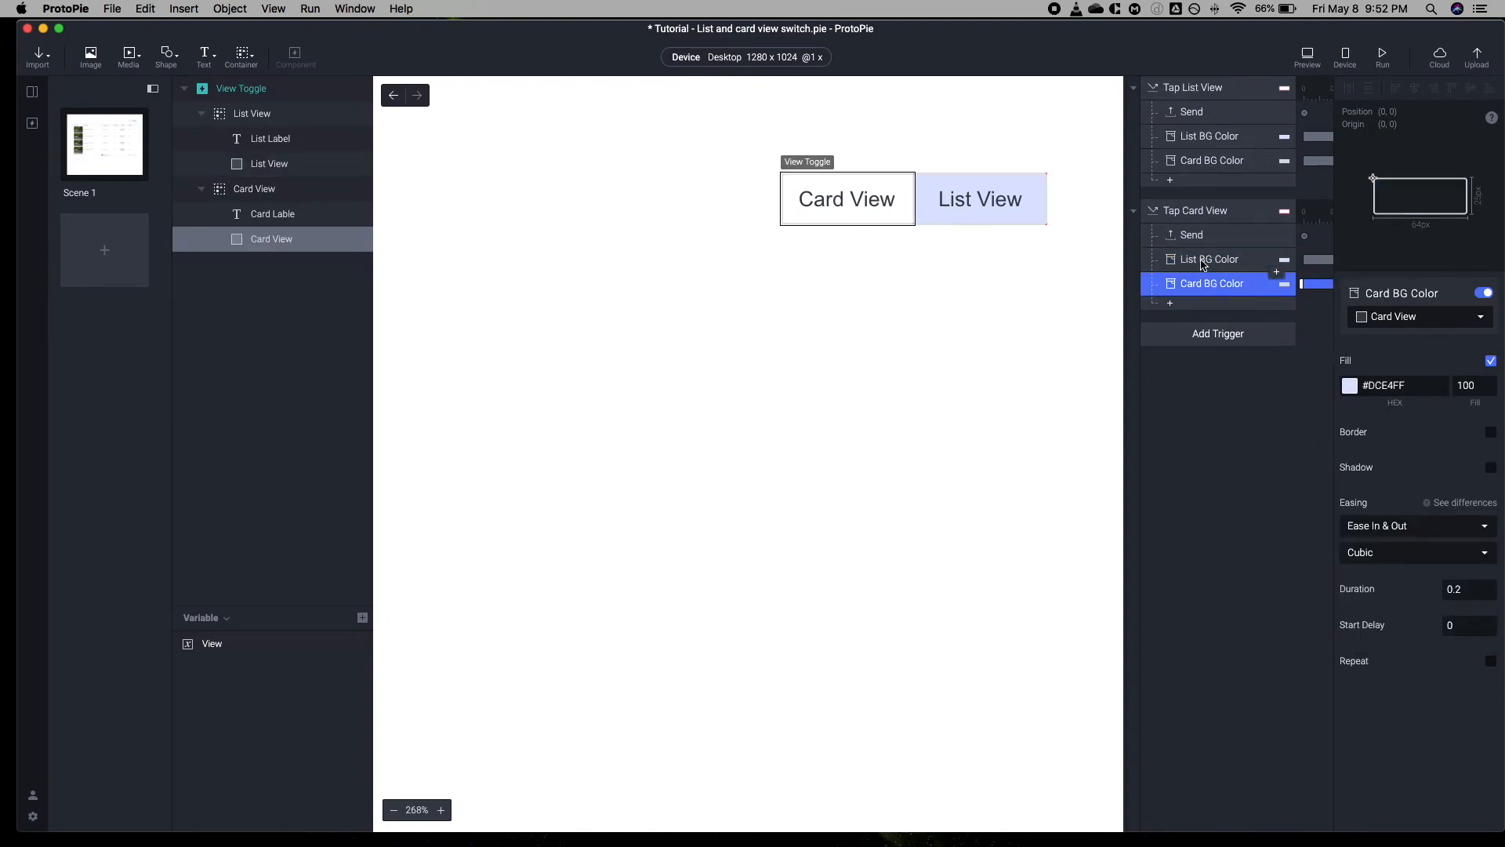
click(1209, 259)
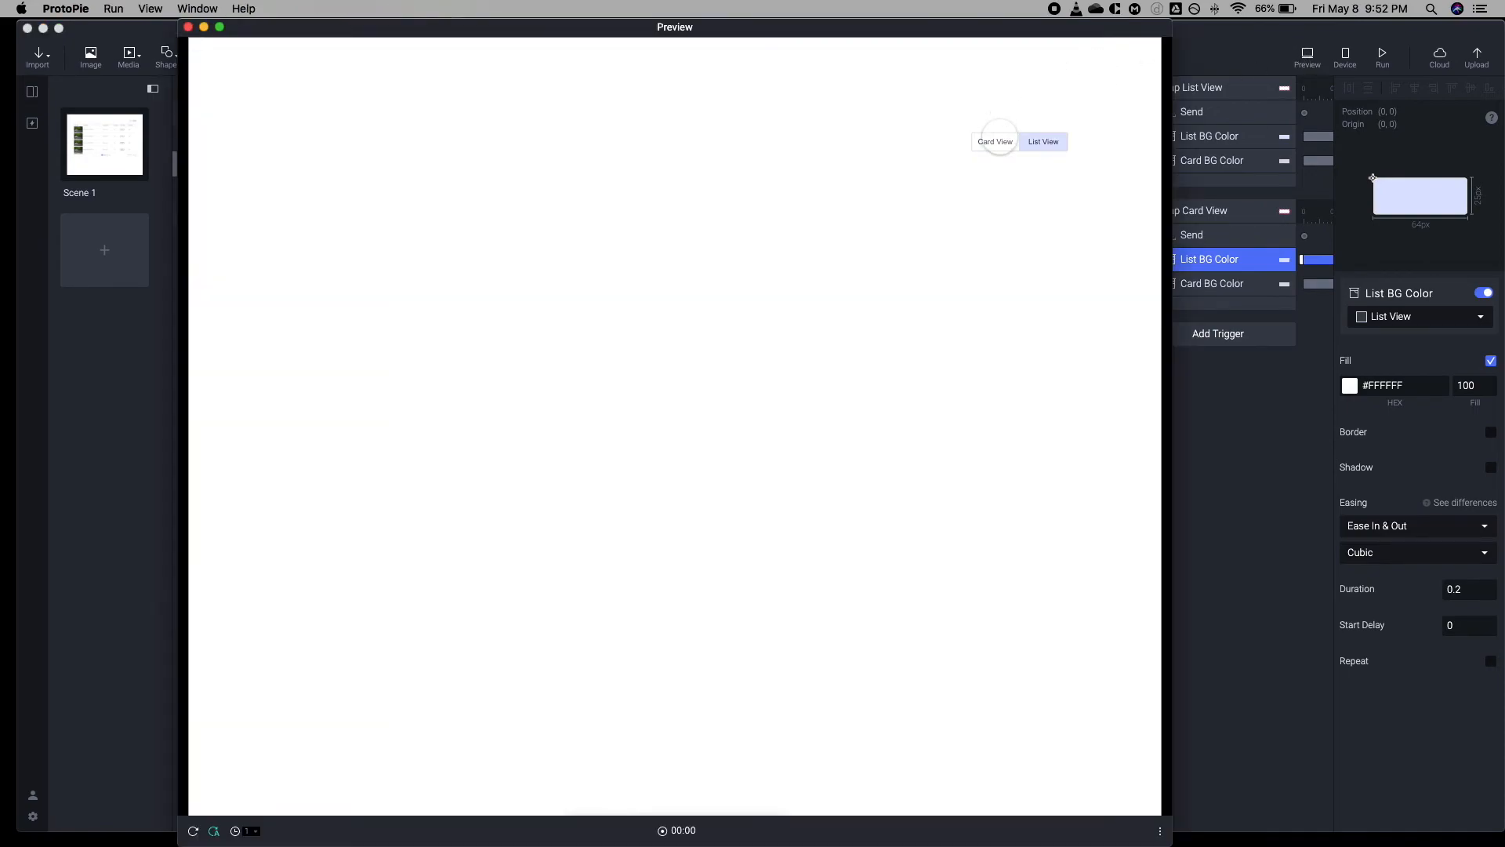
Tap Card View in Preview to confirm the tab highlights, then relaunch the scene preview
click(994, 141)
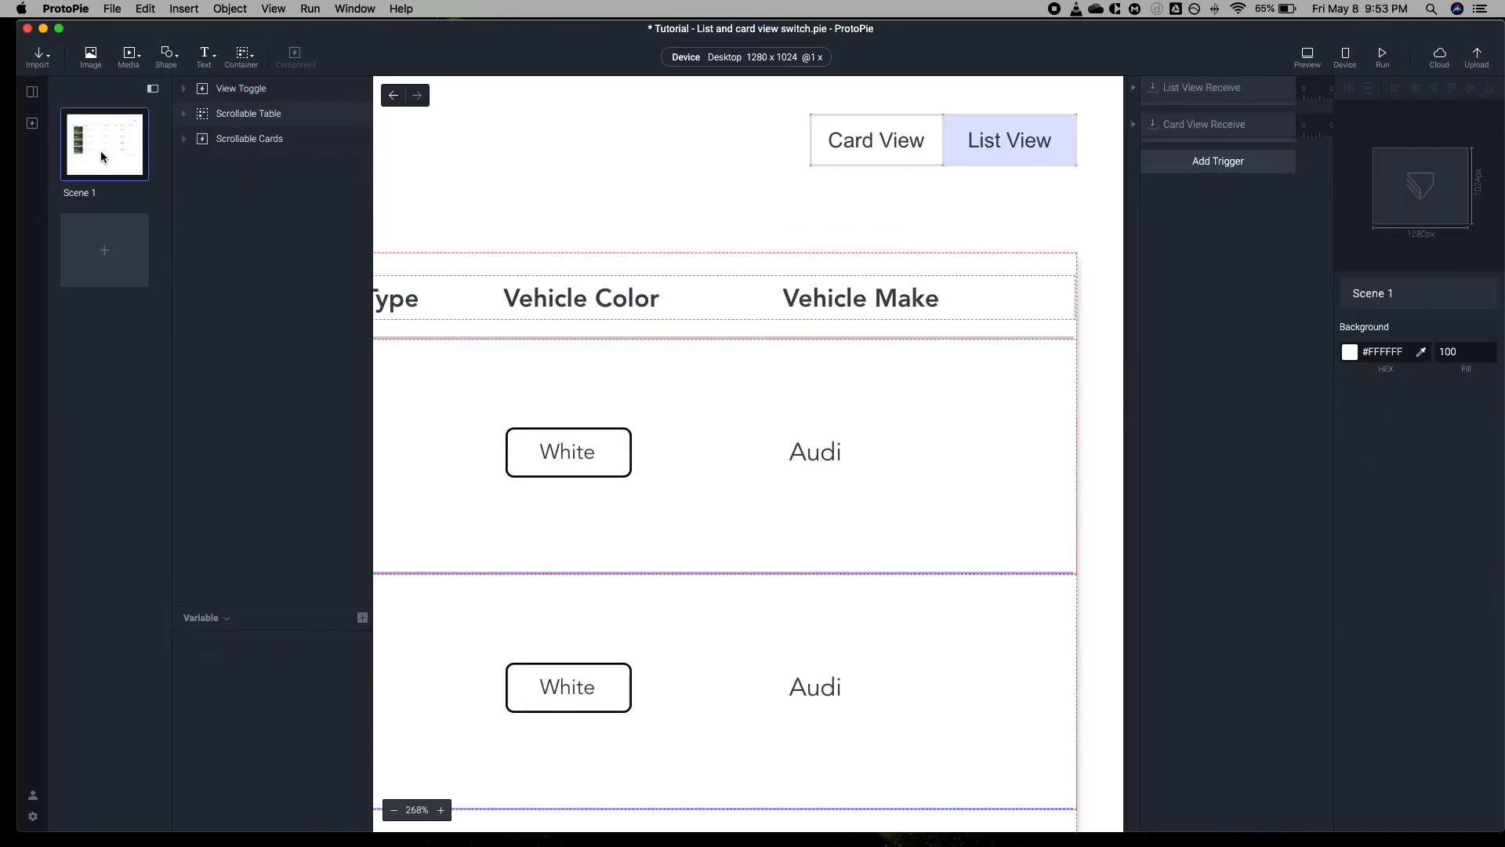
click(1306, 55)
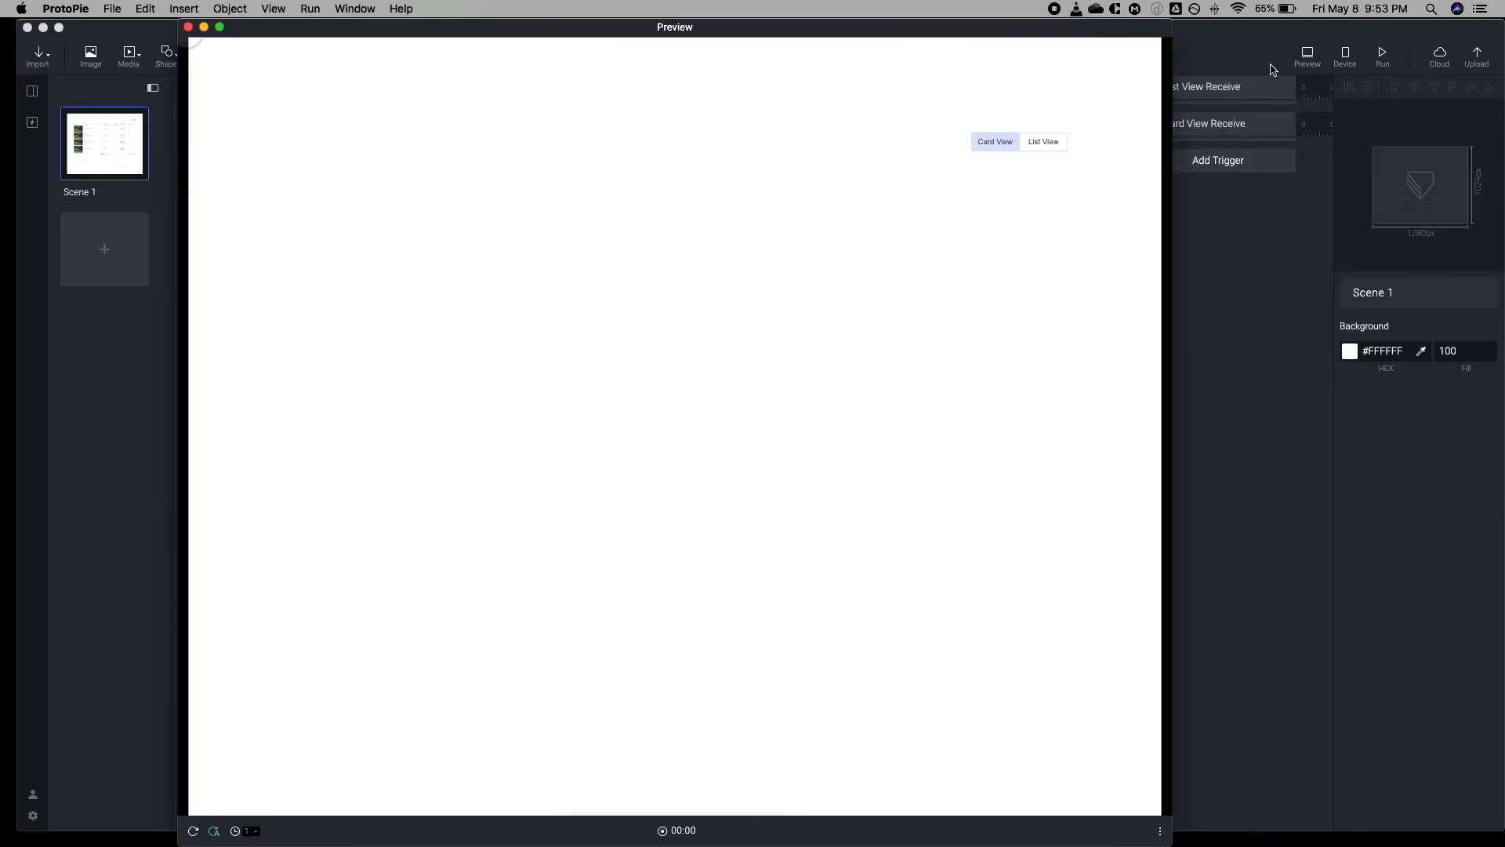
click(1045, 141)
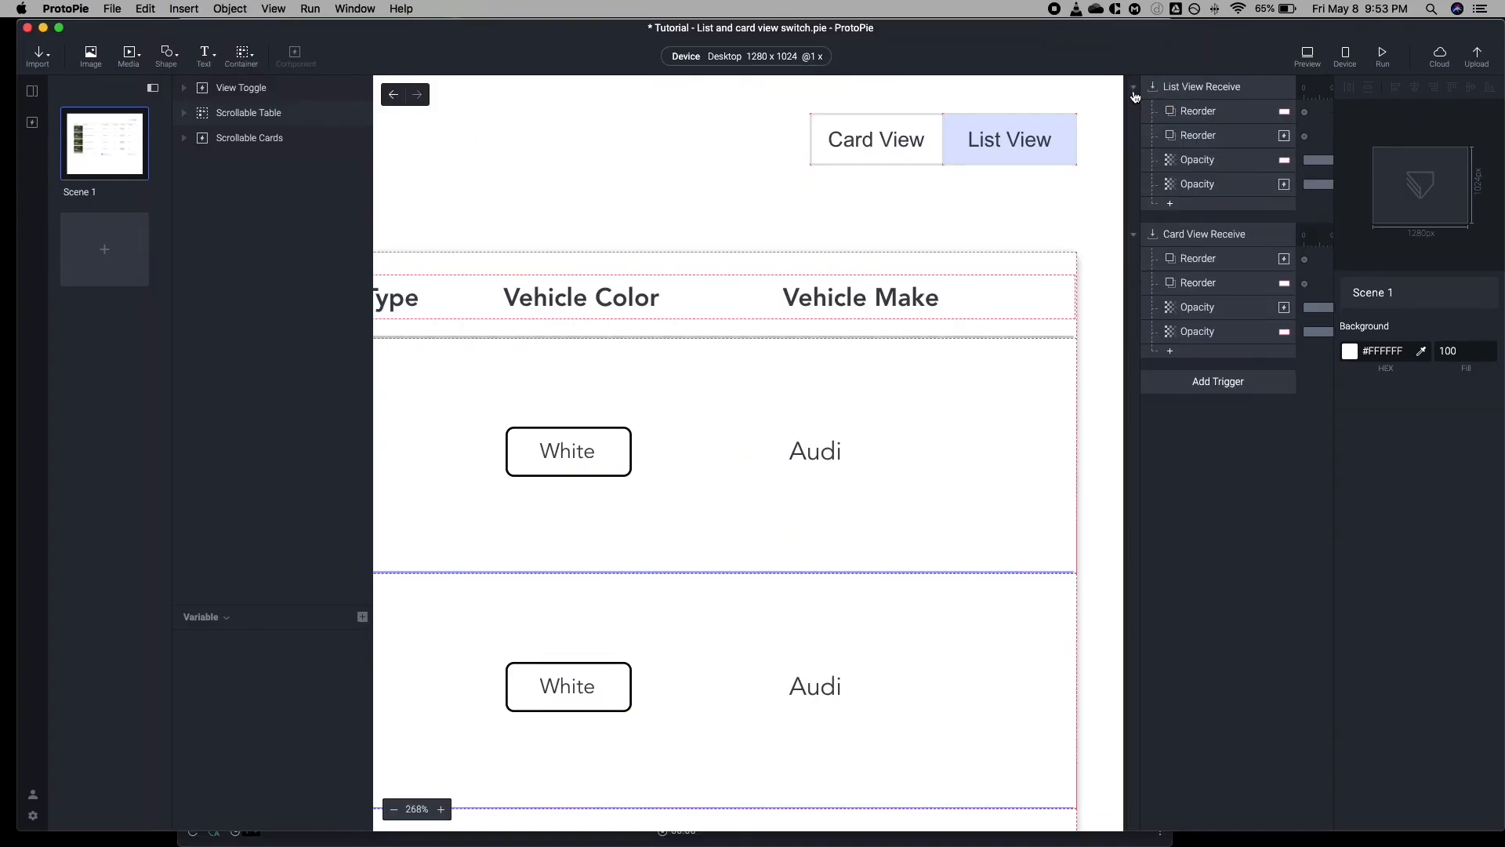
Run the prototype and switch between the card grid and the vehicle table using both tabs
click(1306, 50)
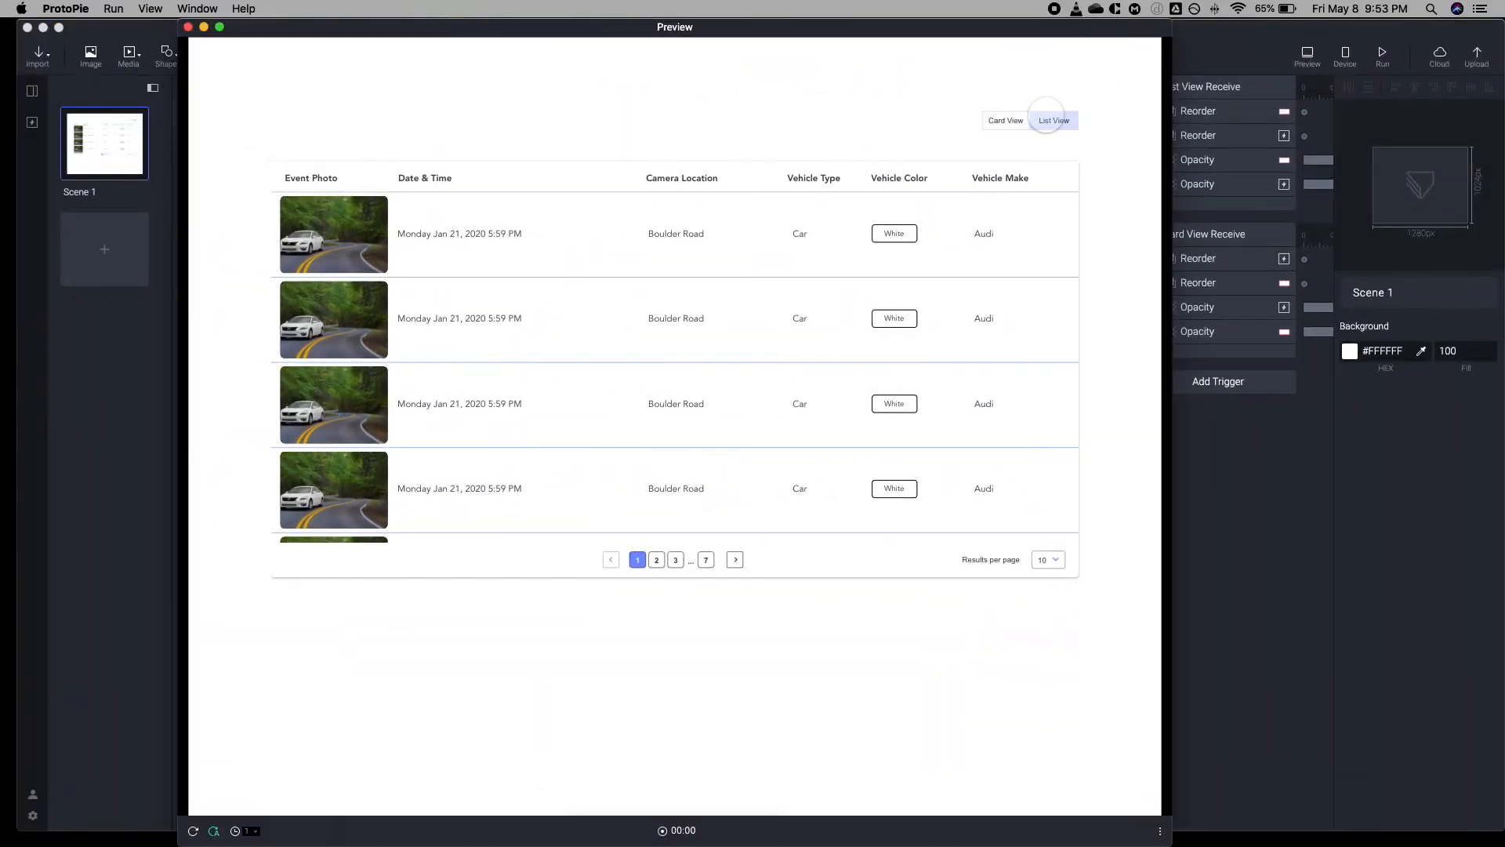
click(1006, 121)
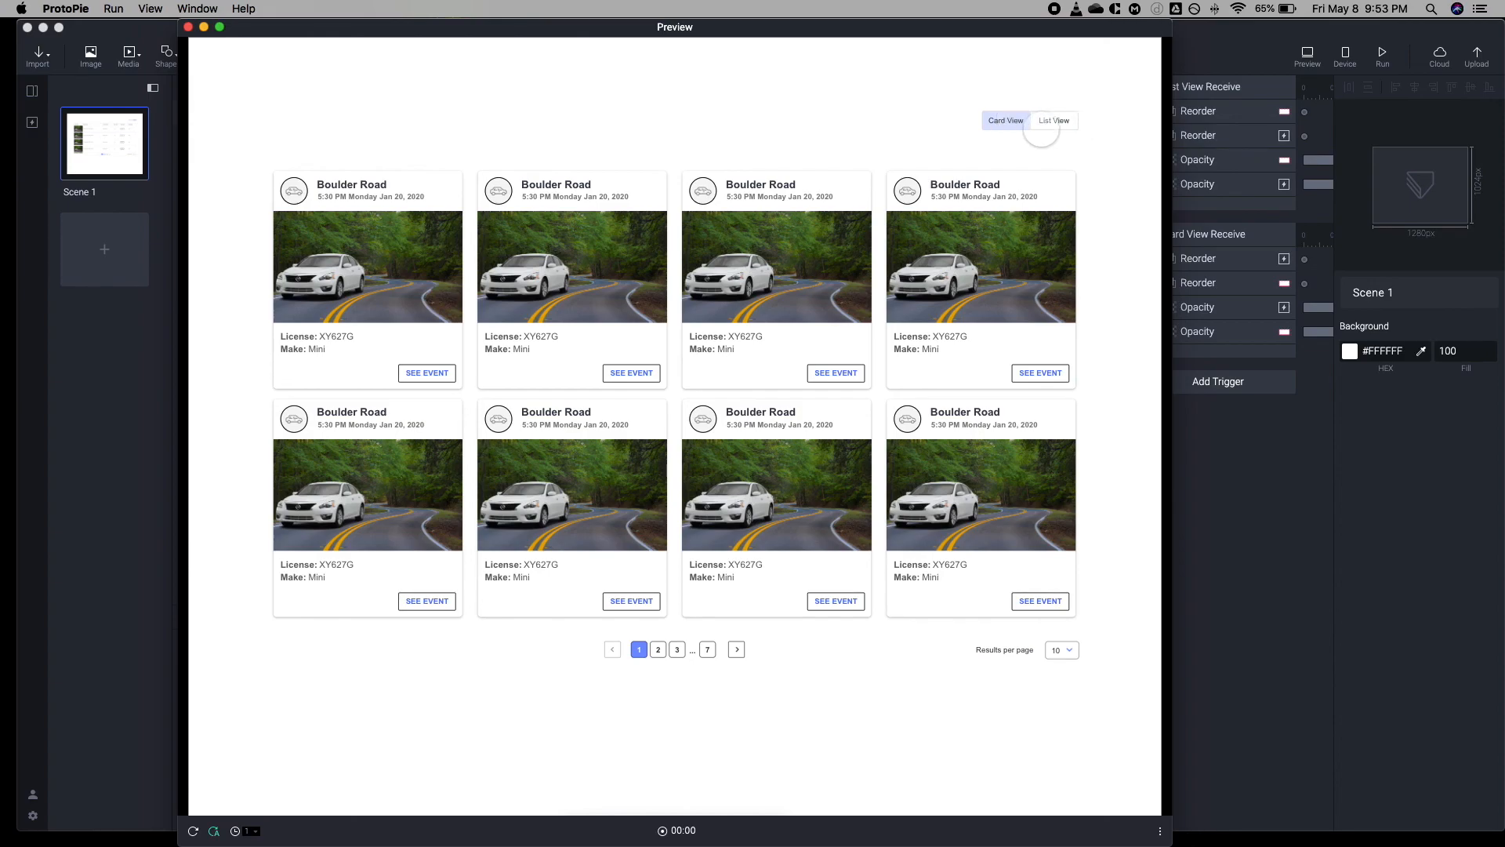
click(1054, 121)
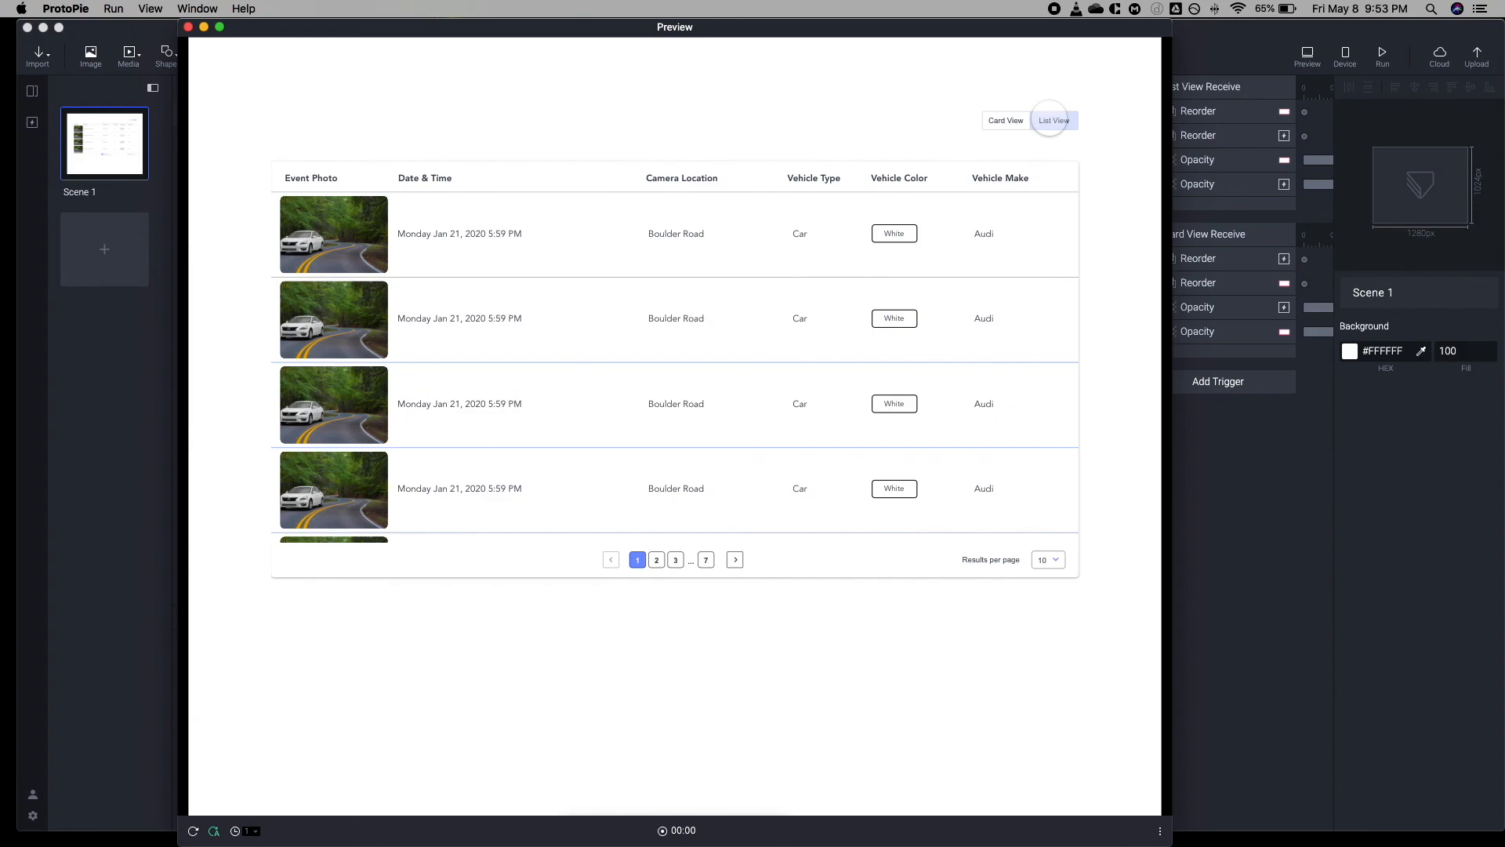